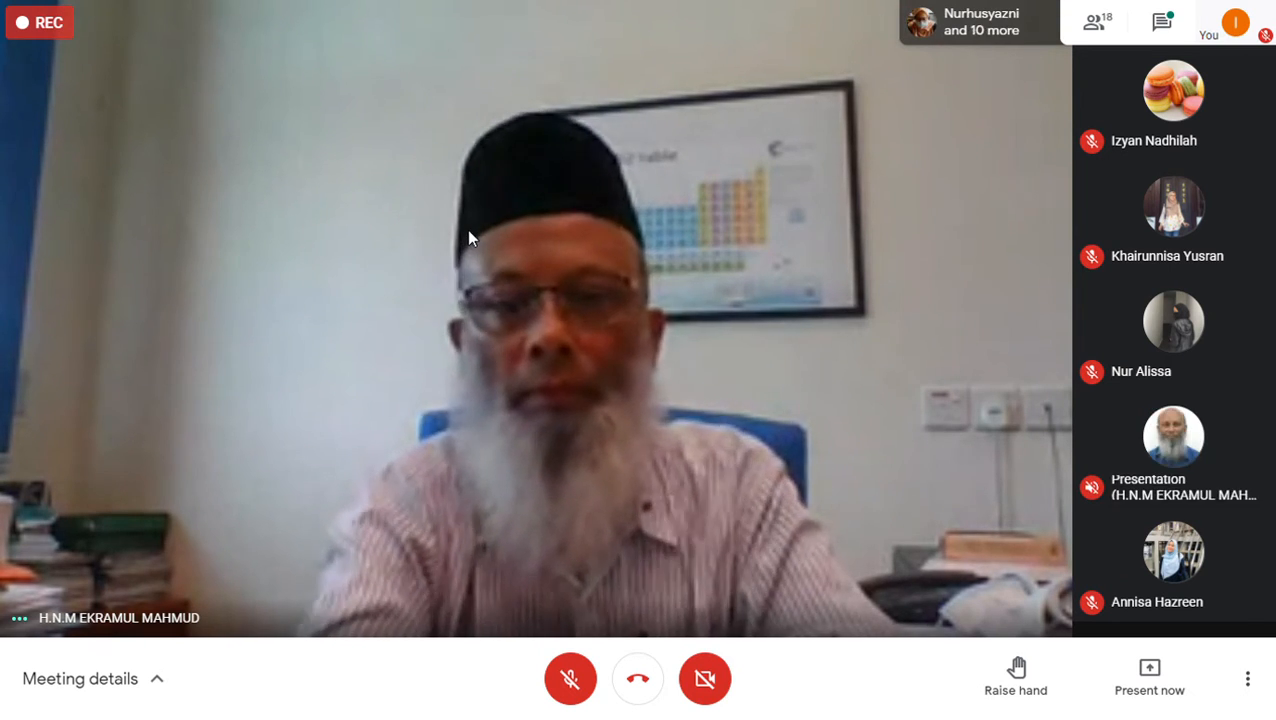
Open the presenter's shared PowerPoint stream showing the 'Catalyst and Catalysis' title slide
left_click(1149, 677)
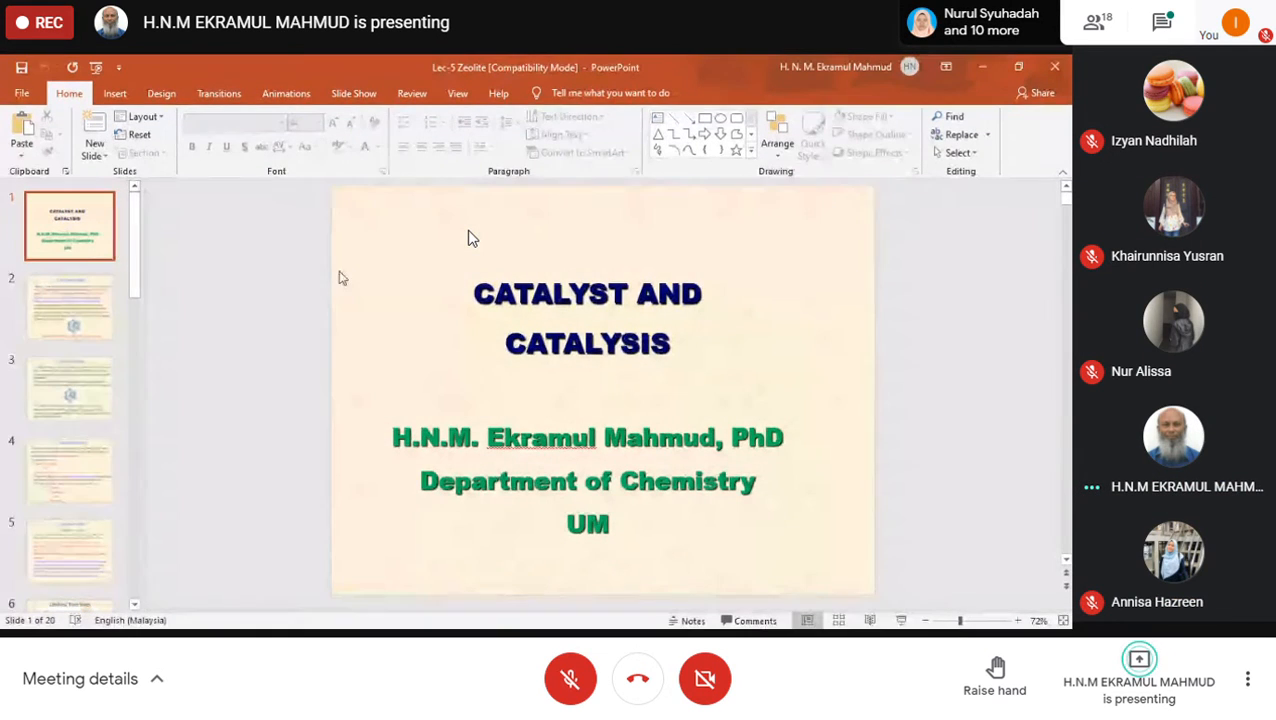
Select the slide 2 thumbnail to show the Catalyst-Zeolite slide on hydrated aluminosilicates
left_click(70, 307)
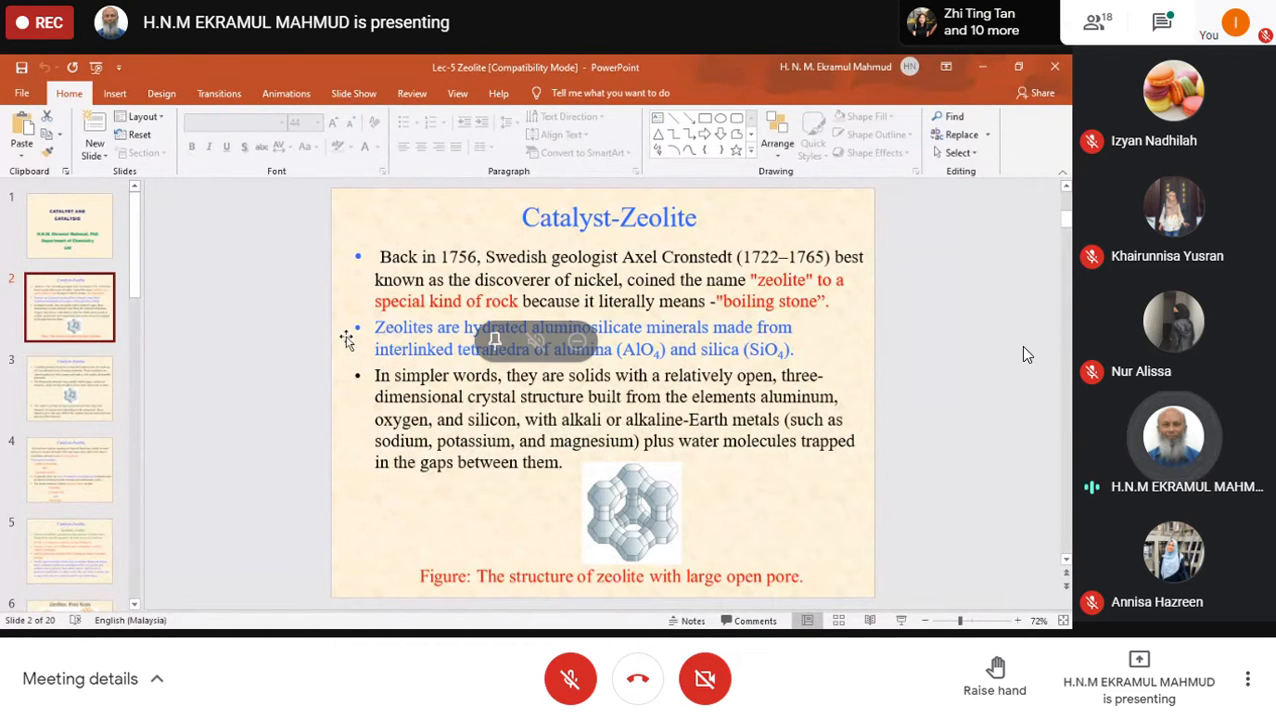
mouse_move(1000, 357)
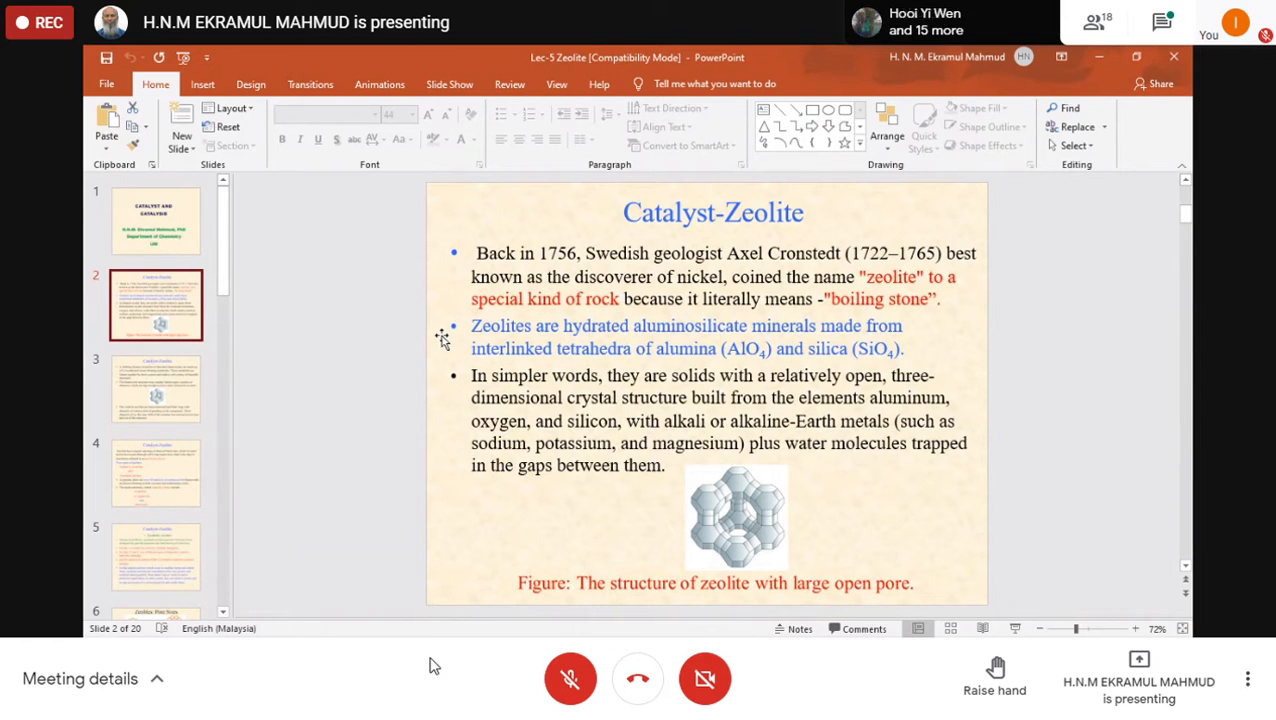
mouse_move(727, 540)
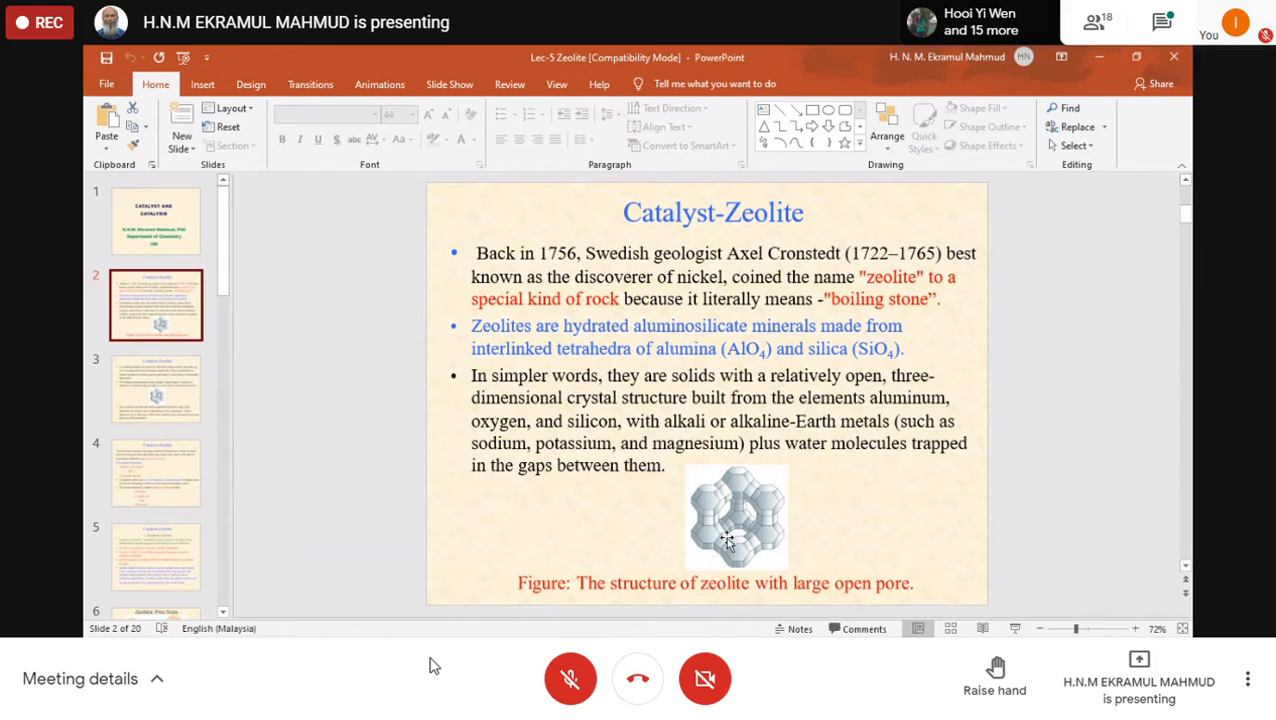
mouse_move(748, 530)
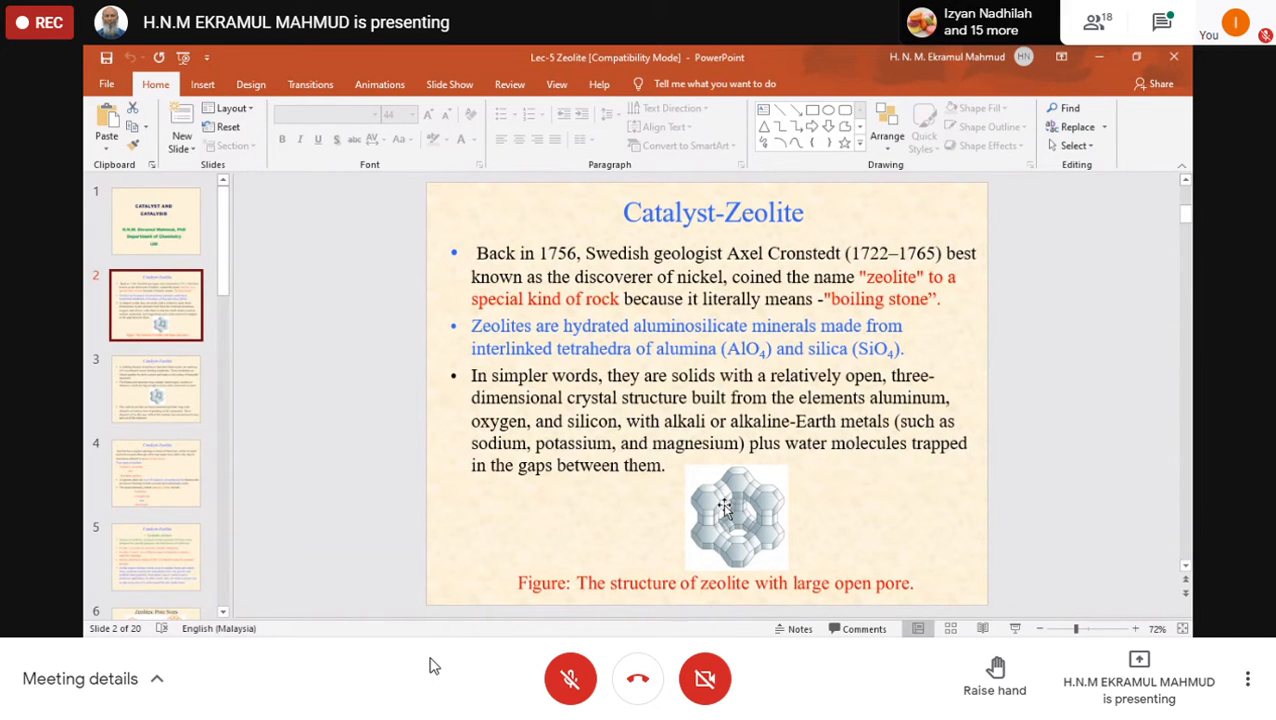
mouse_move(755, 535)
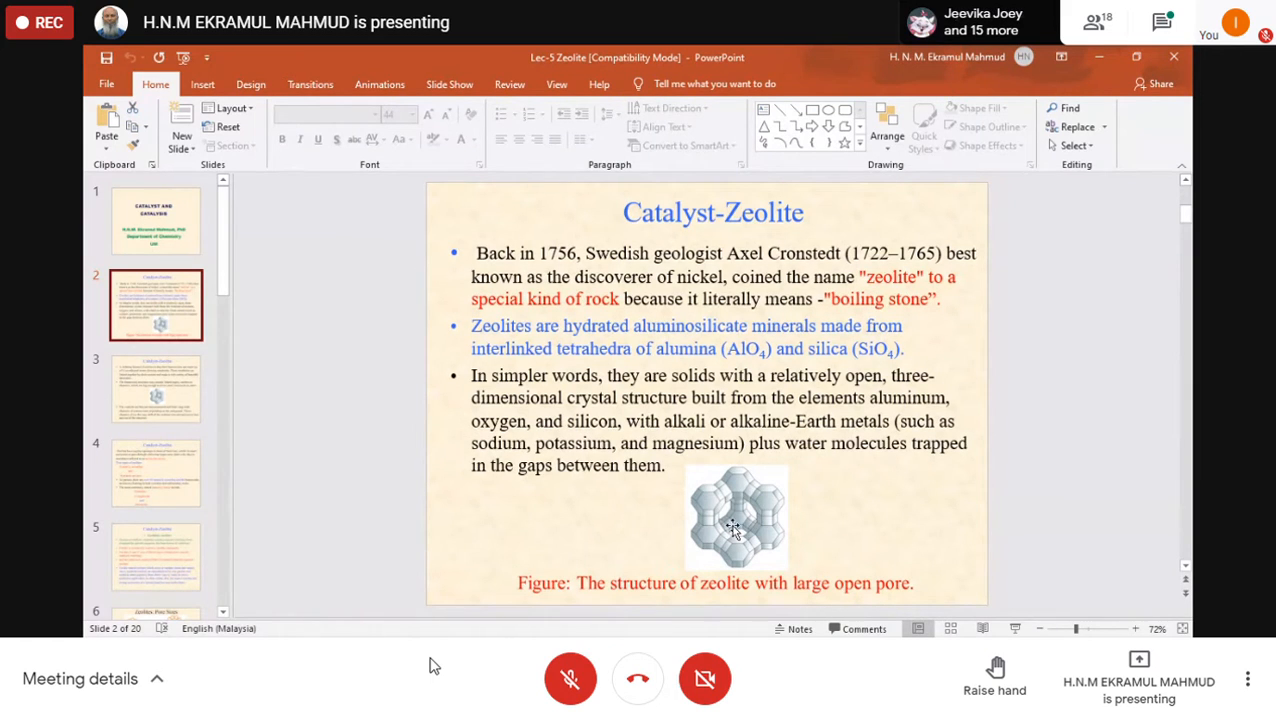
mouse_move(678, 553)
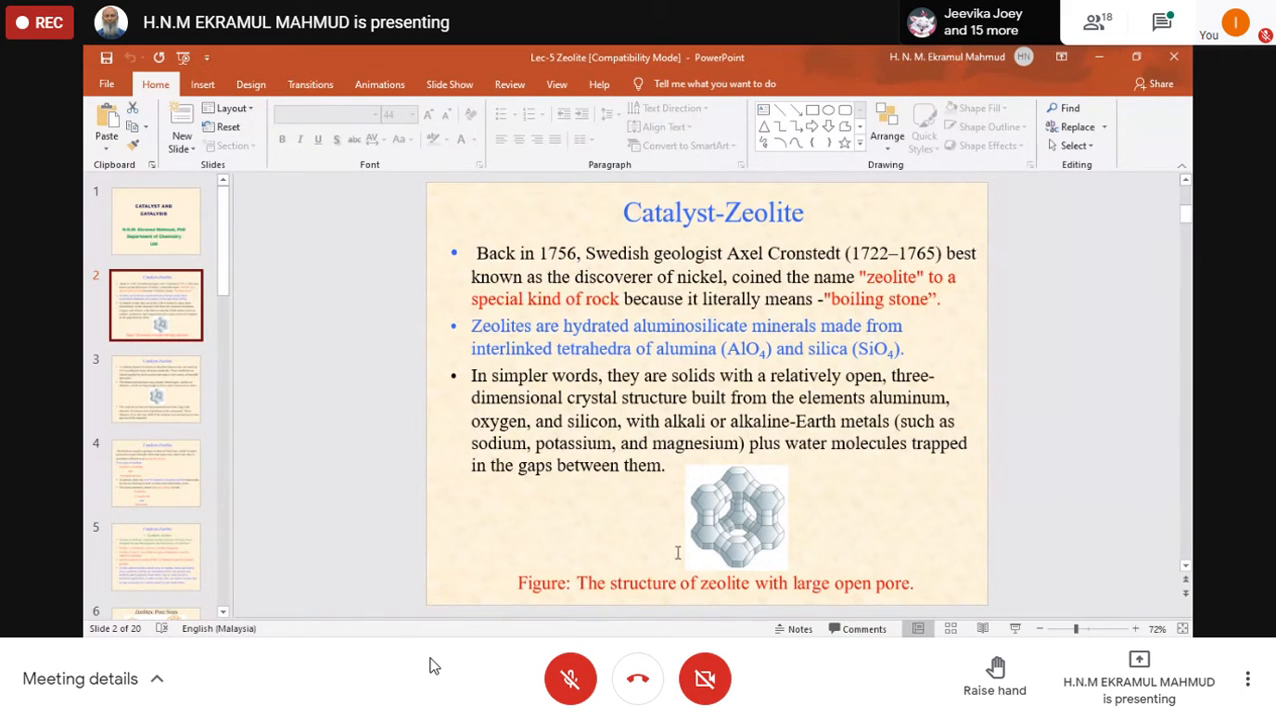
mouse_move(652, 540)
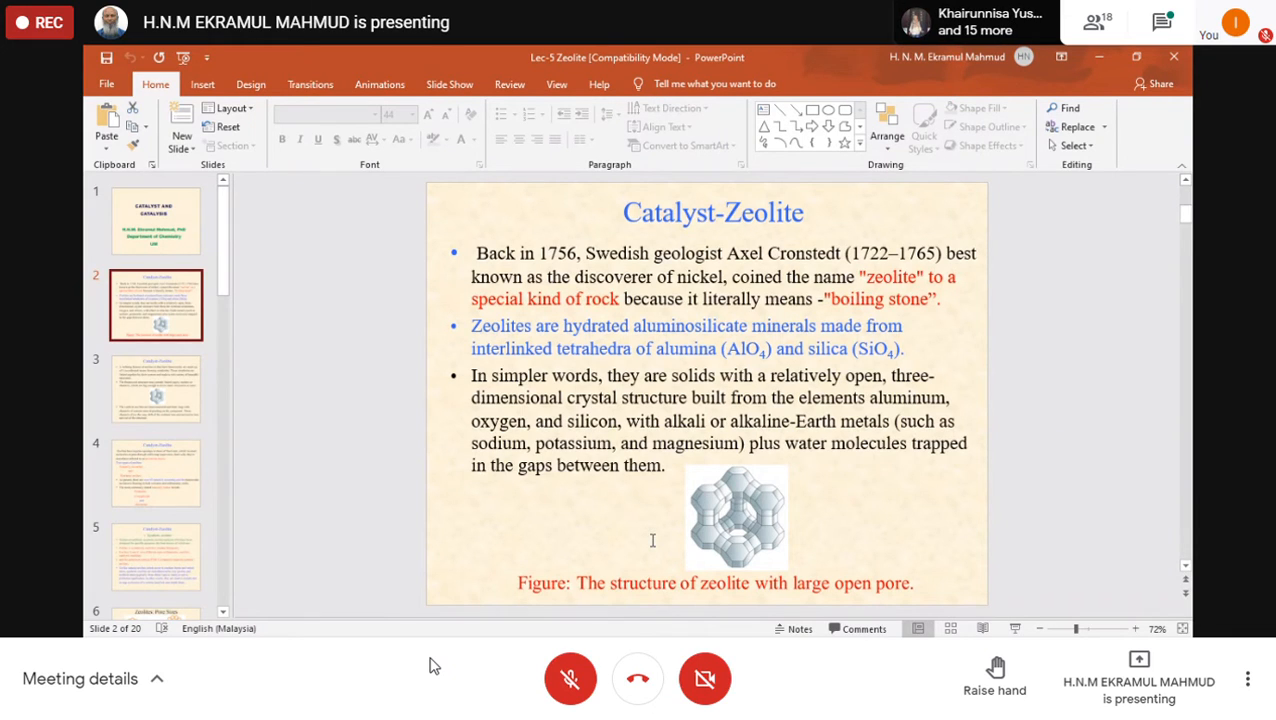
mouse_move(735, 515)
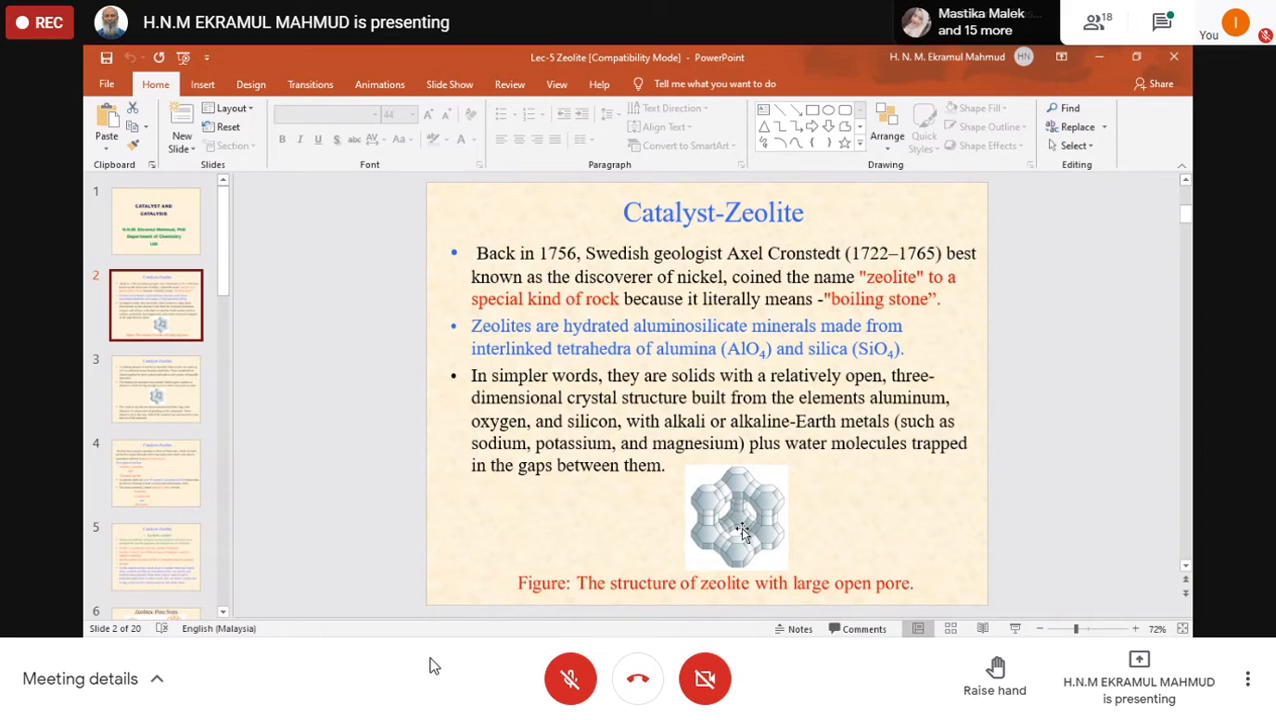
mouse_move(738, 565)
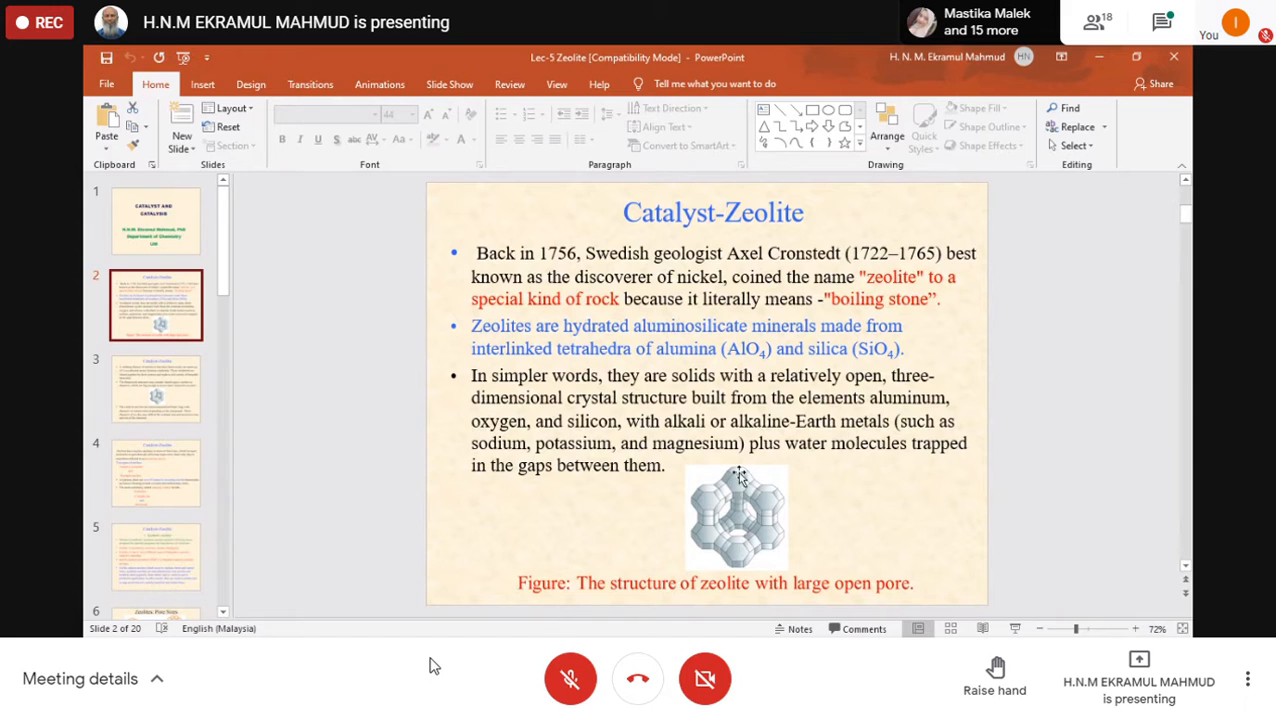
mouse_move(750, 518)
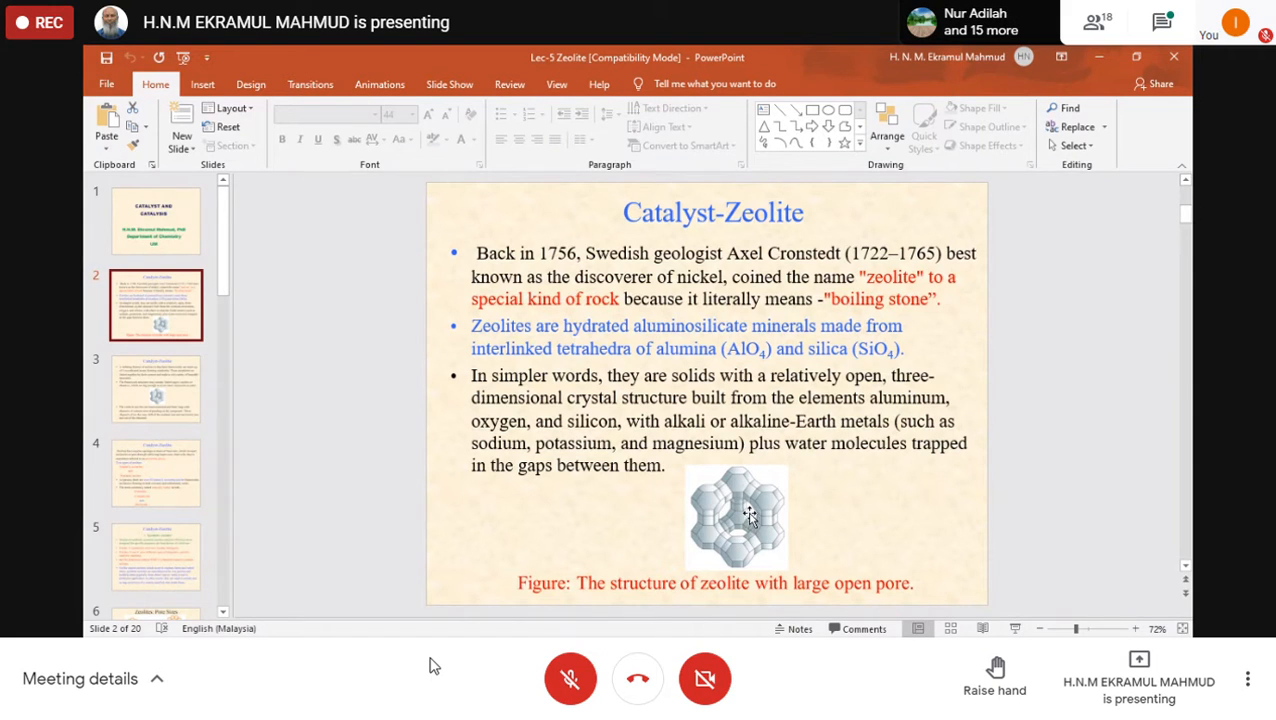
mouse_move(616, 508)
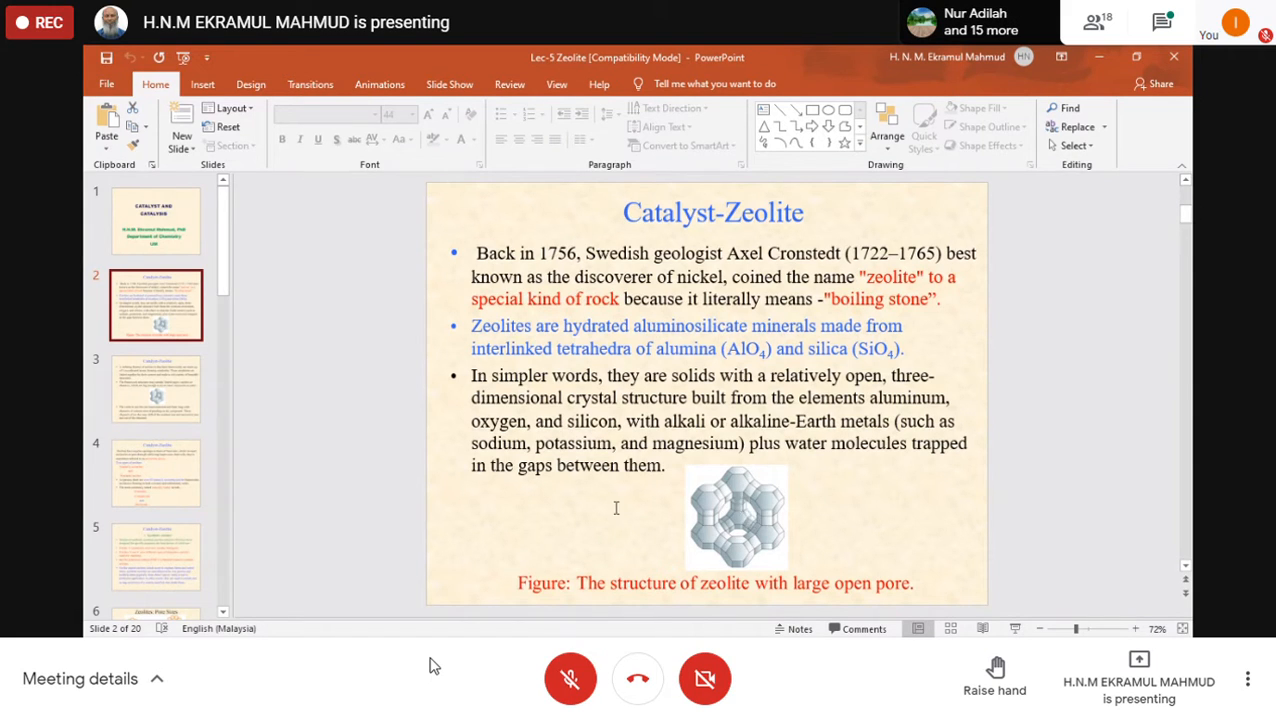
mouse_move(868, 490)
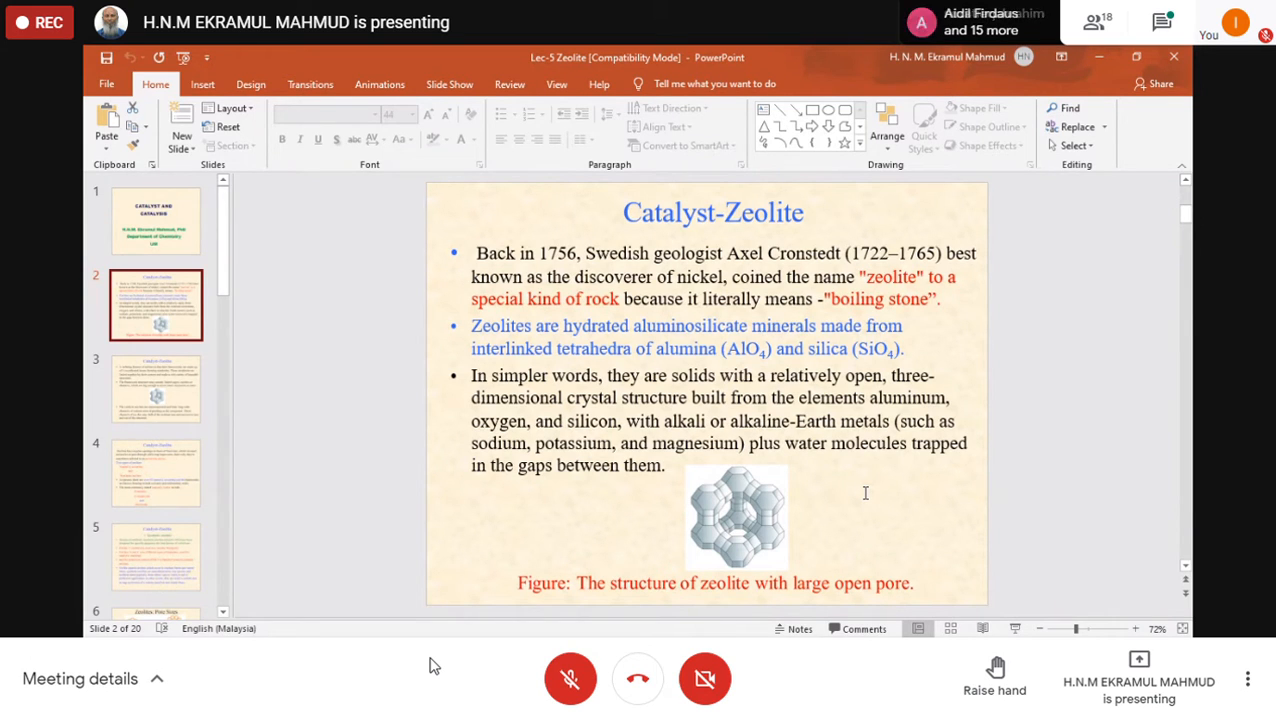
mouse_move(628, 357)
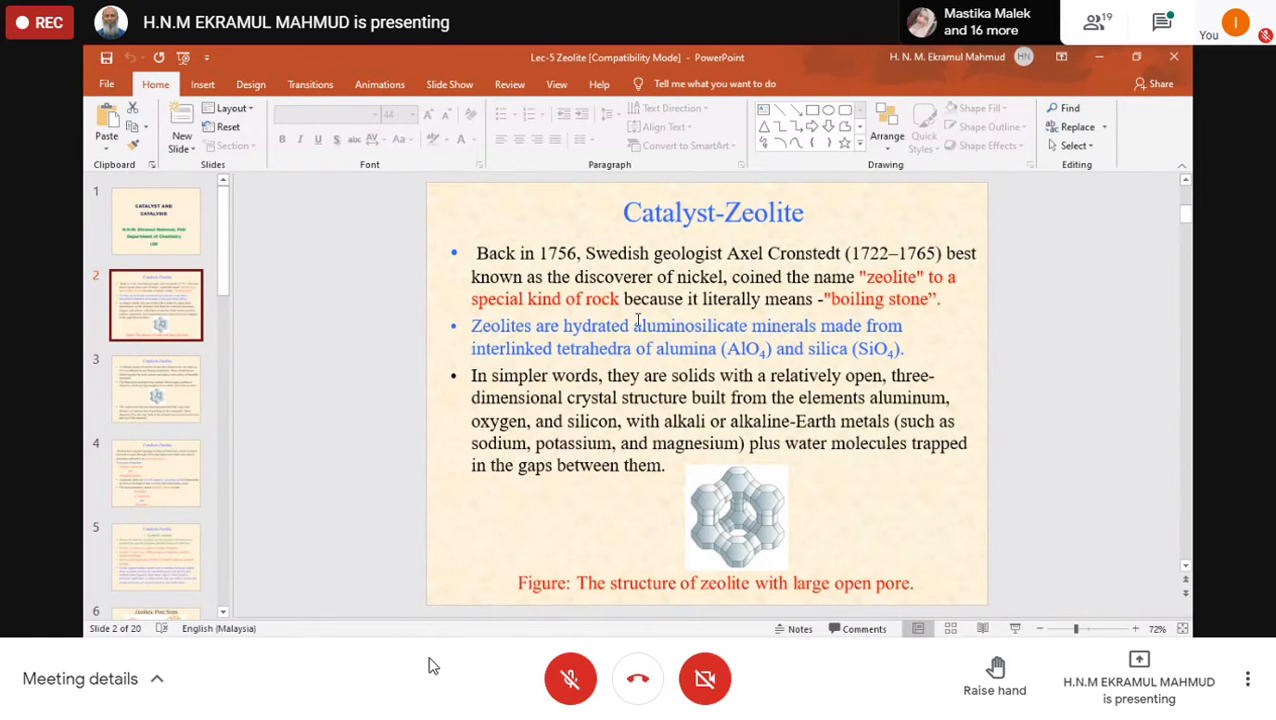
mouse_move(626, 302)
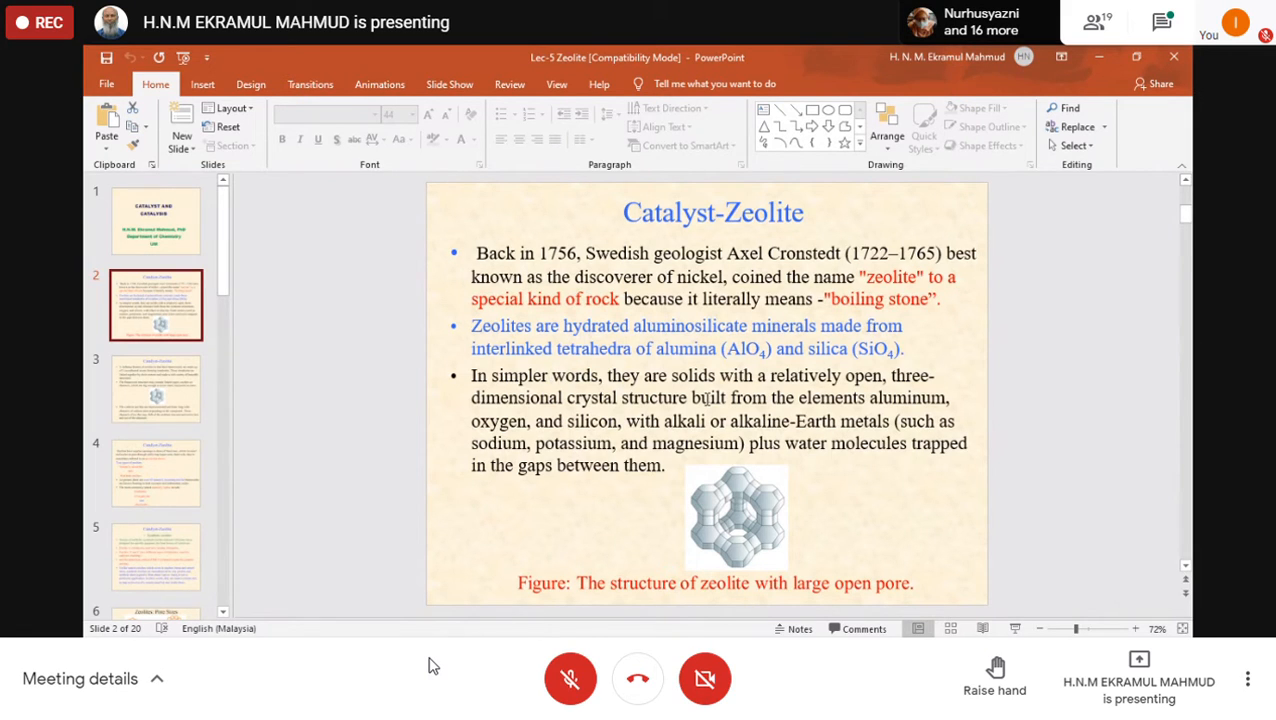
mouse_move(614, 339)
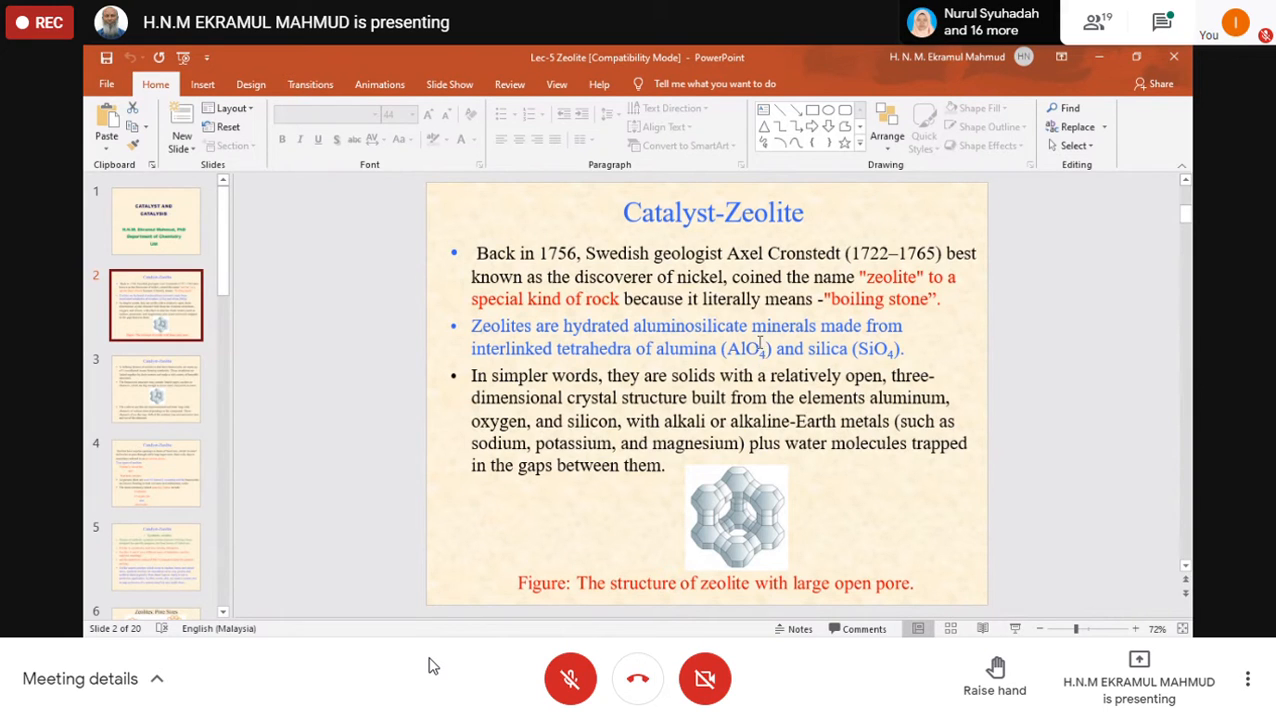
mouse_move(863, 351)
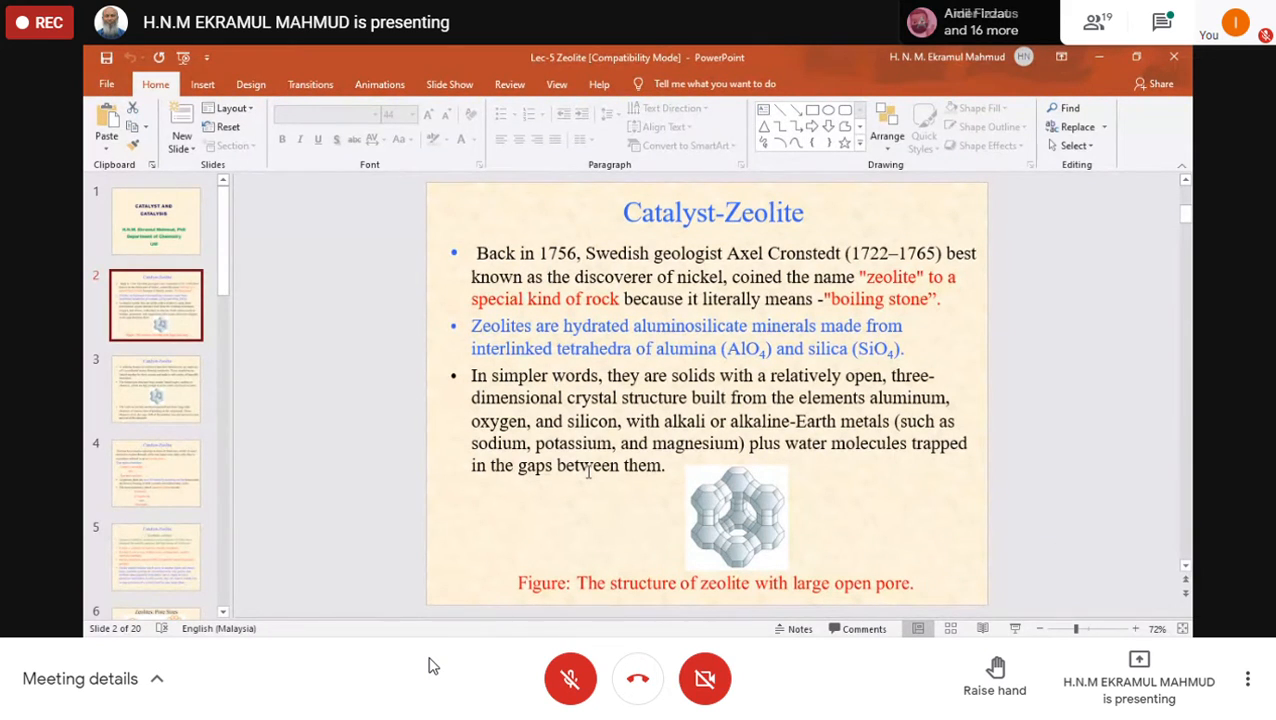
mouse_move(762, 524)
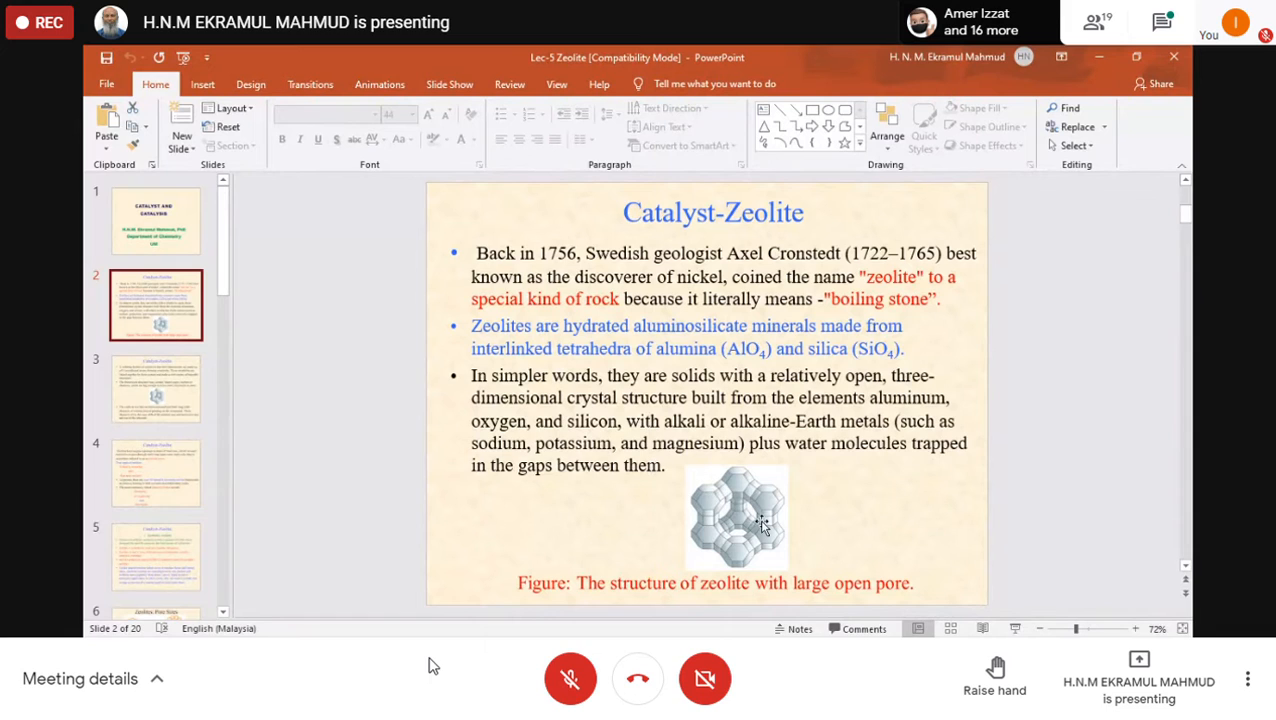
mouse_move(738, 522)
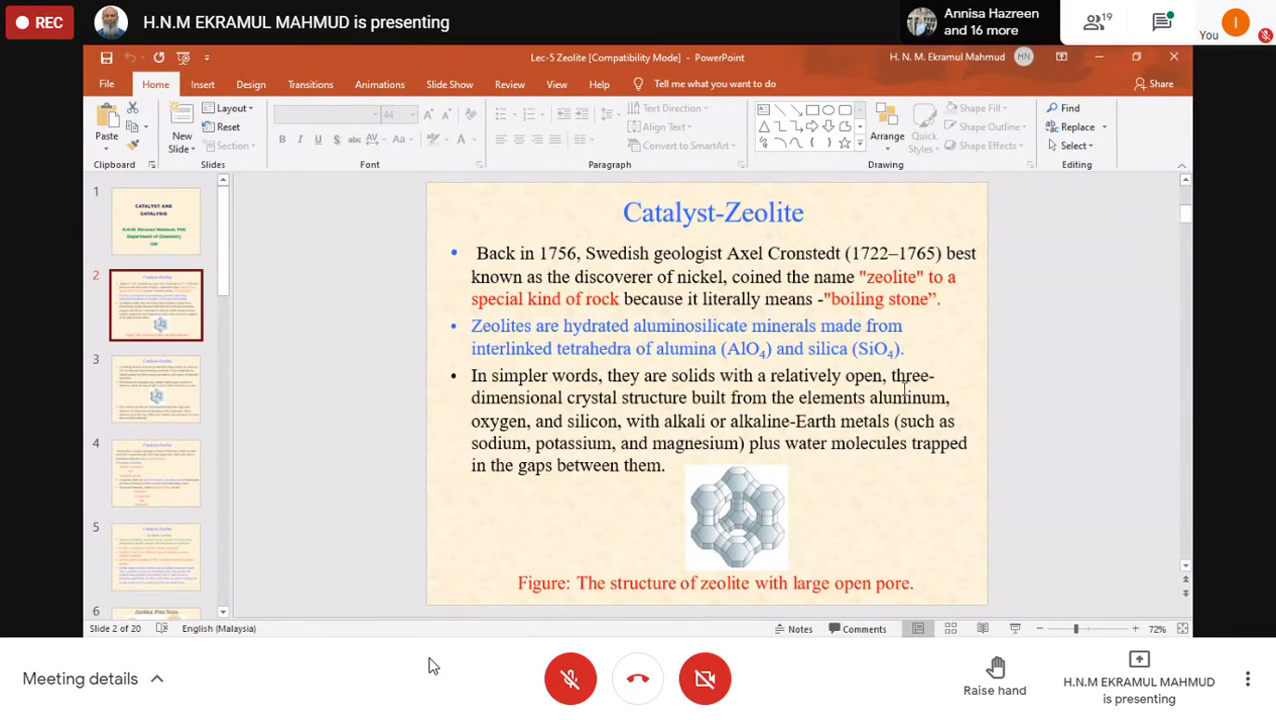
mouse_move(688, 497)
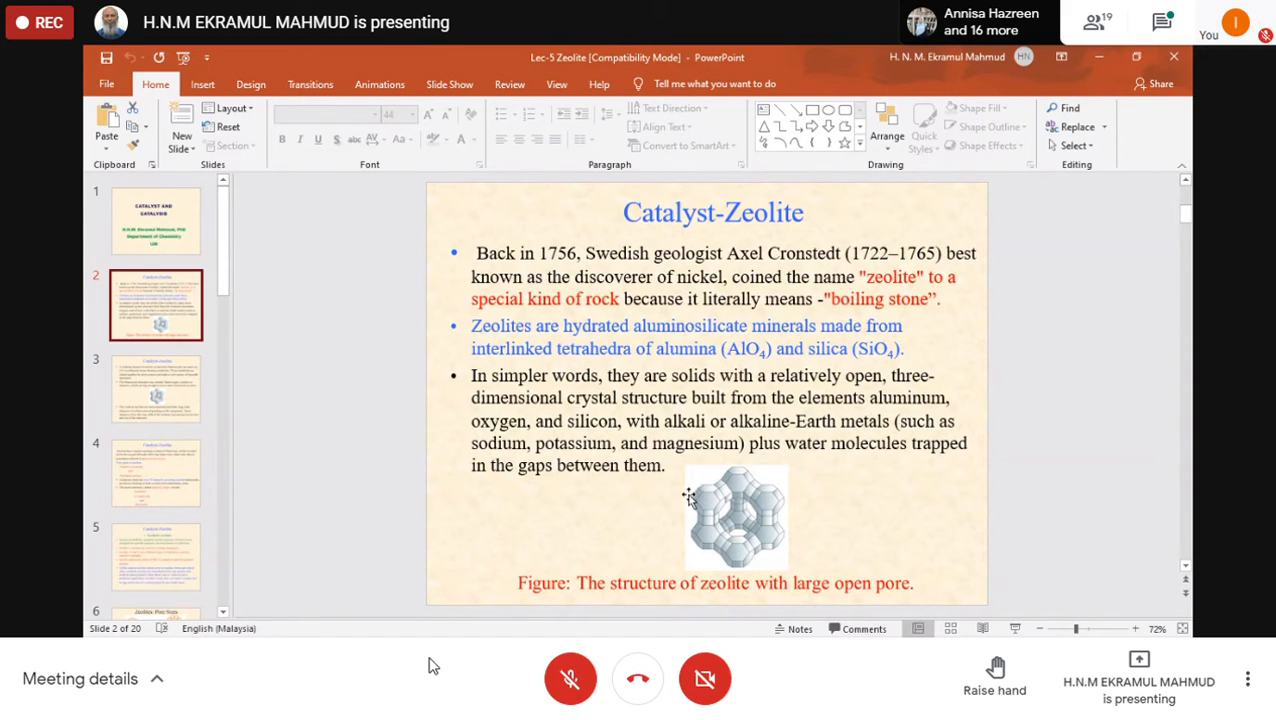
mouse_move(680, 500)
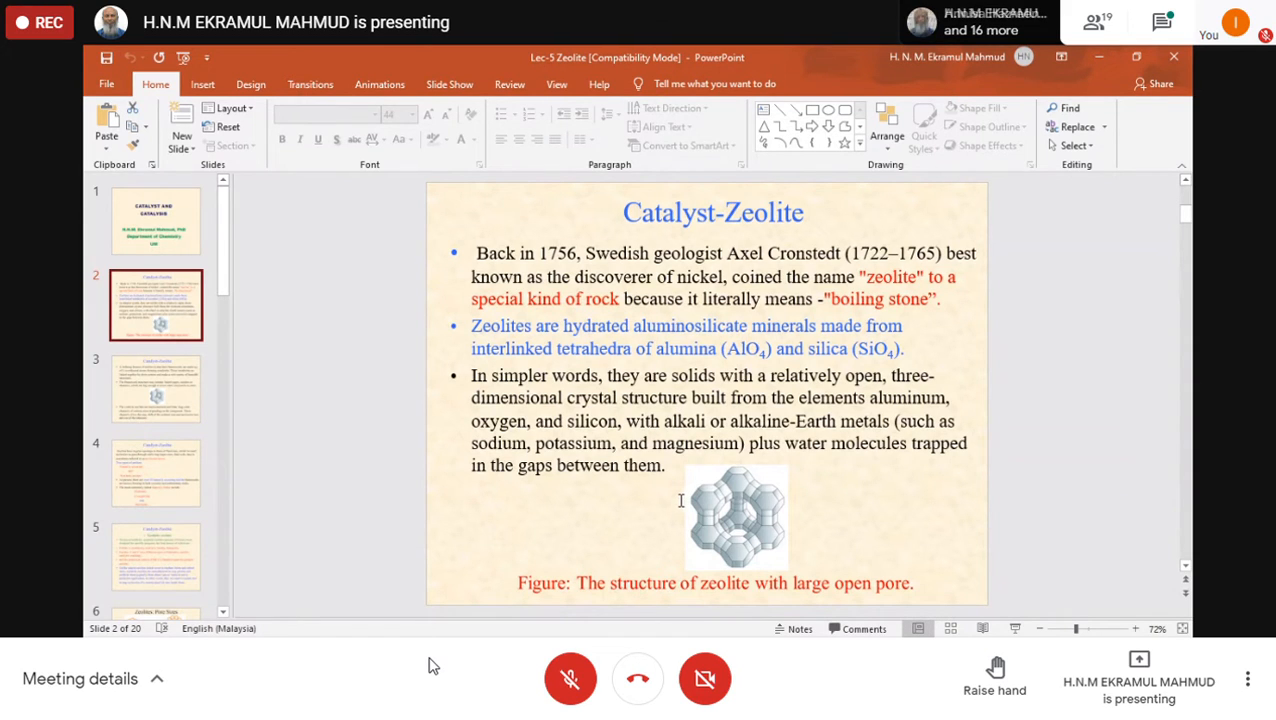
mouse_move(852, 411)
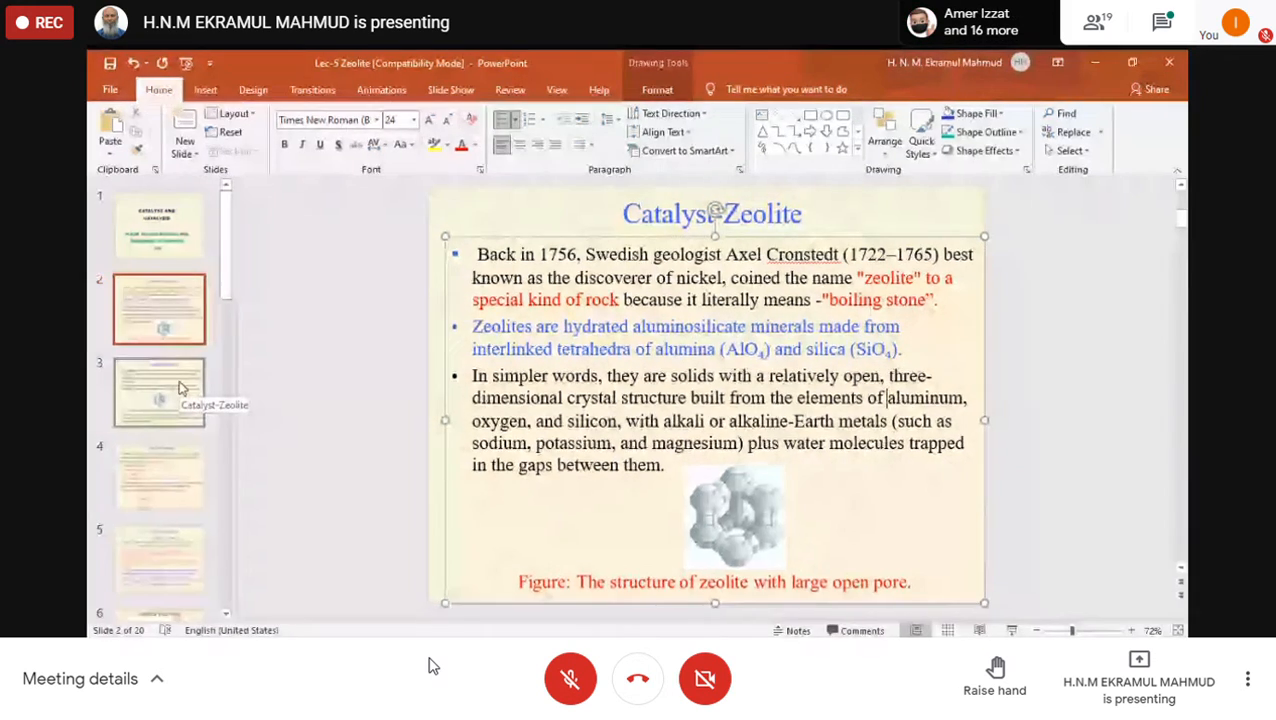
Select the slide 3 thumbnail on tetrahedral frameworks, cages and interconnected voids
left_click(157, 388)
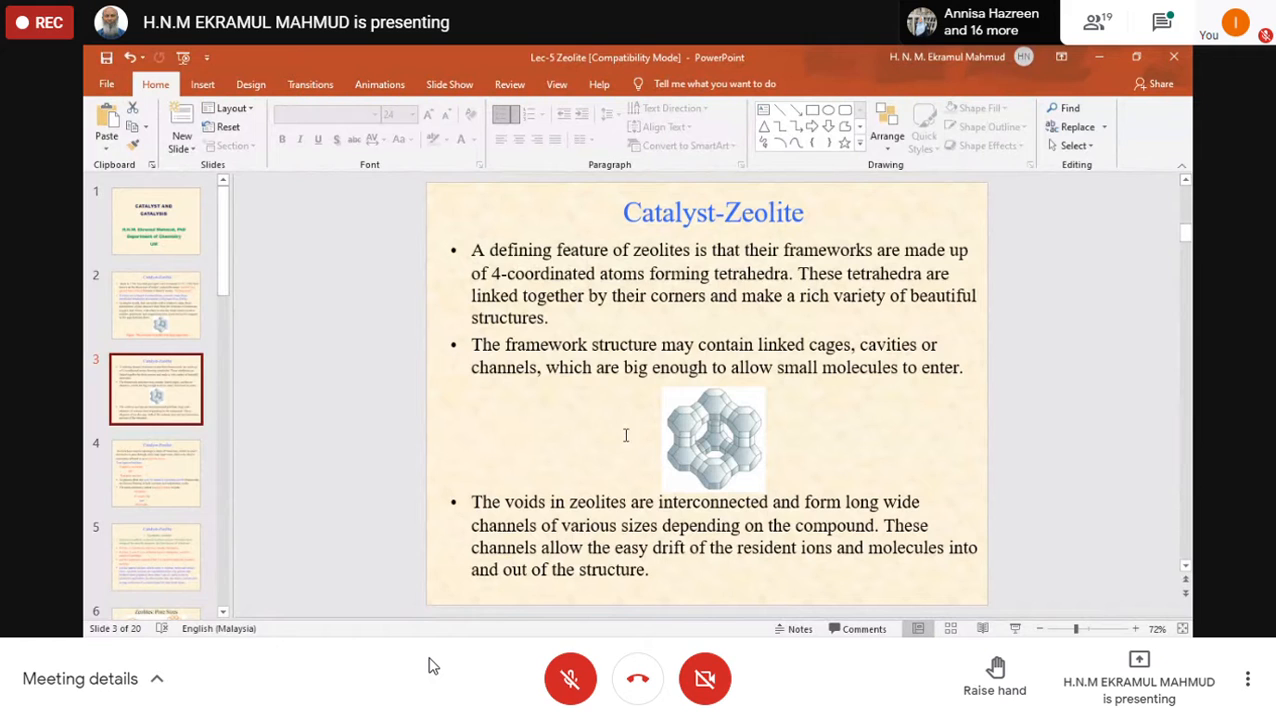
mouse_move(693, 453)
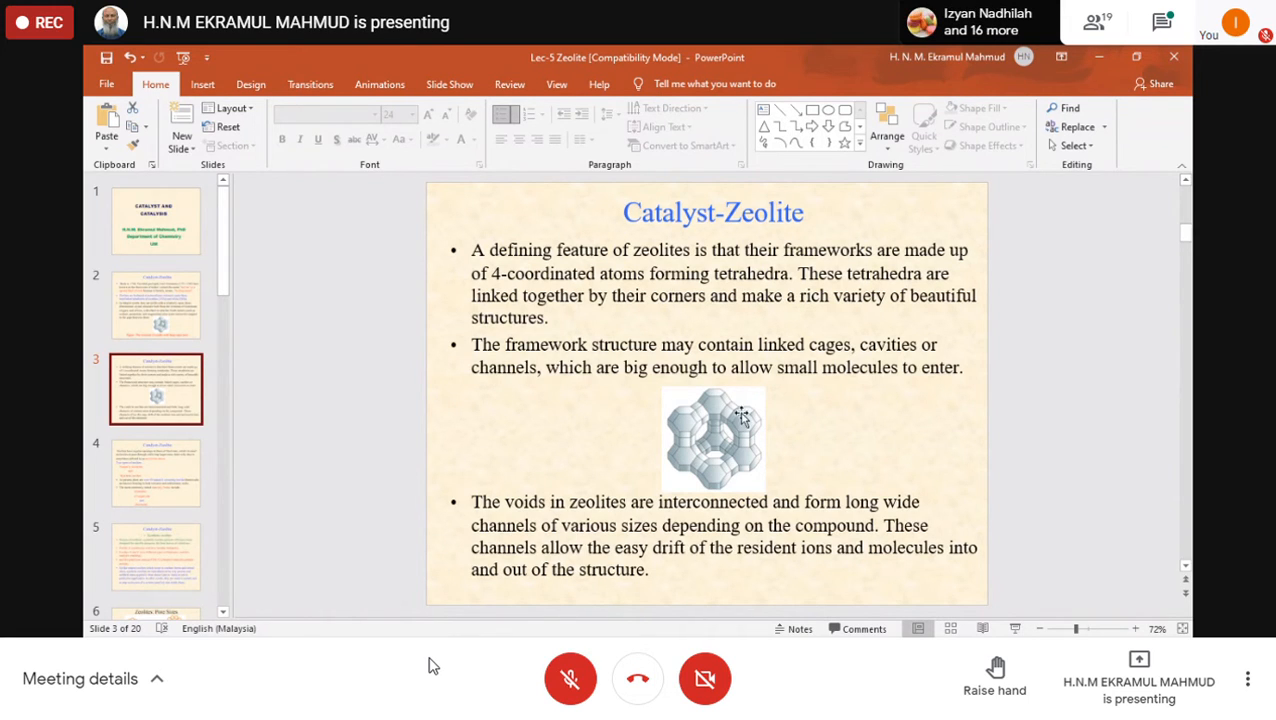
mouse_move(725, 430)
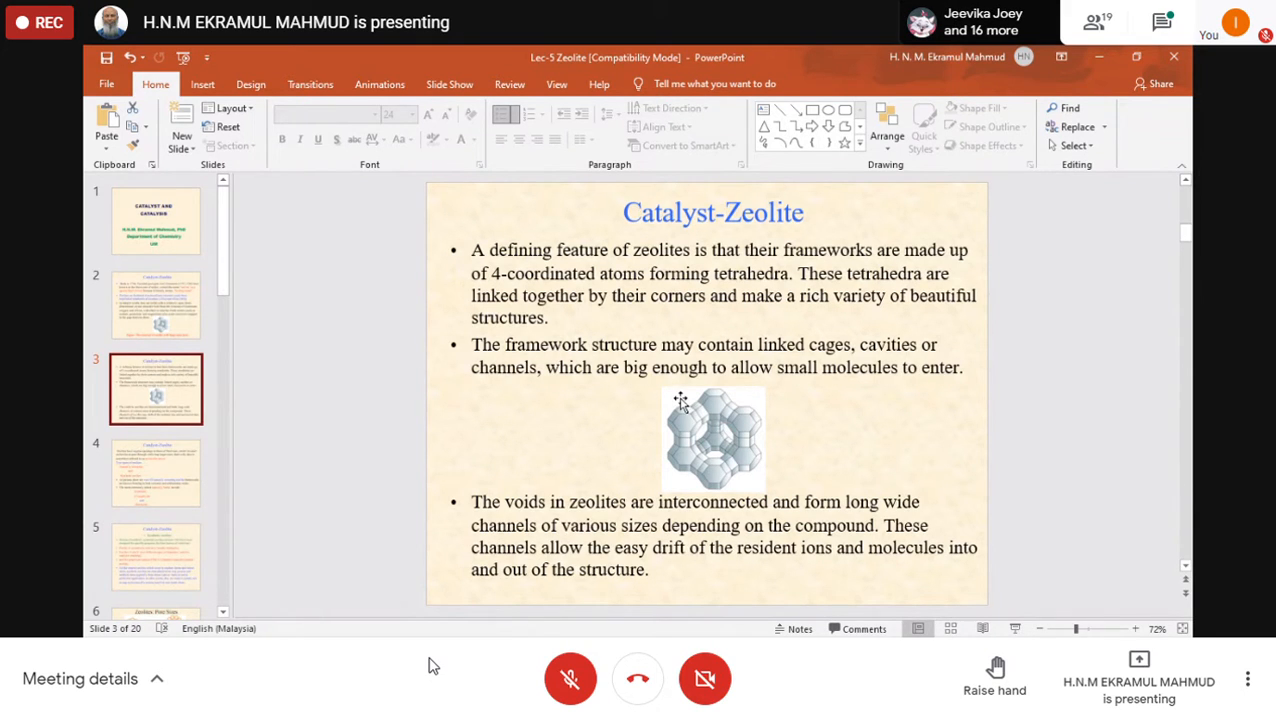
mouse_move(750, 460)
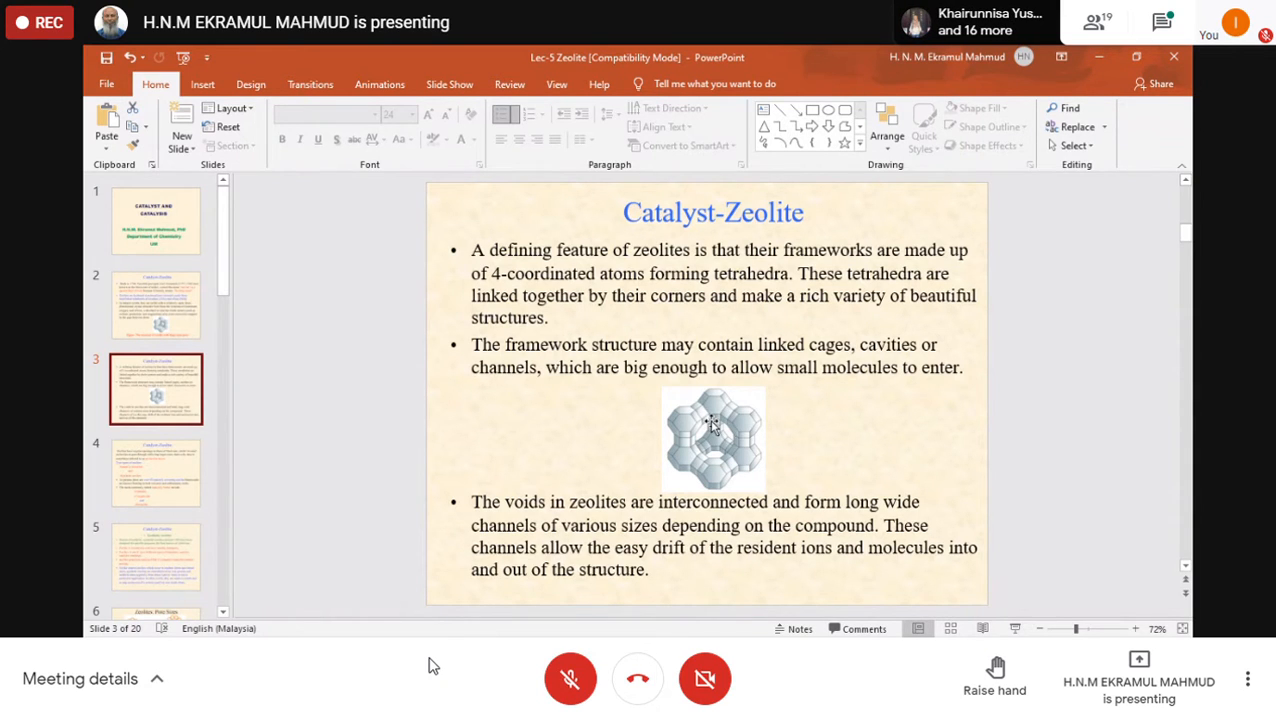
mouse_move(720, 415)
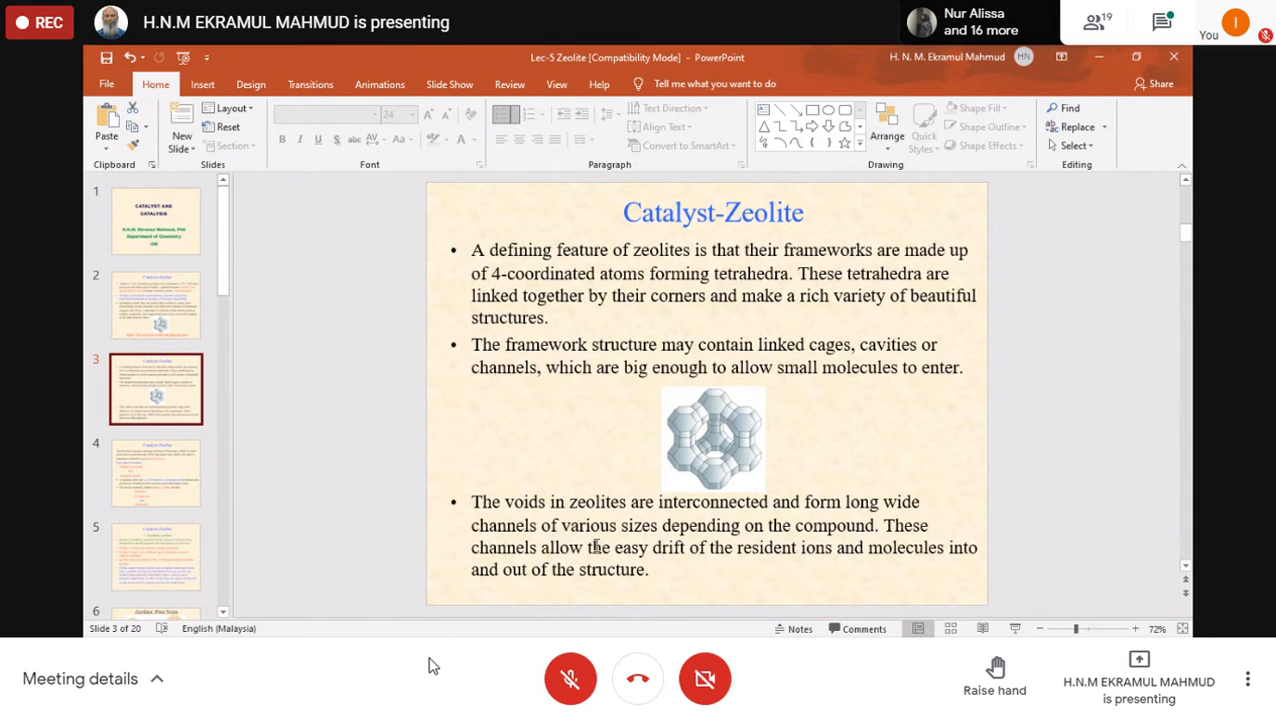
mouse_move(711, 463)
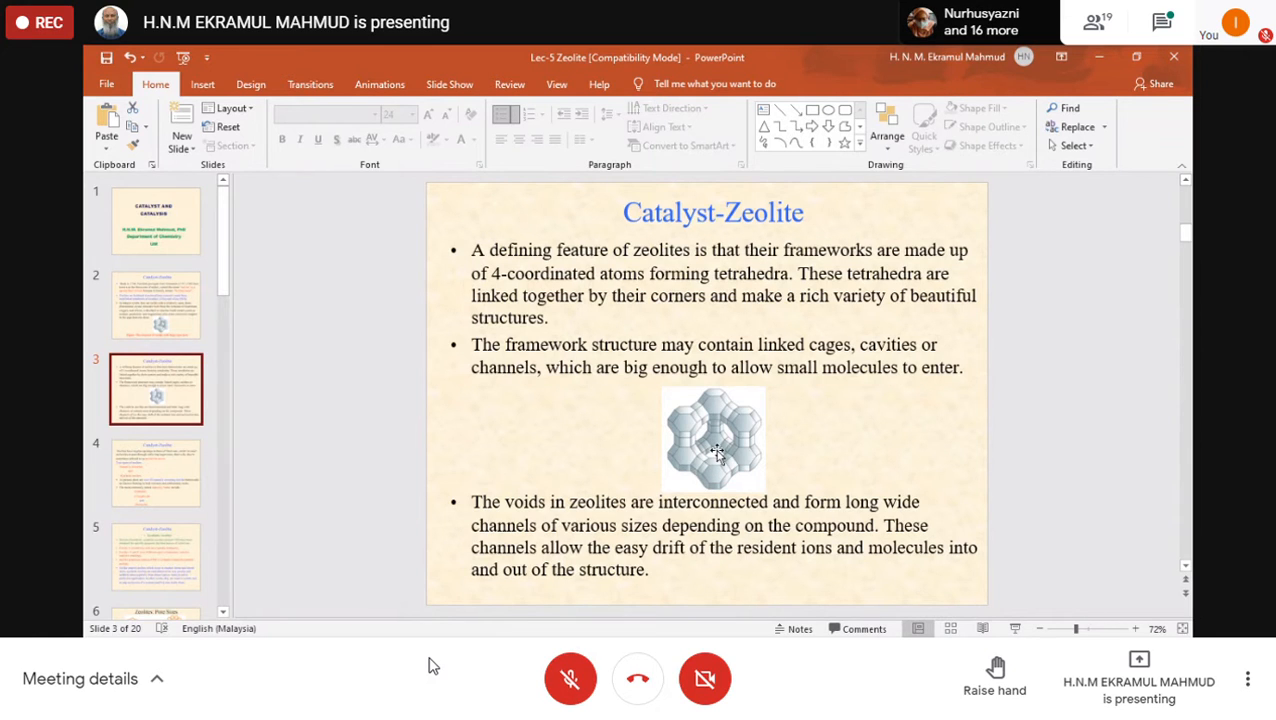
mouse_move(720, 435)
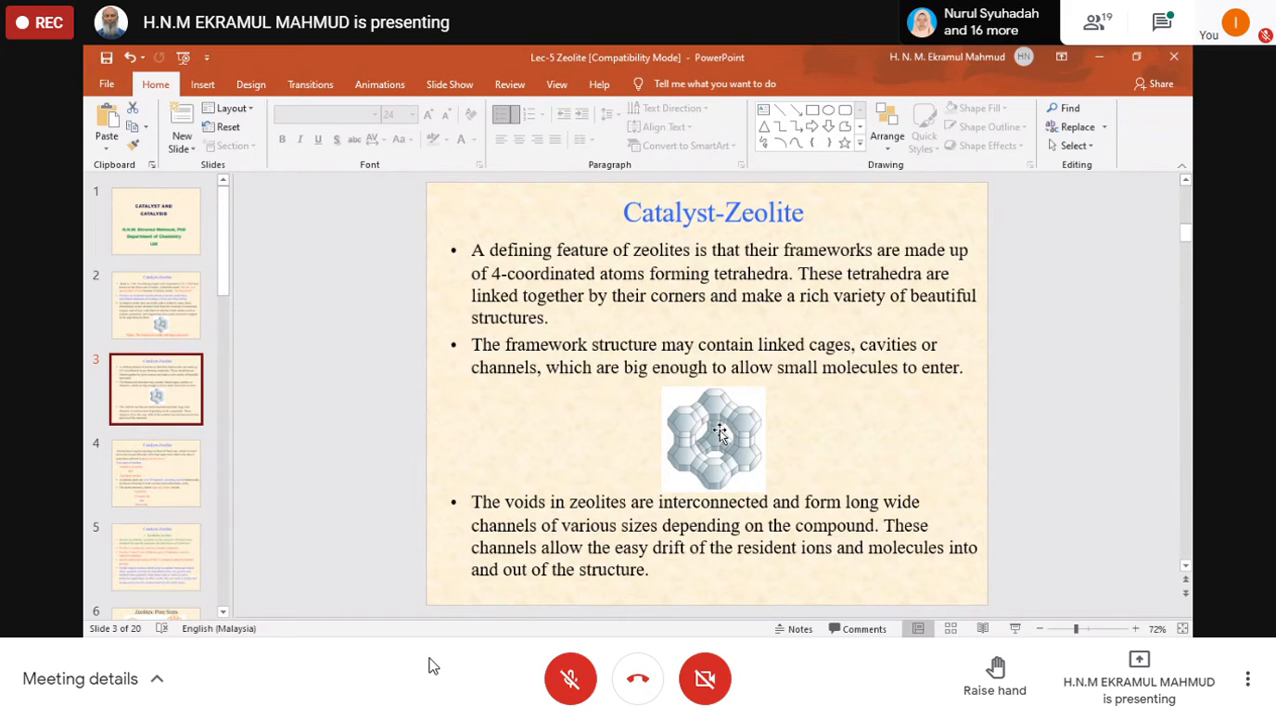
mouse_move(703, 420)
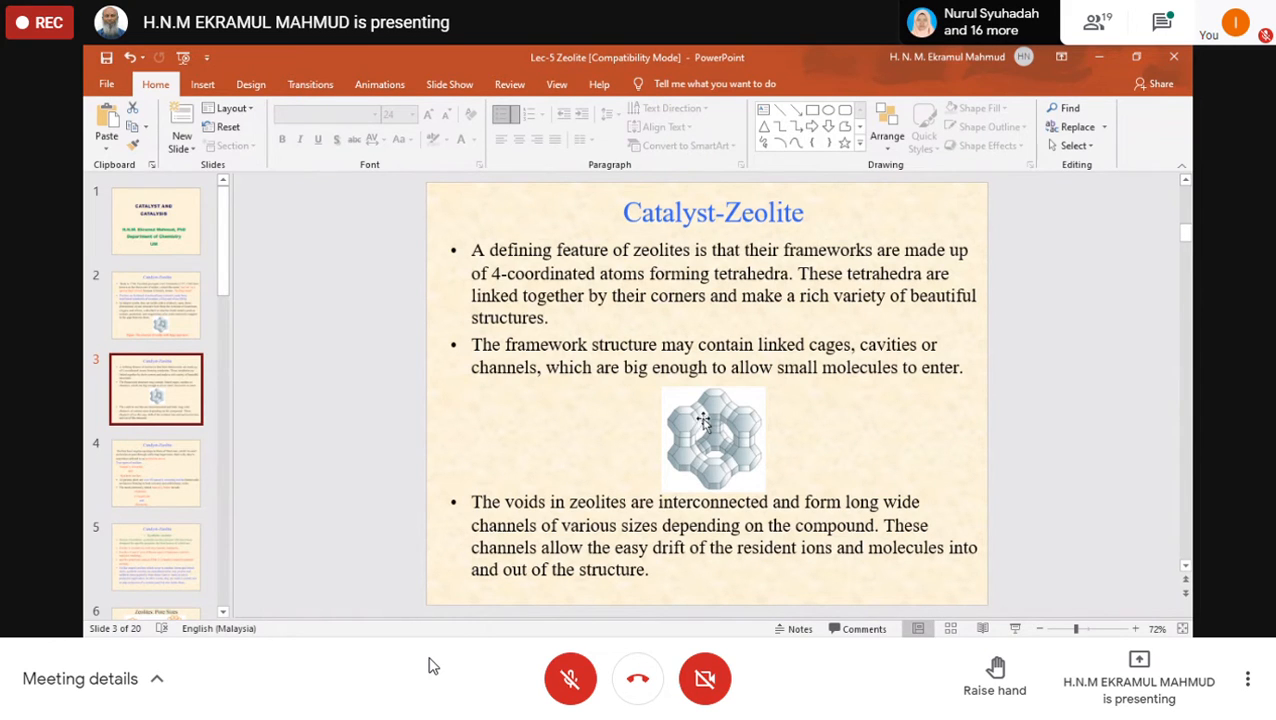
mouse_move(700, 463)
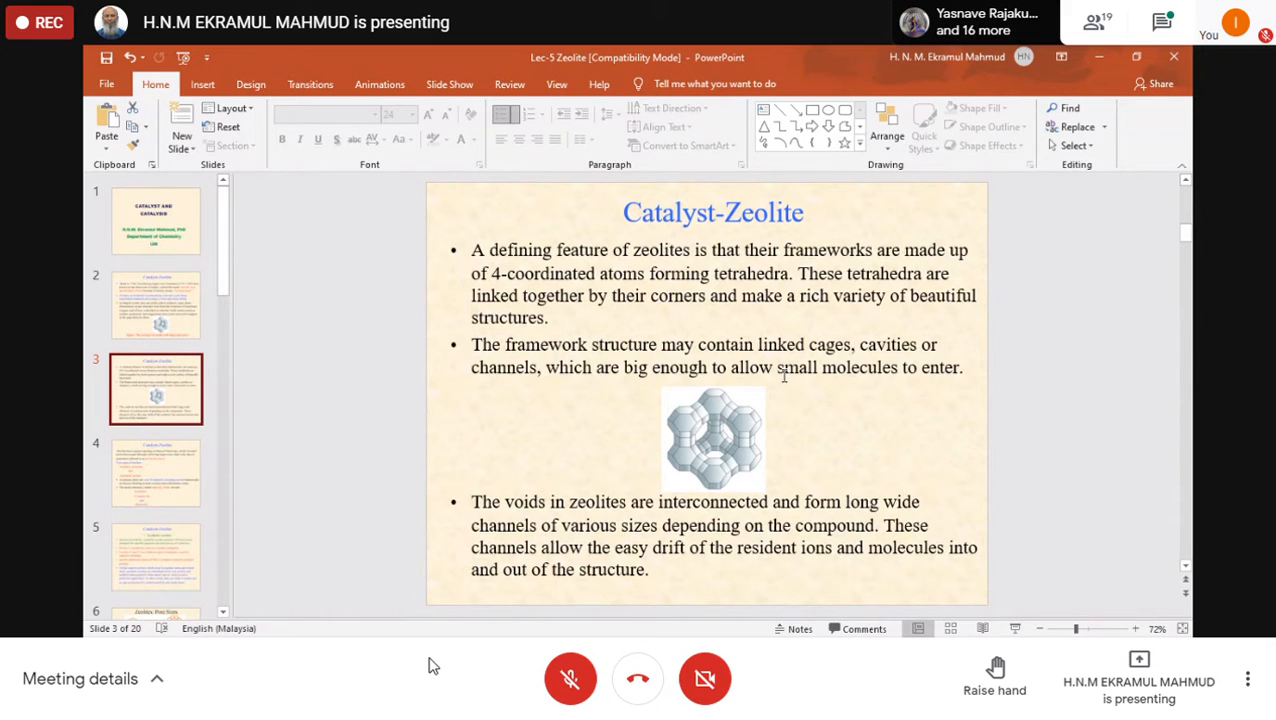
mouse_move(710, 420)
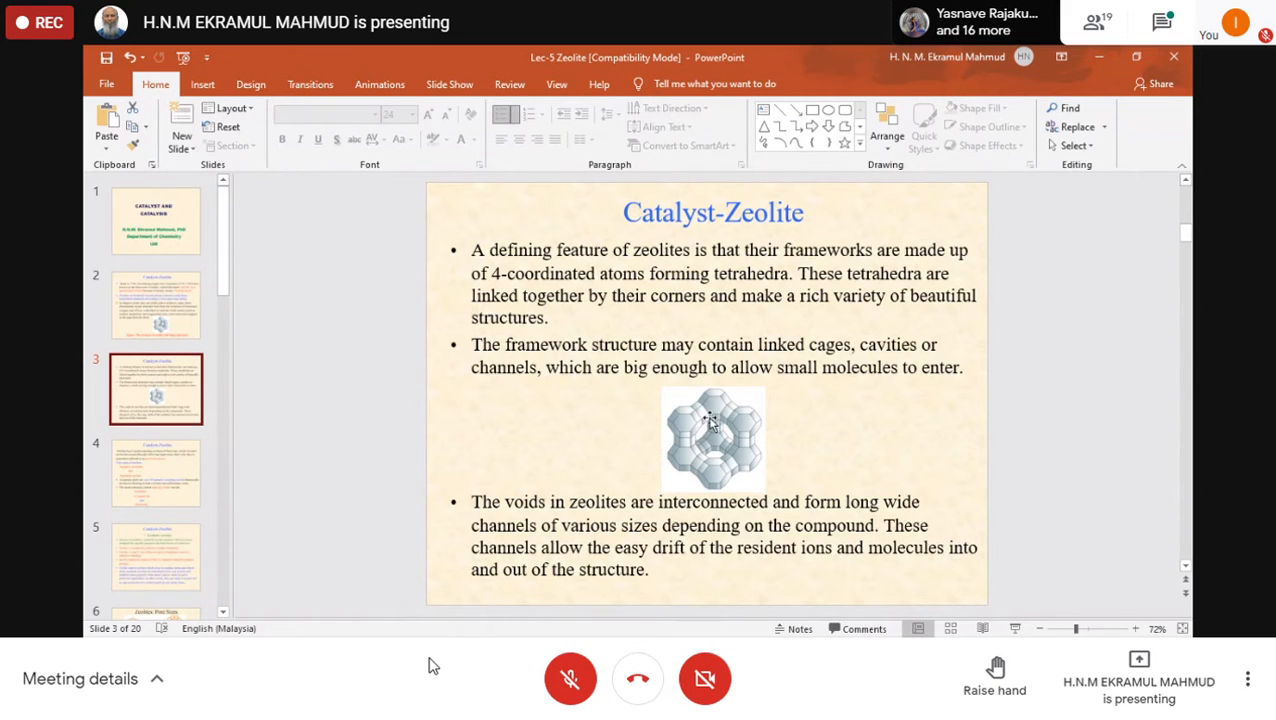
mouse_move(682, 458)
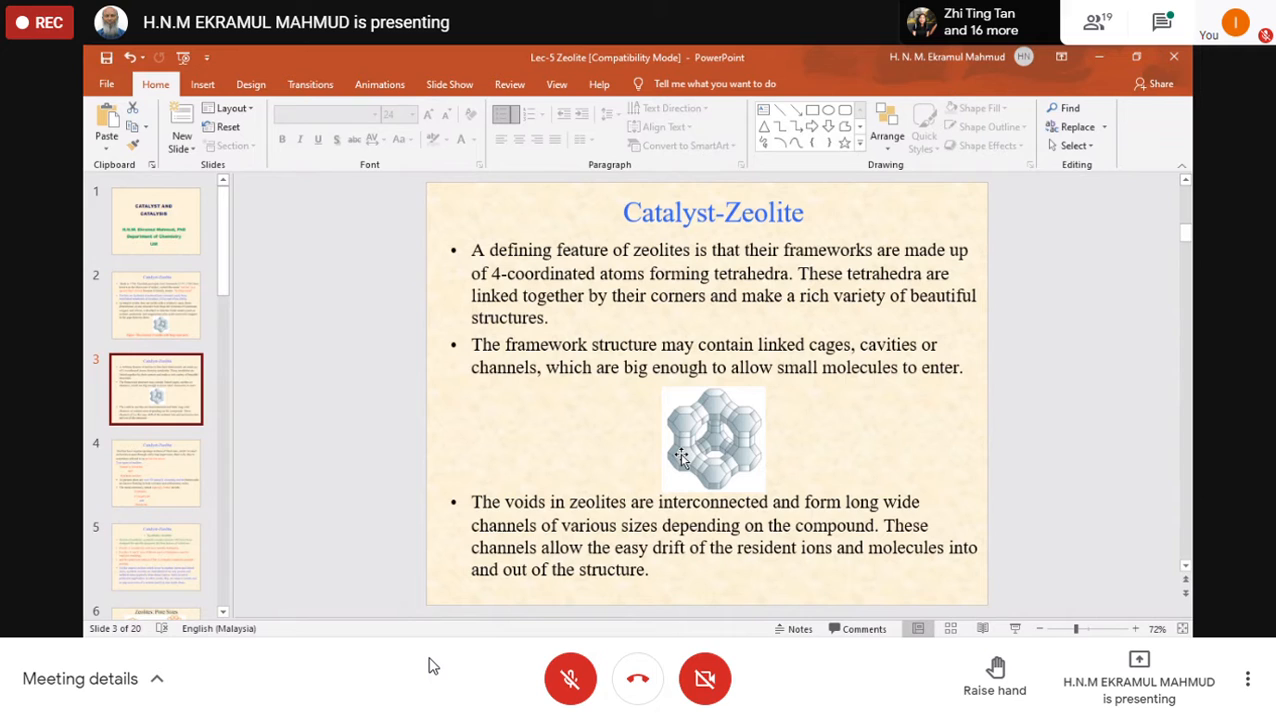
mouse_move(723, 432)
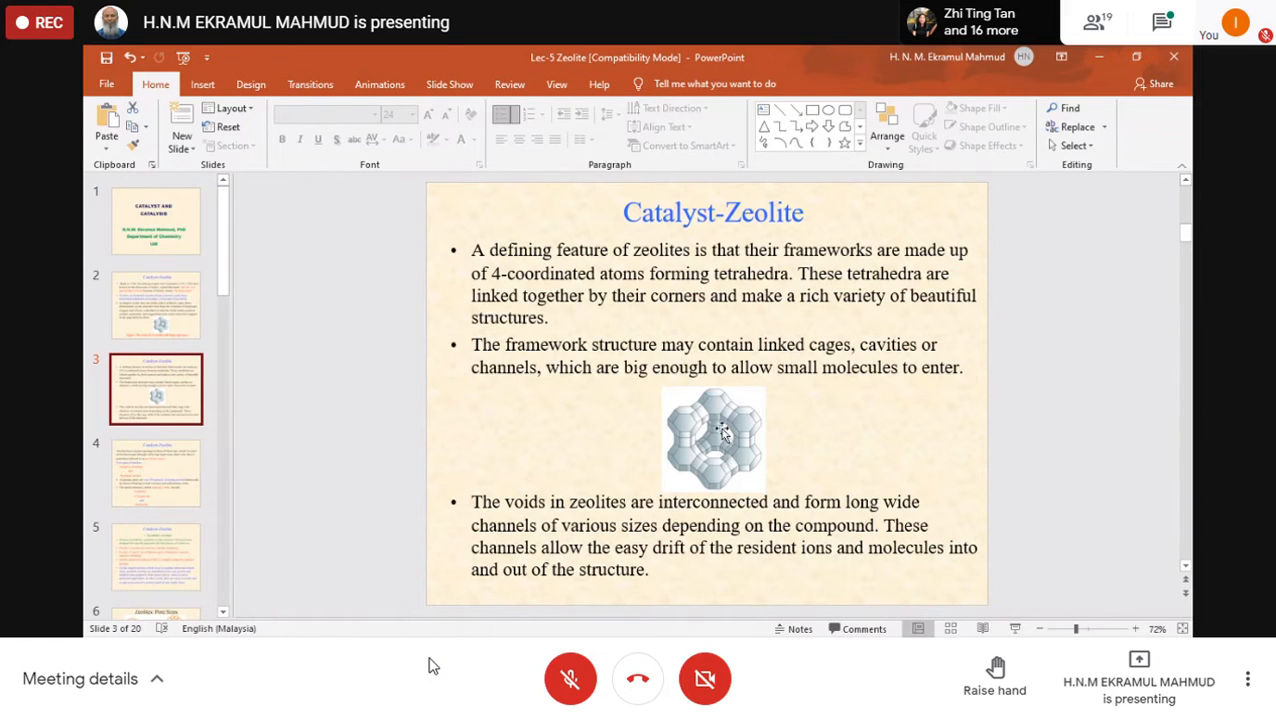
mouse_move(712, 430)
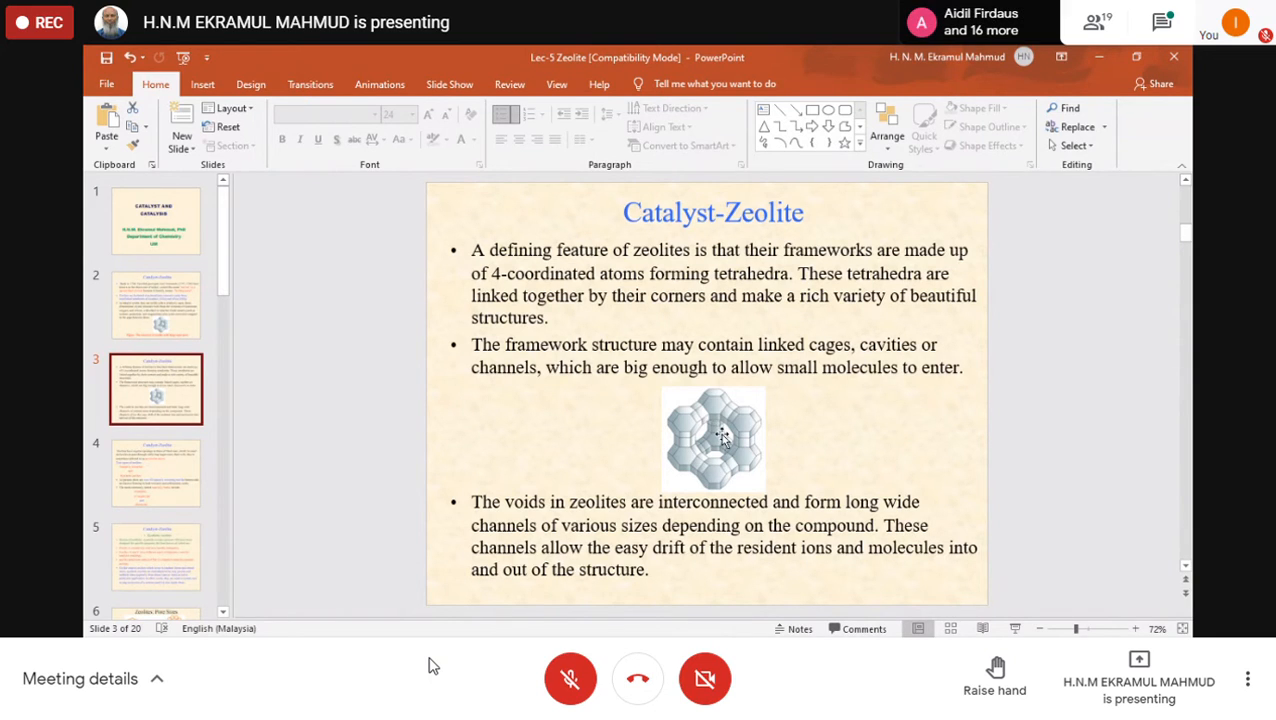
mouse_move(742, 415)
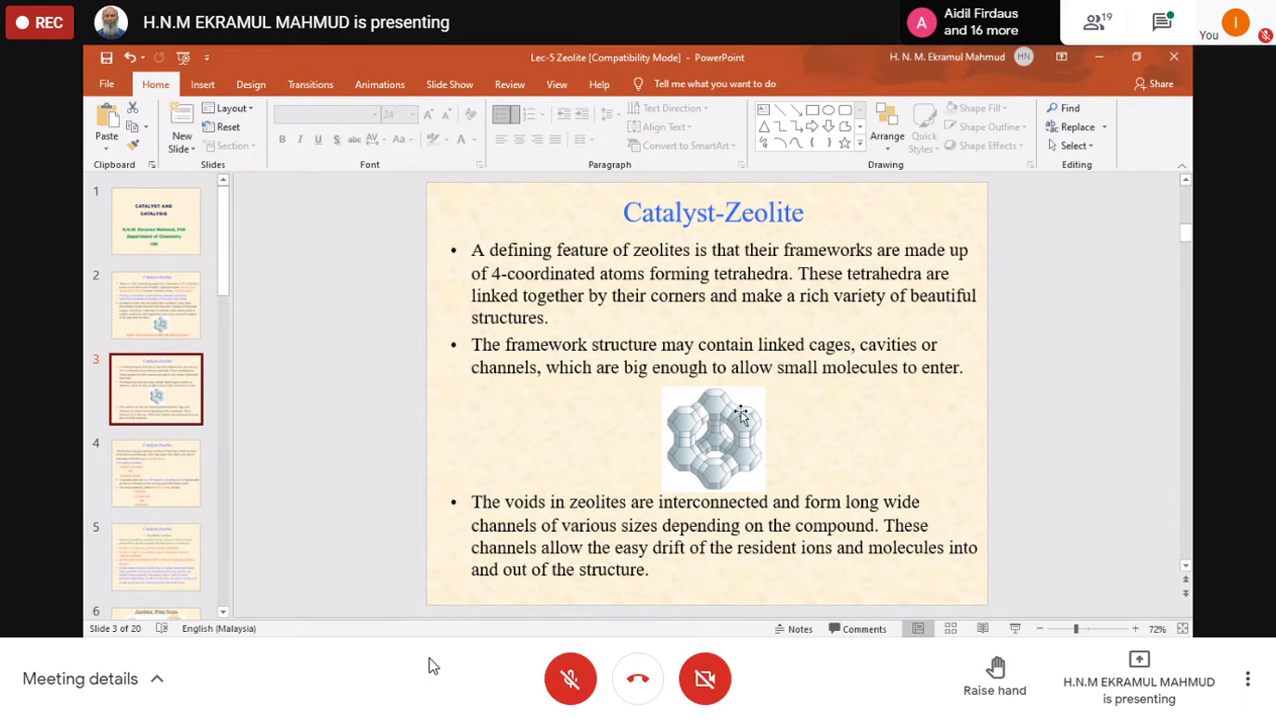
mouse_move(155, 473)
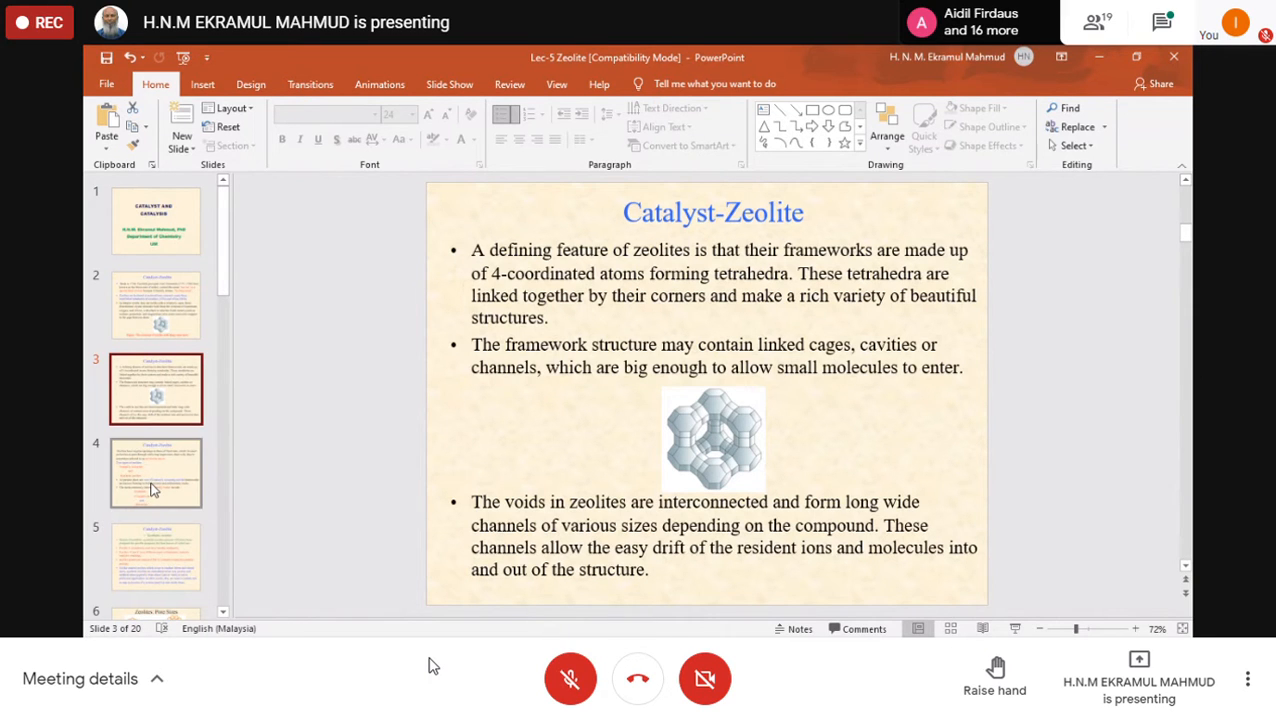
Show slide 4 listing Chabazite, Clinoptilolite and Mordenite as mined natural zeolites
left_click(155, 472)
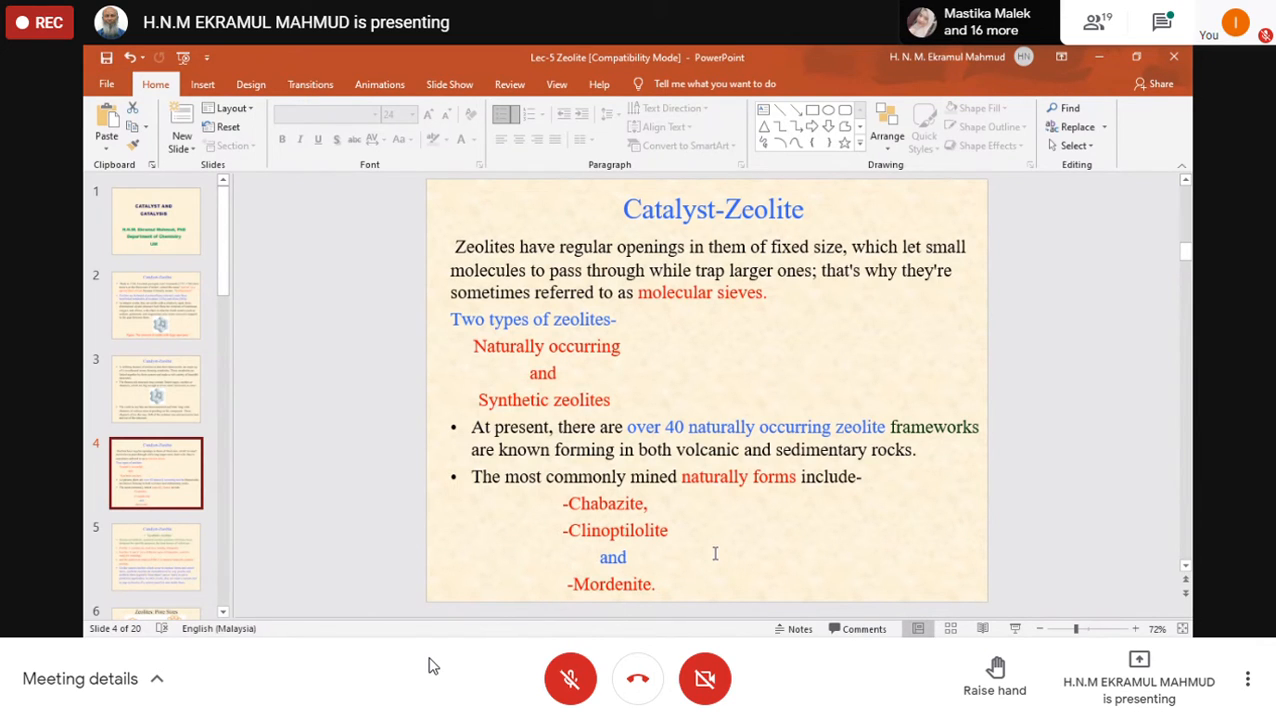
mouse_move(778, 464)
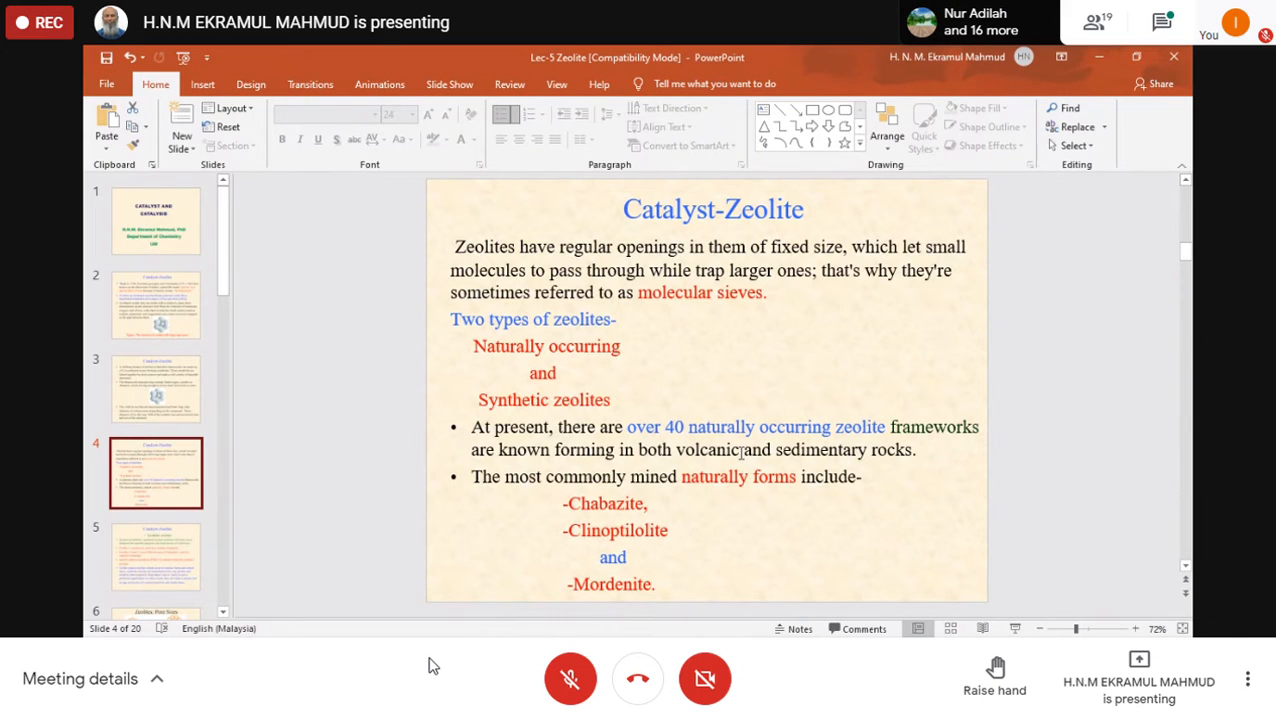
mouse_move(635, 500)
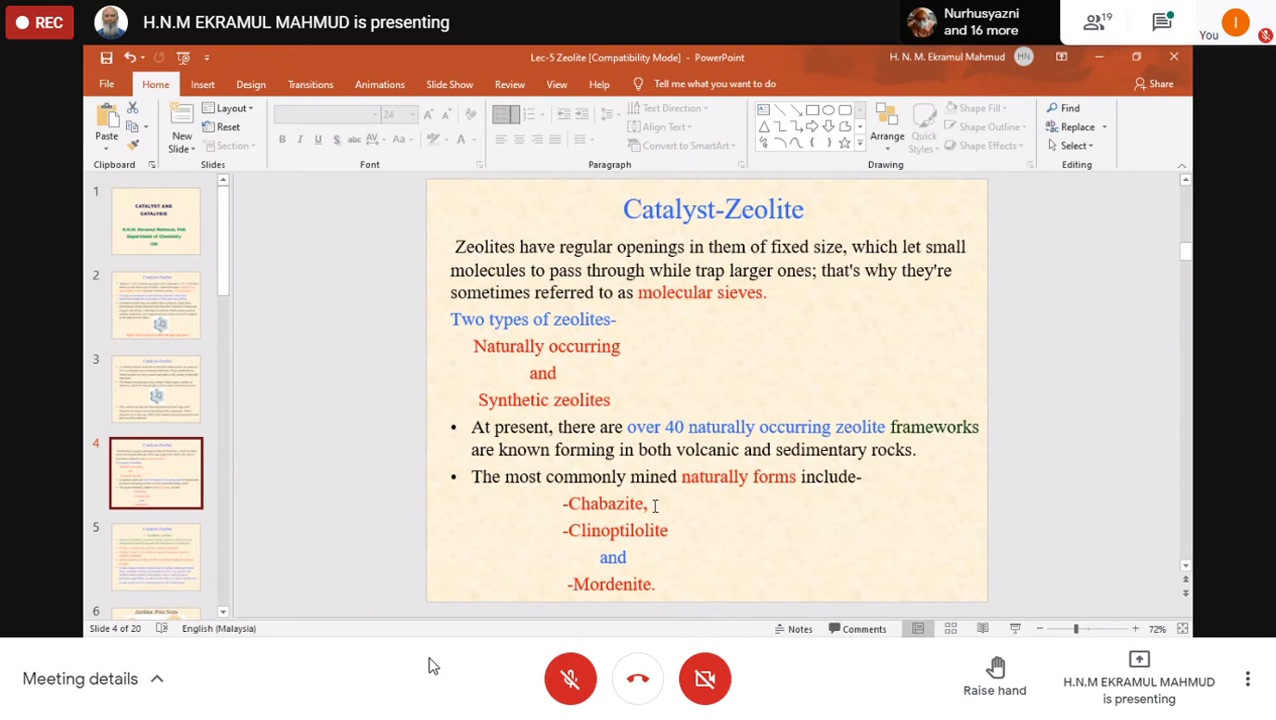
mouse_move(681, 530)
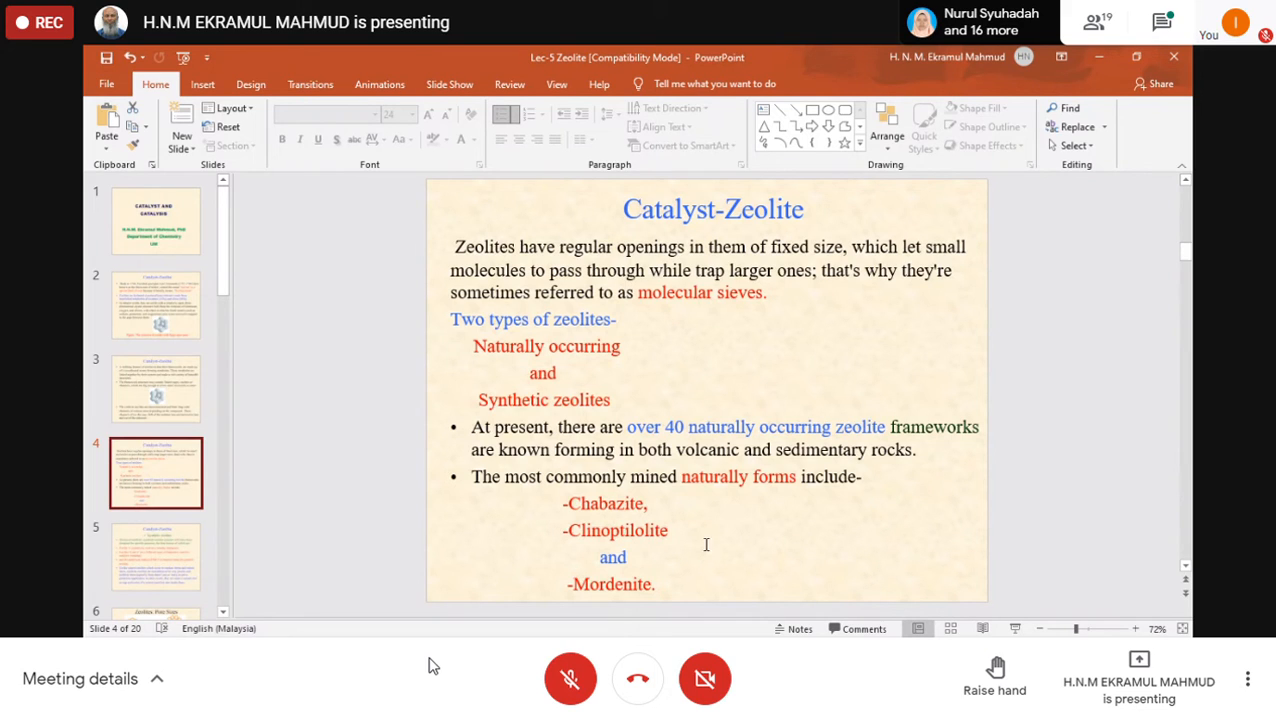
mouse_move(649, 562)
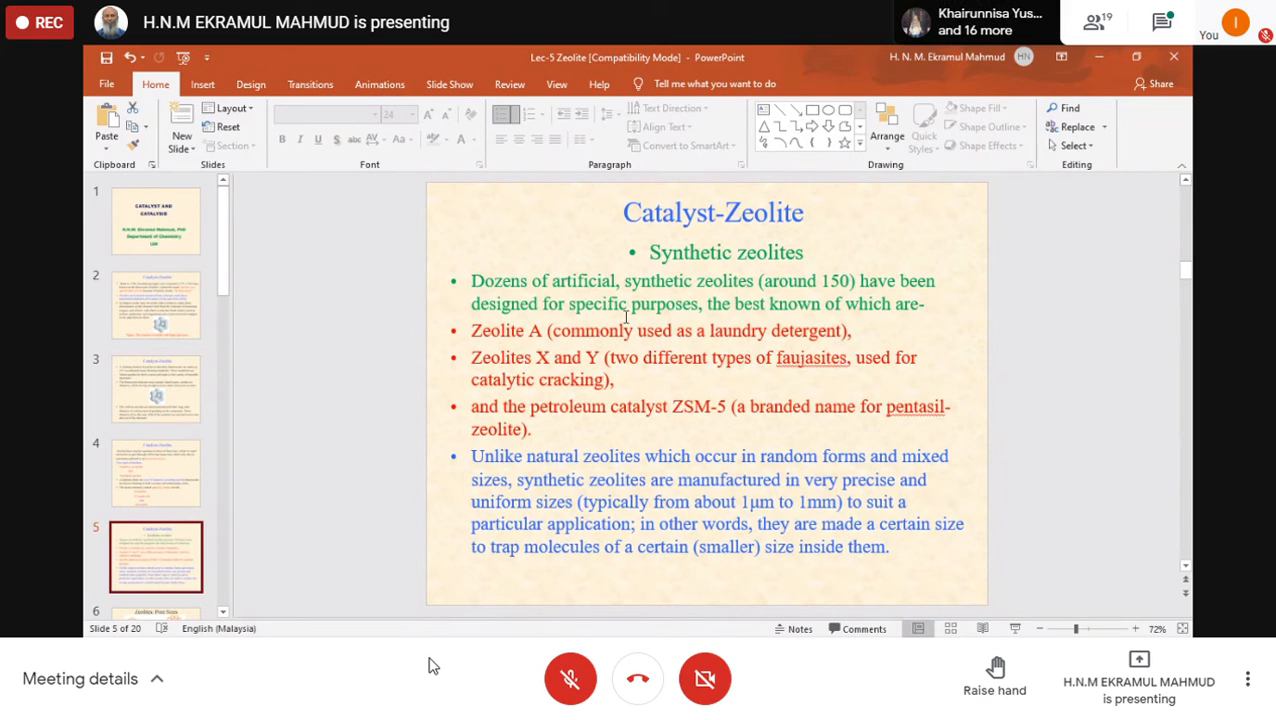
mouse_move(681, 430)
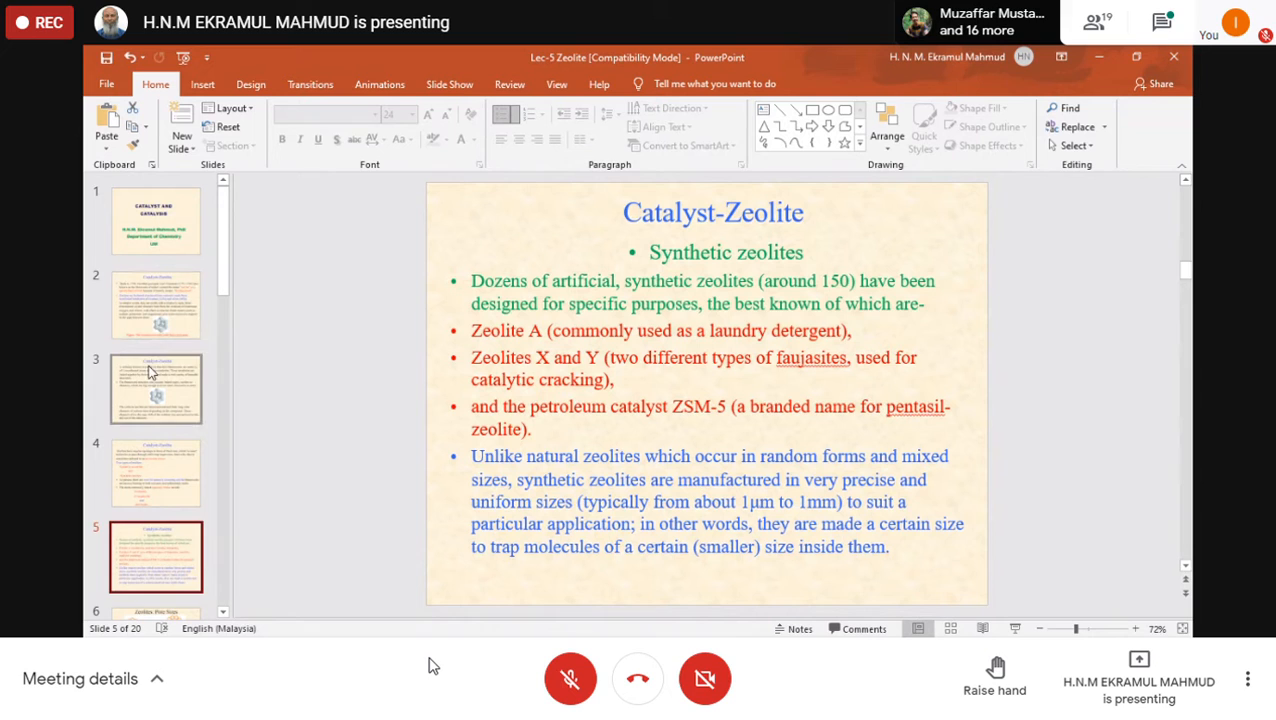
Return to slide 3 on tetrahedral frameworks and interconnected voids
left_click(155, 388)
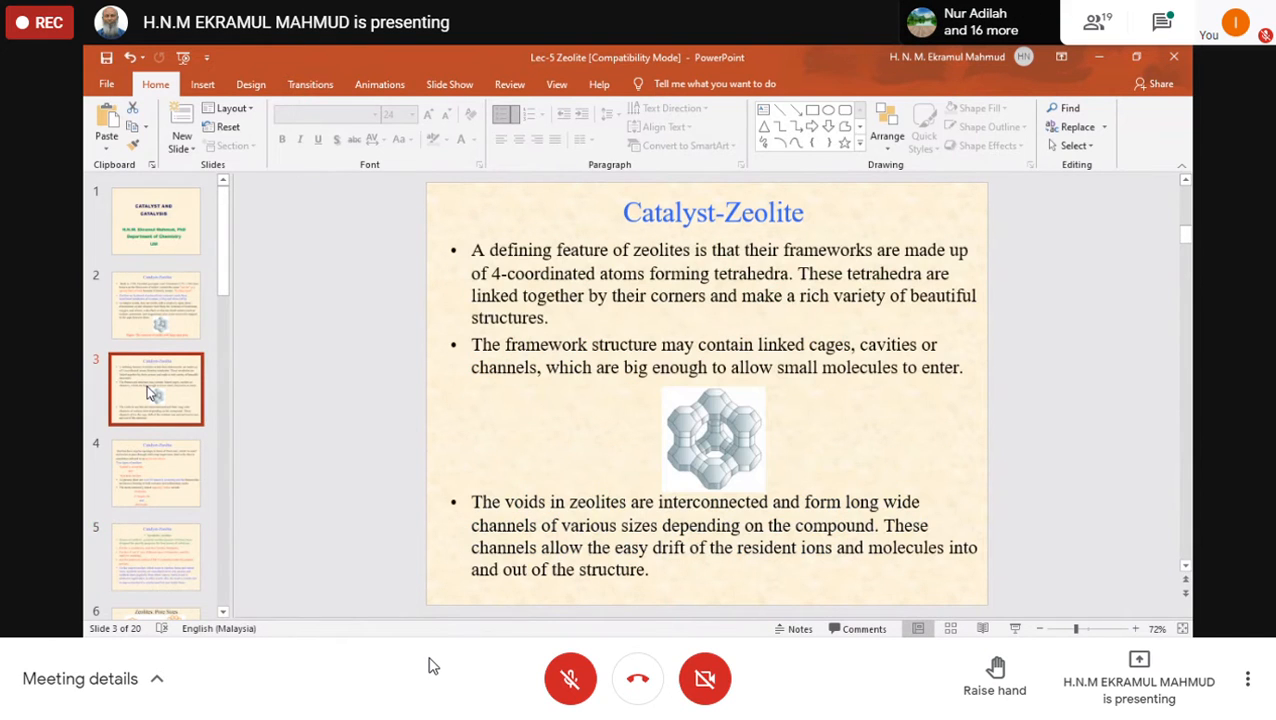
mouse_move(730, 442)
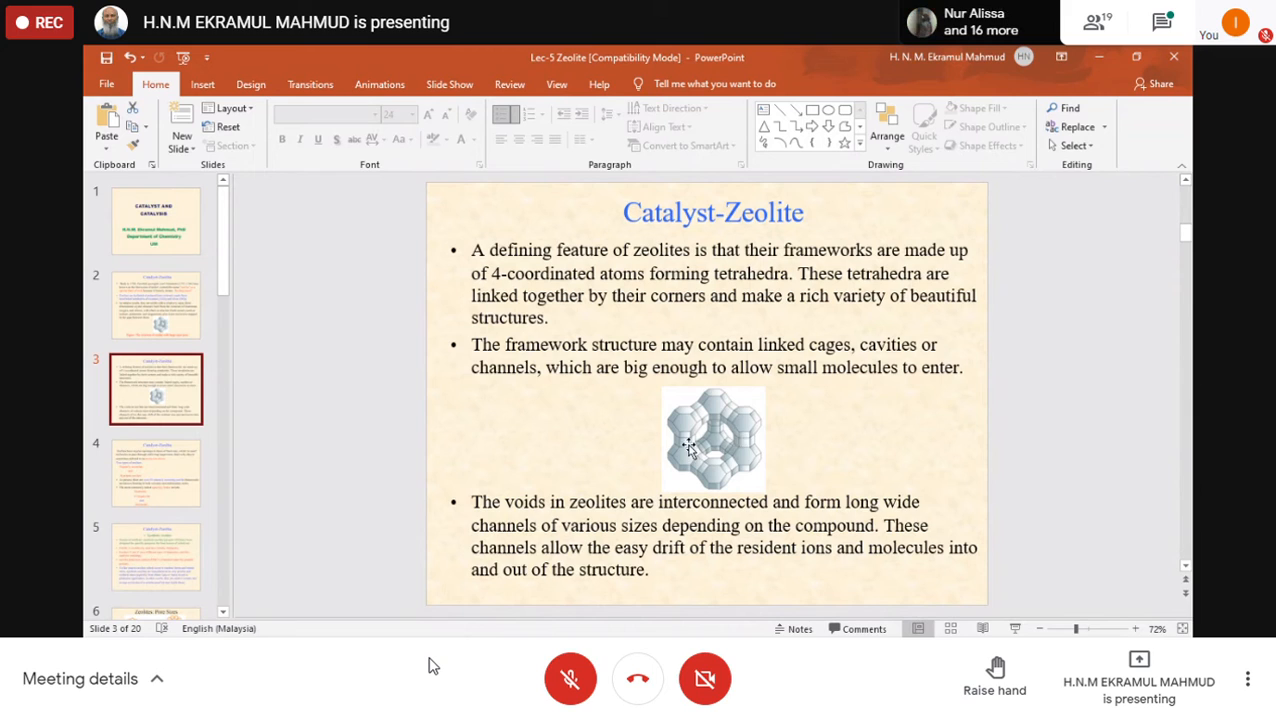
mouse_move(743, 440)
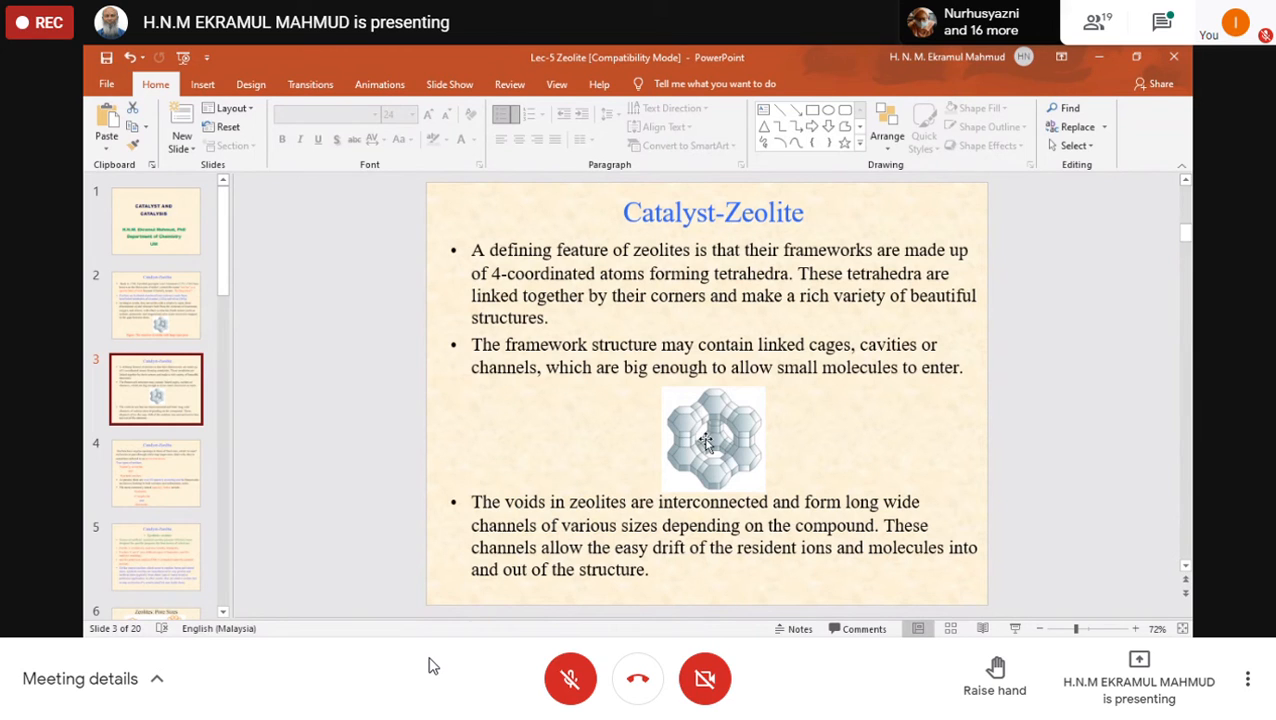
mouse_move(742, 432)
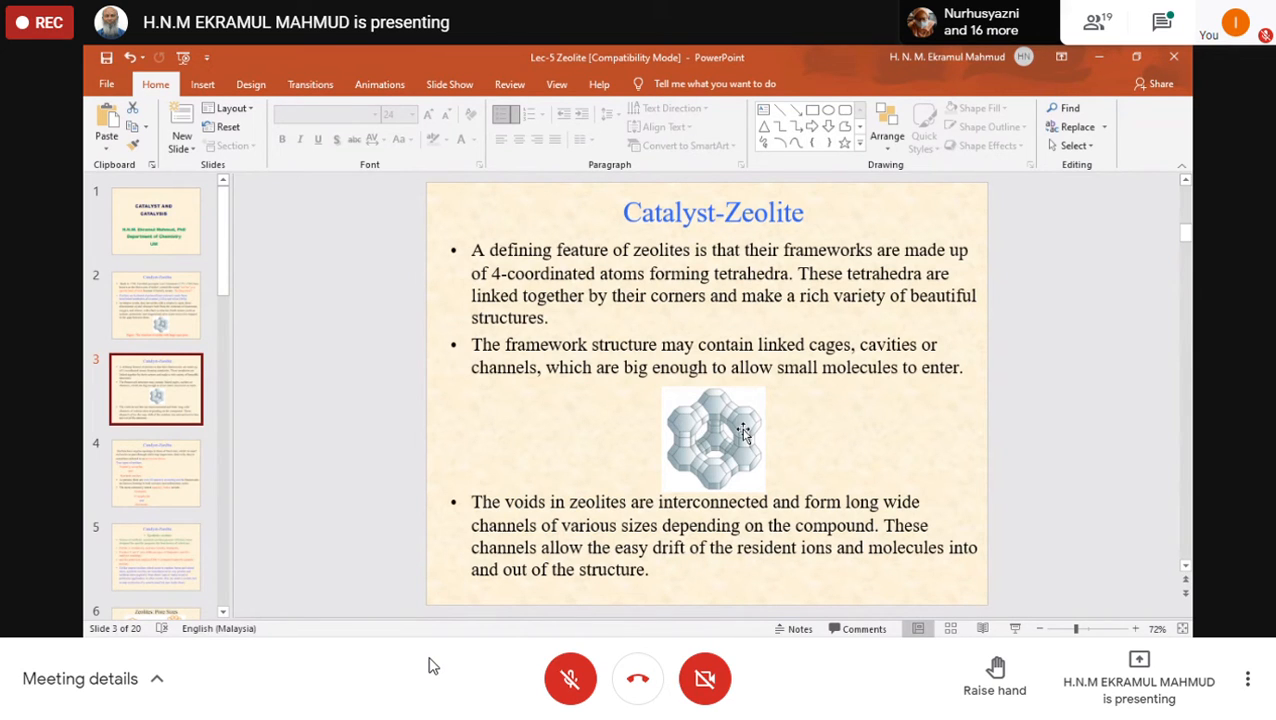
mouse_move(185, 473)
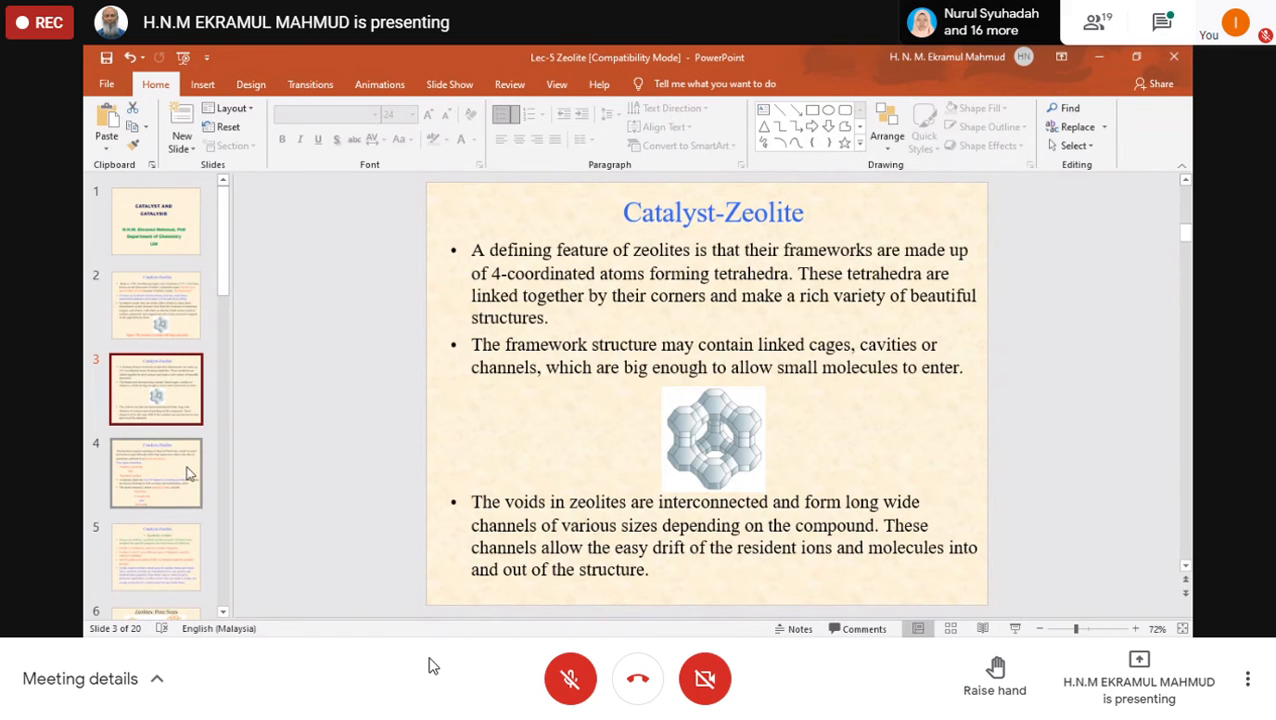
Show slide 5 covering synthetic Zeolite A, X, Y and ZSM-5
left_click(156, 472)
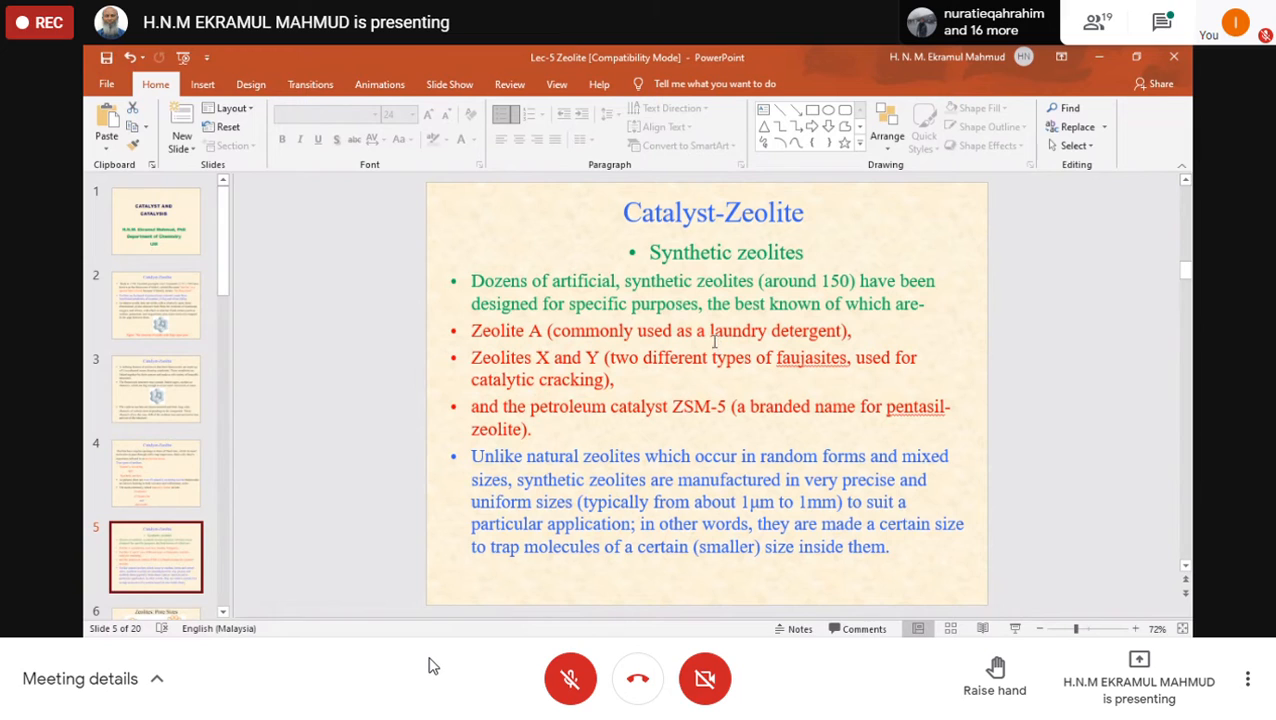
mouse_move(624, 337)
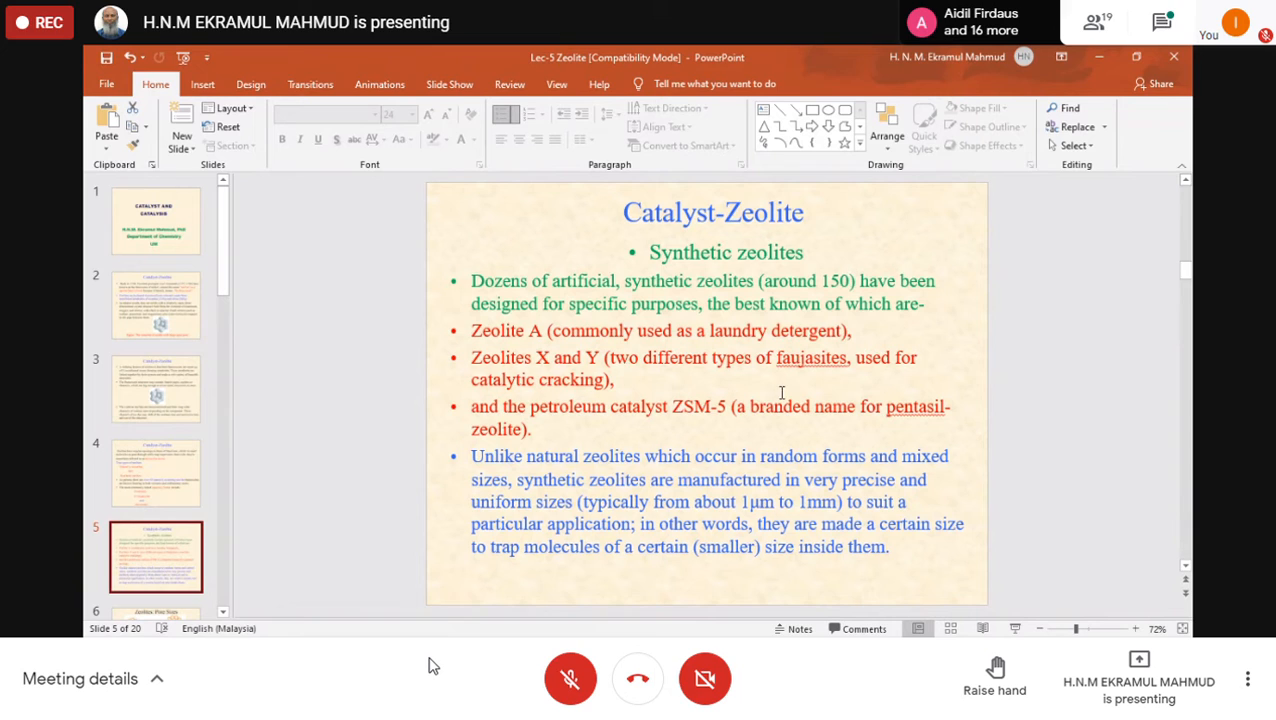
mouse_move(790, 355)
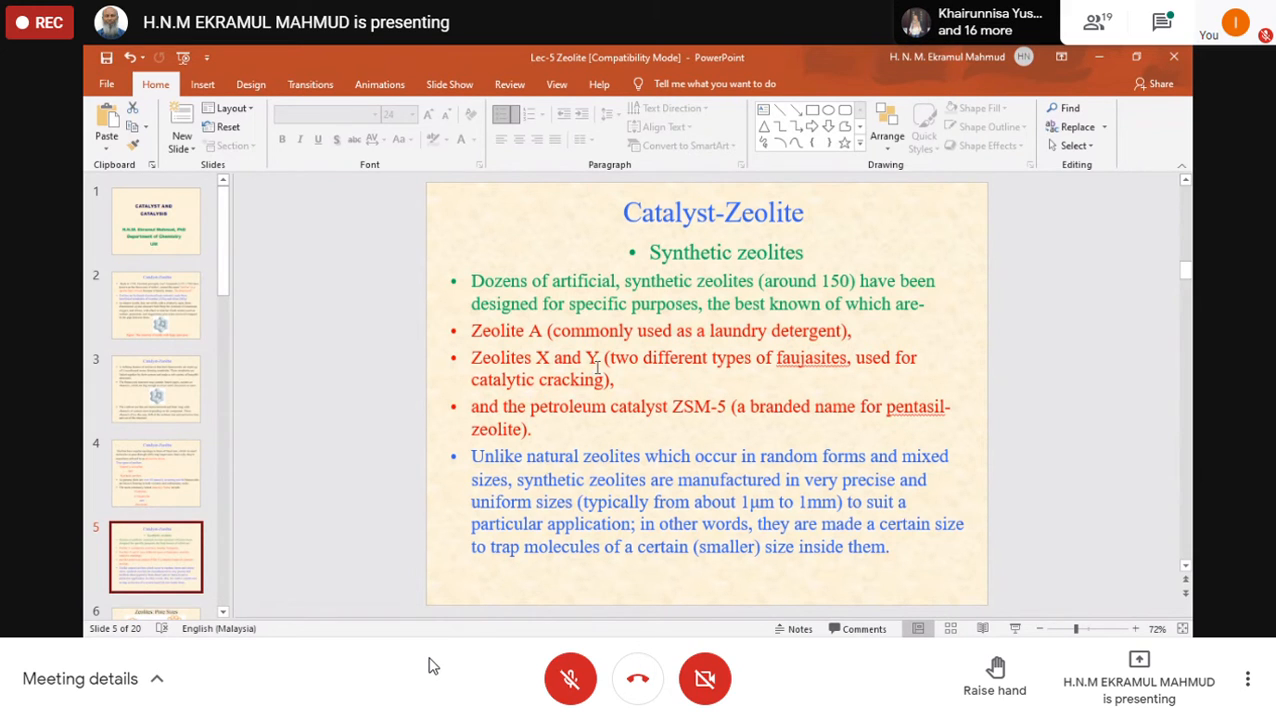
mouse_move(788, 349)
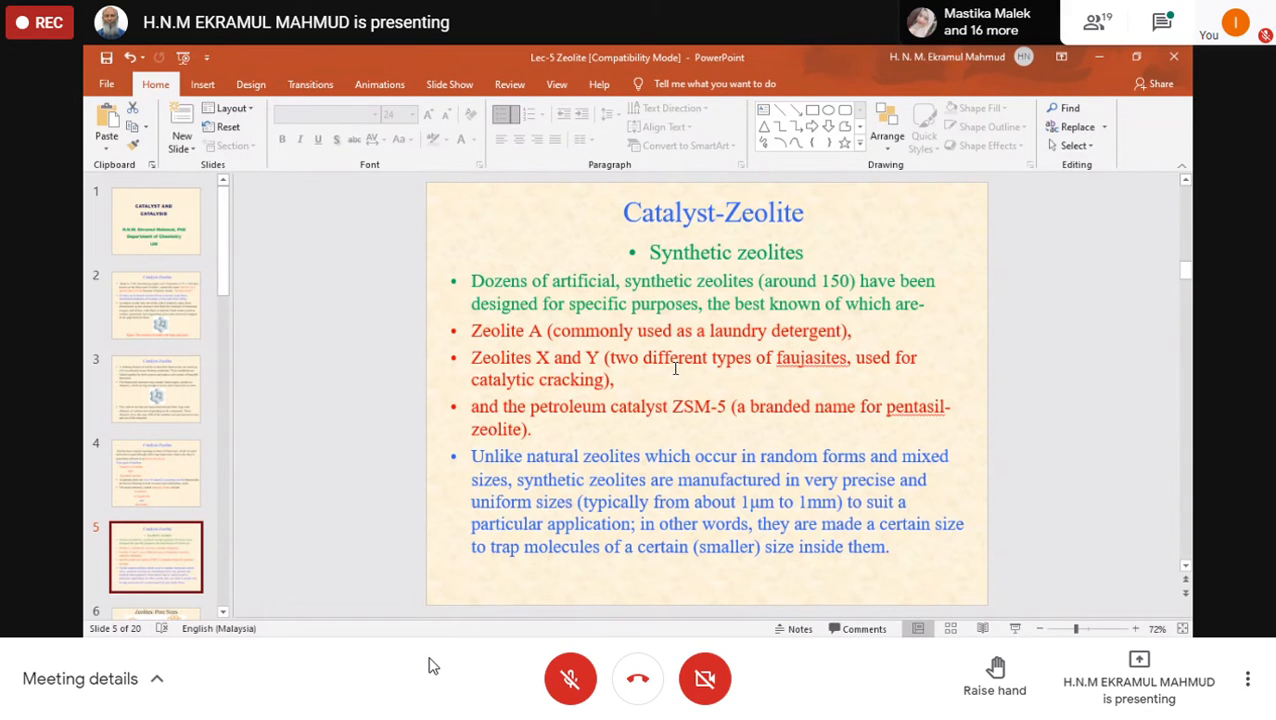
mouse_move(805, 380)
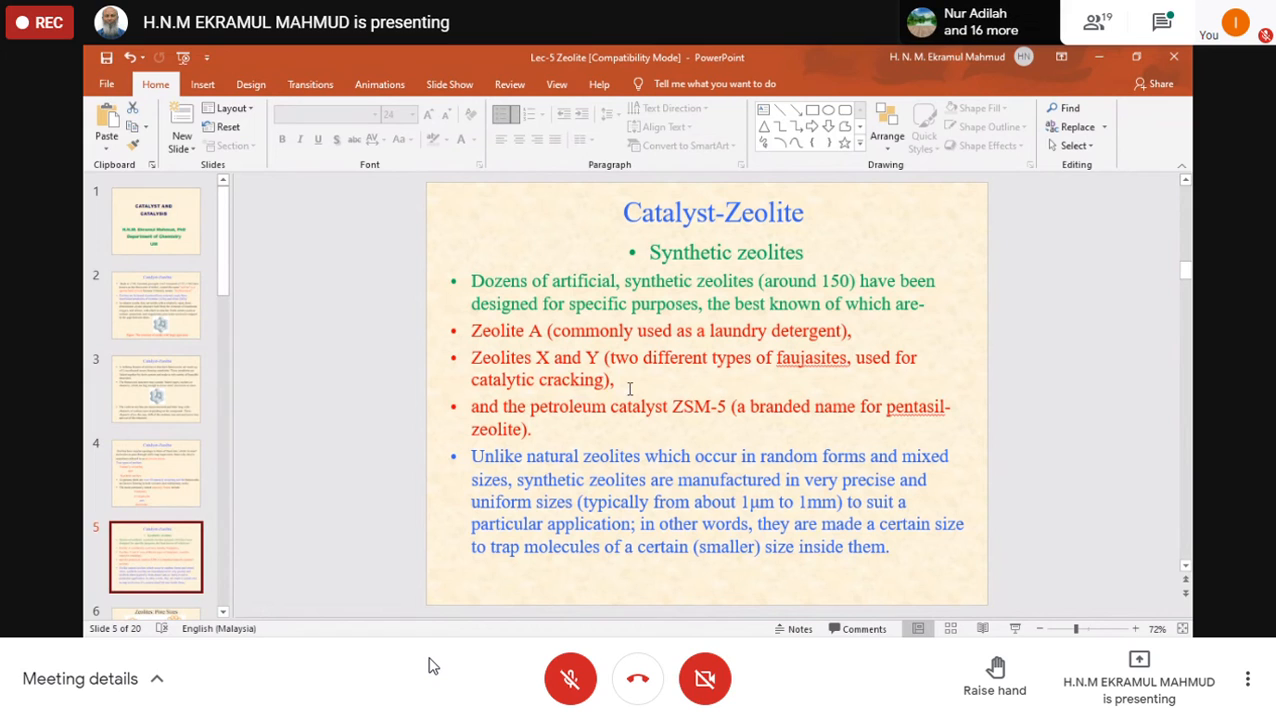
mouse_move(706, 408)
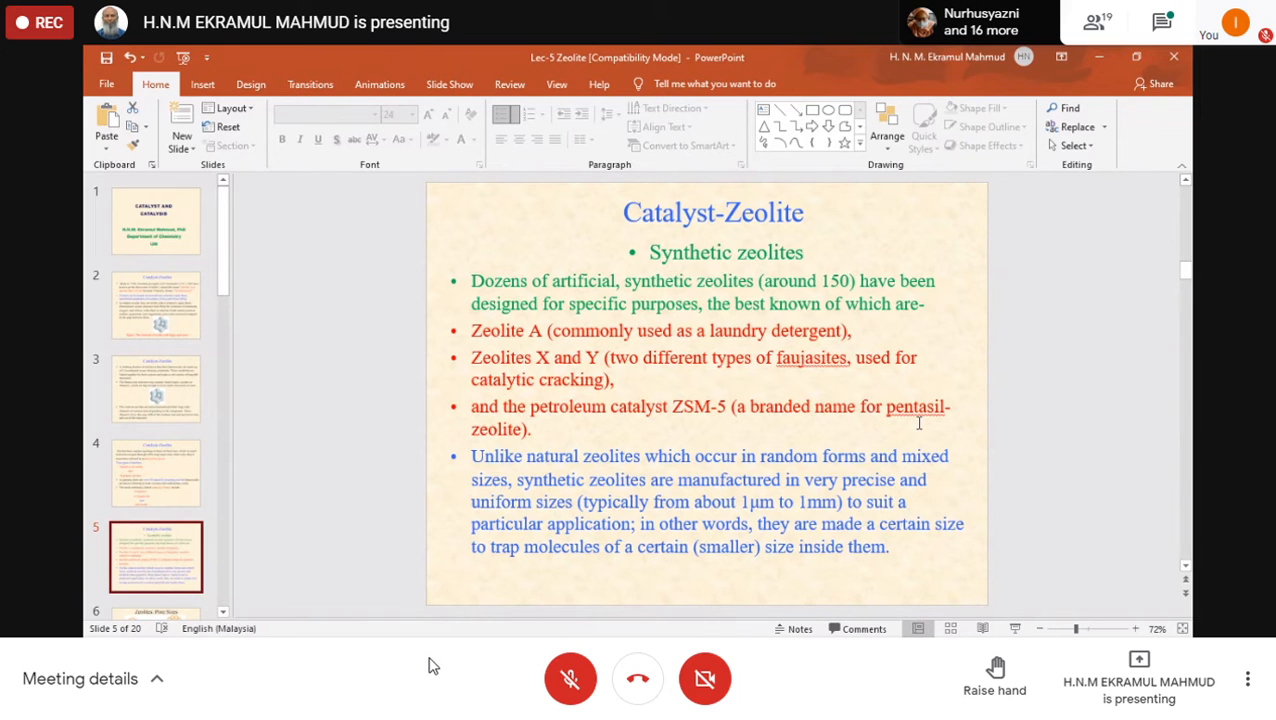
mouse_move(551, 427)
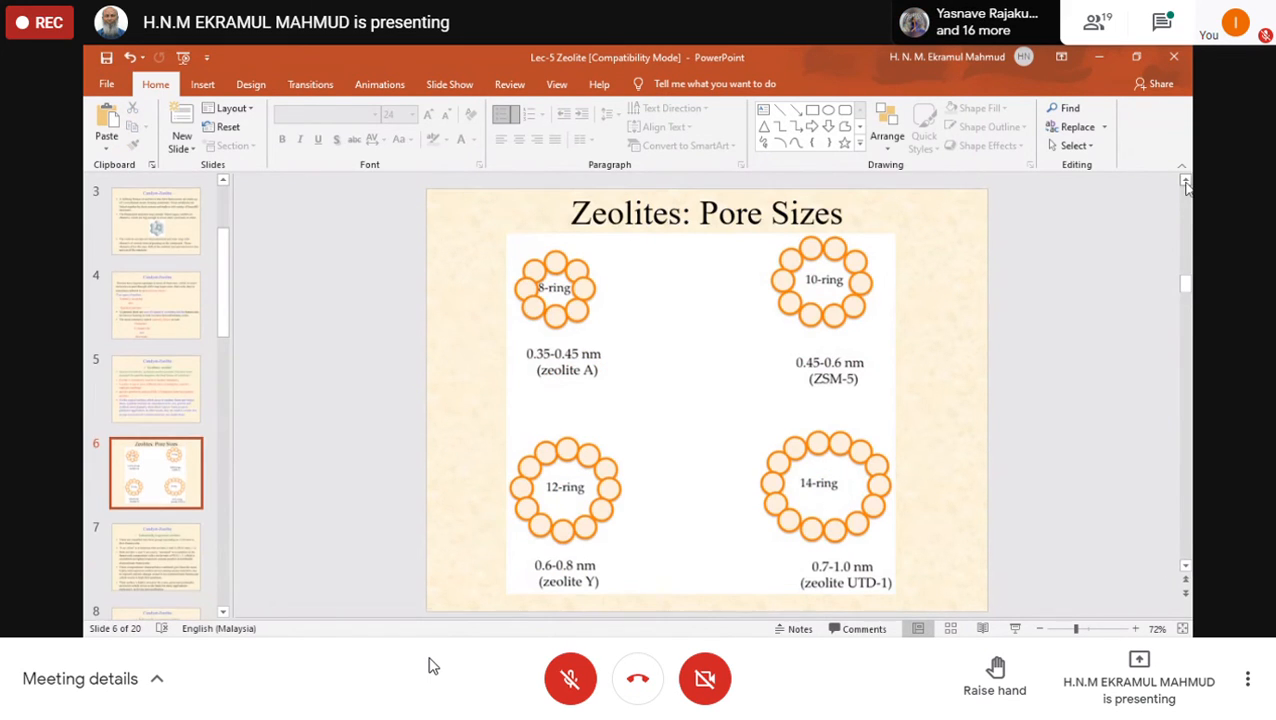
Go back from slide 6 on pore sizes to slide 5 on synthetic zeolites
left_click(1186, 180)
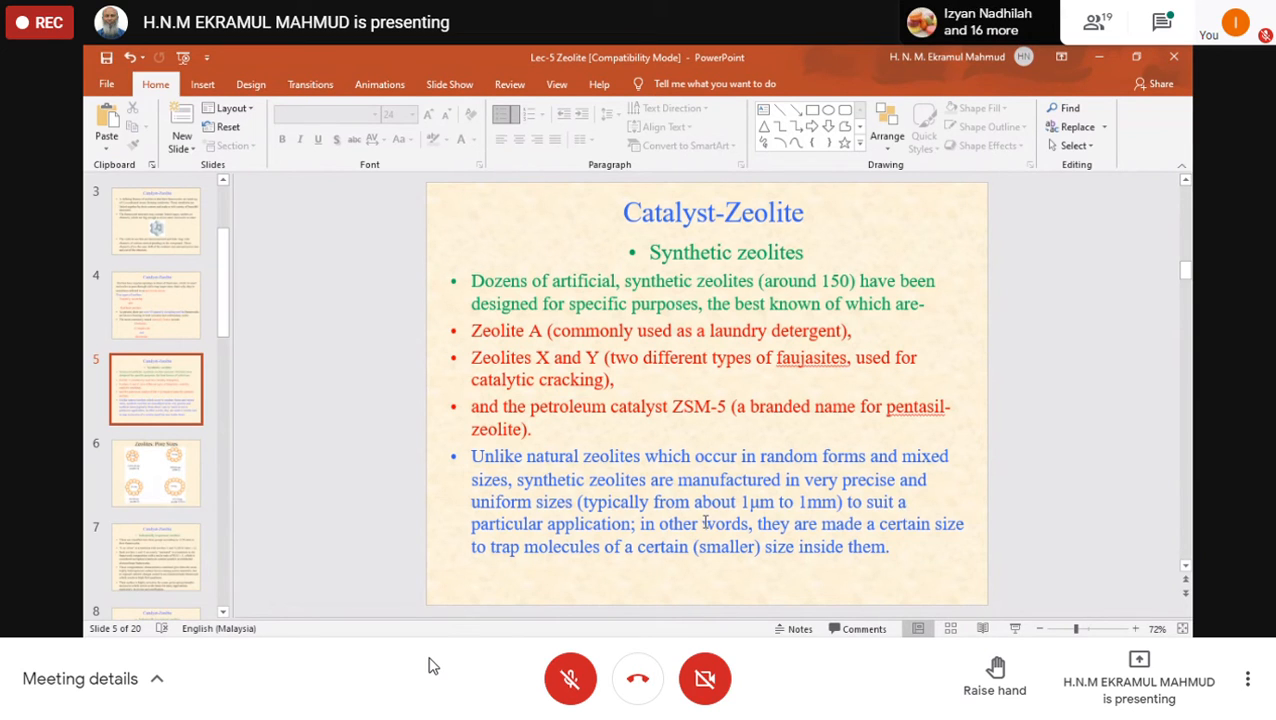
mouse_move(580, 430)
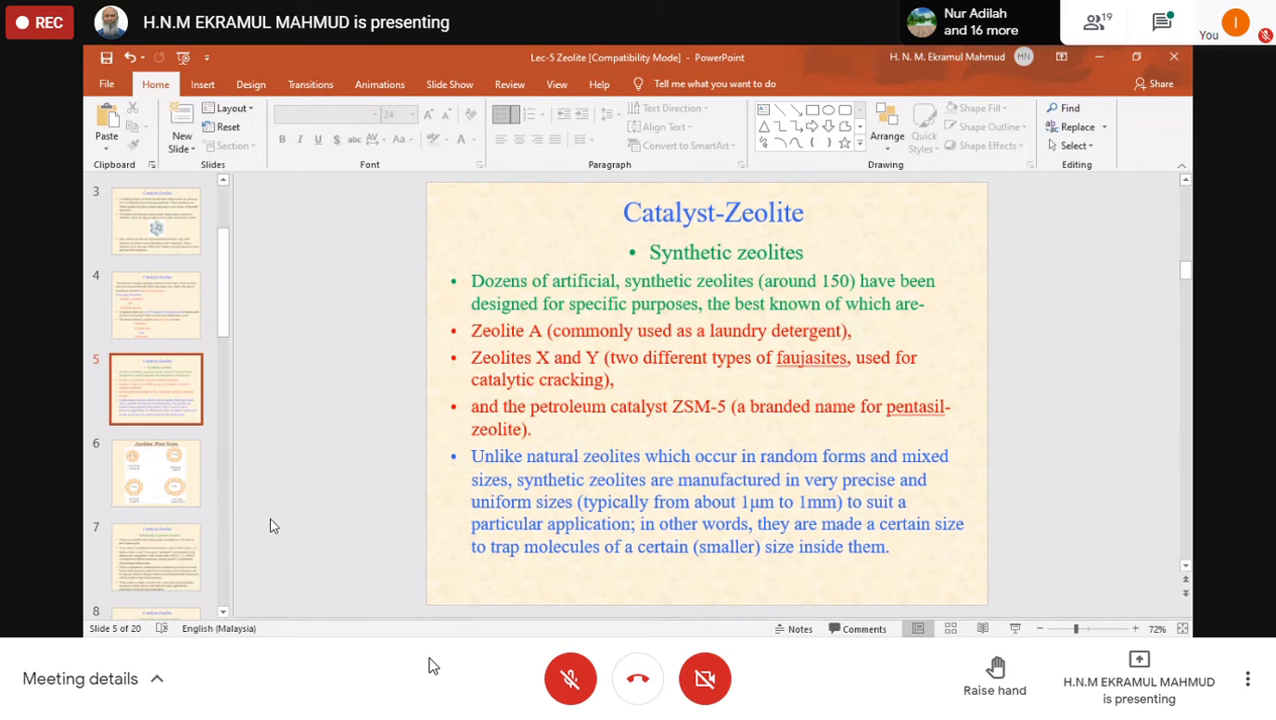
Show slide 6, 'Zeolites: Pore Sizes', with the 8- to 14-ring diagrams
left_click(155, 472)
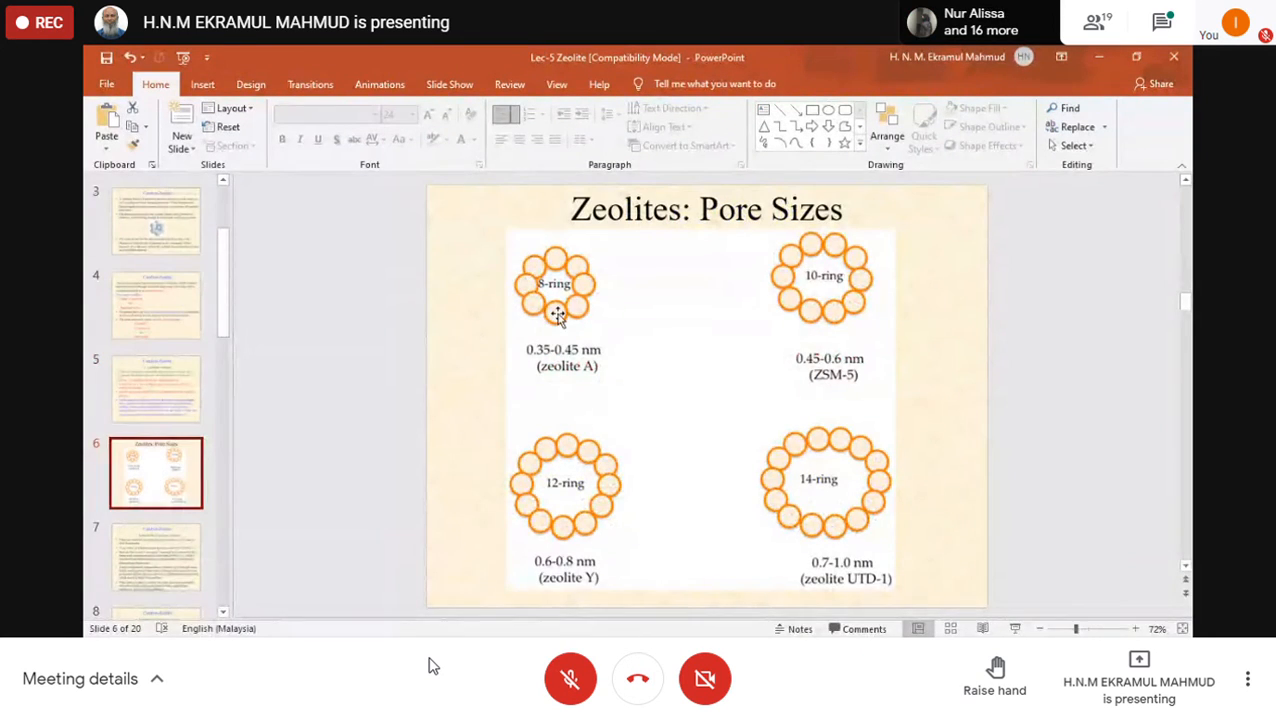
mouse_move(703, 247)
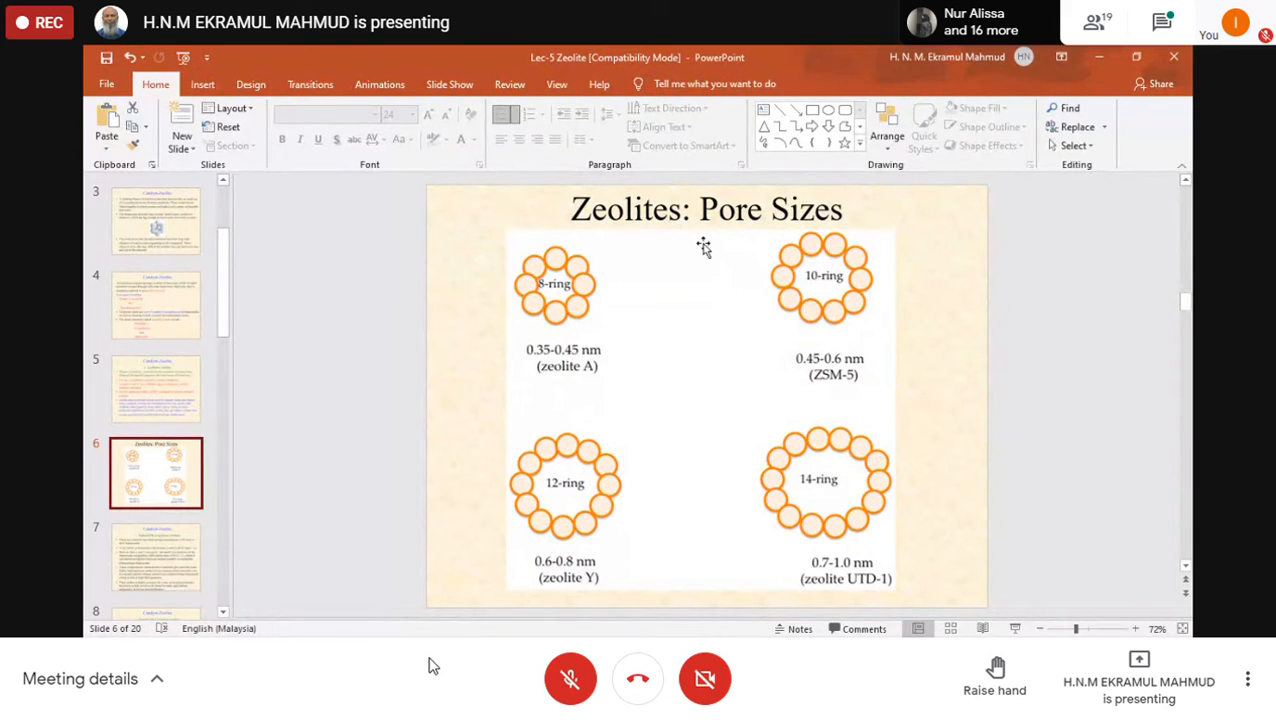
mouse_move(533, 297)
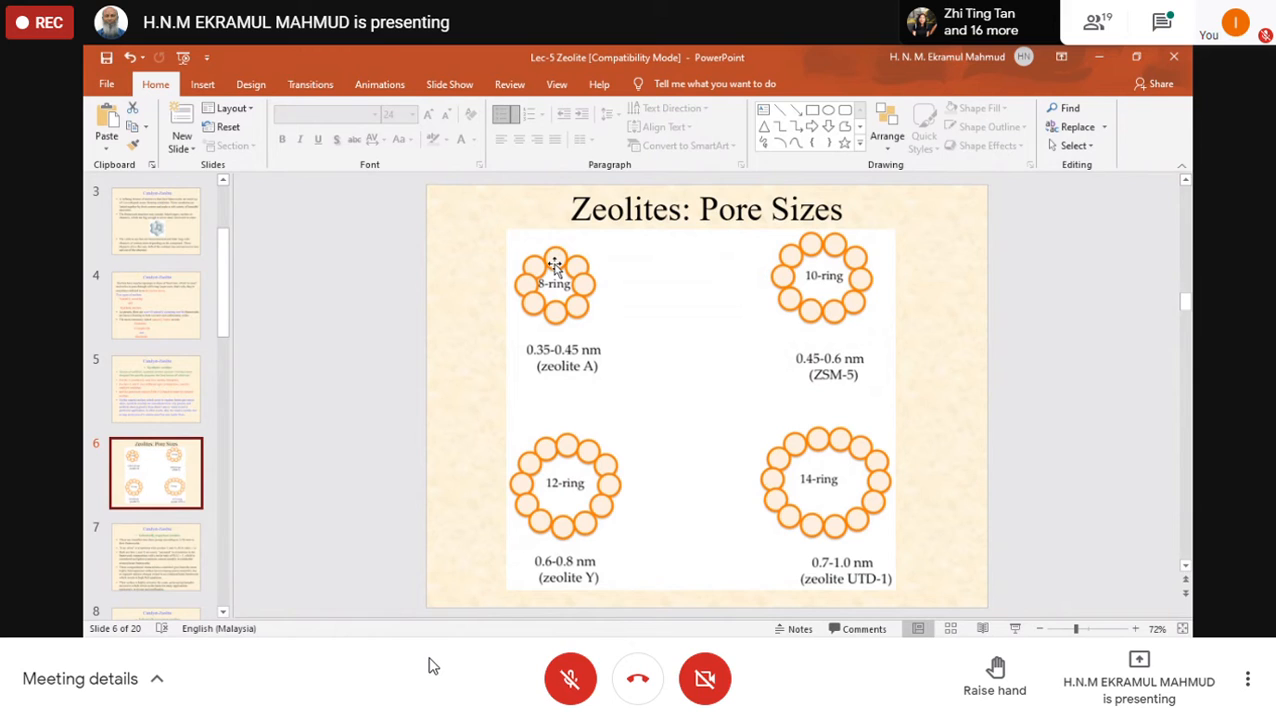
mouse_move(557, 338)
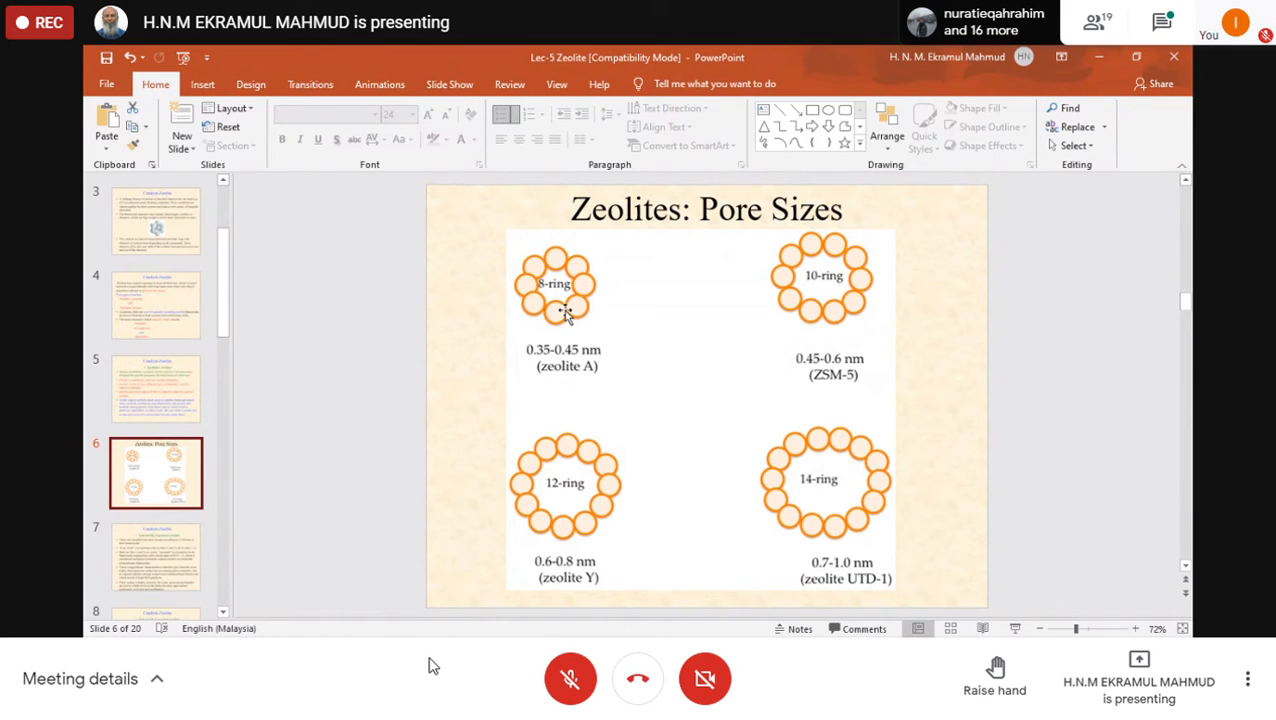
mouse_move(610, 519)
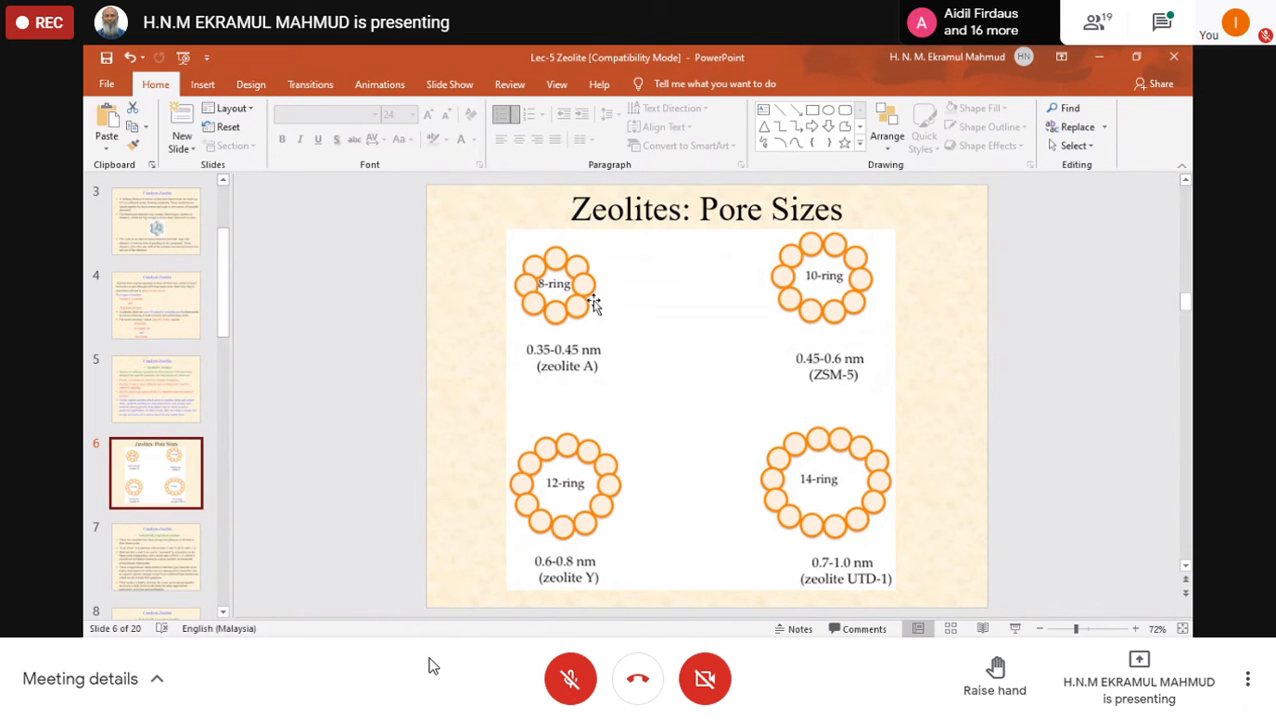
mouse_move(545, 367)
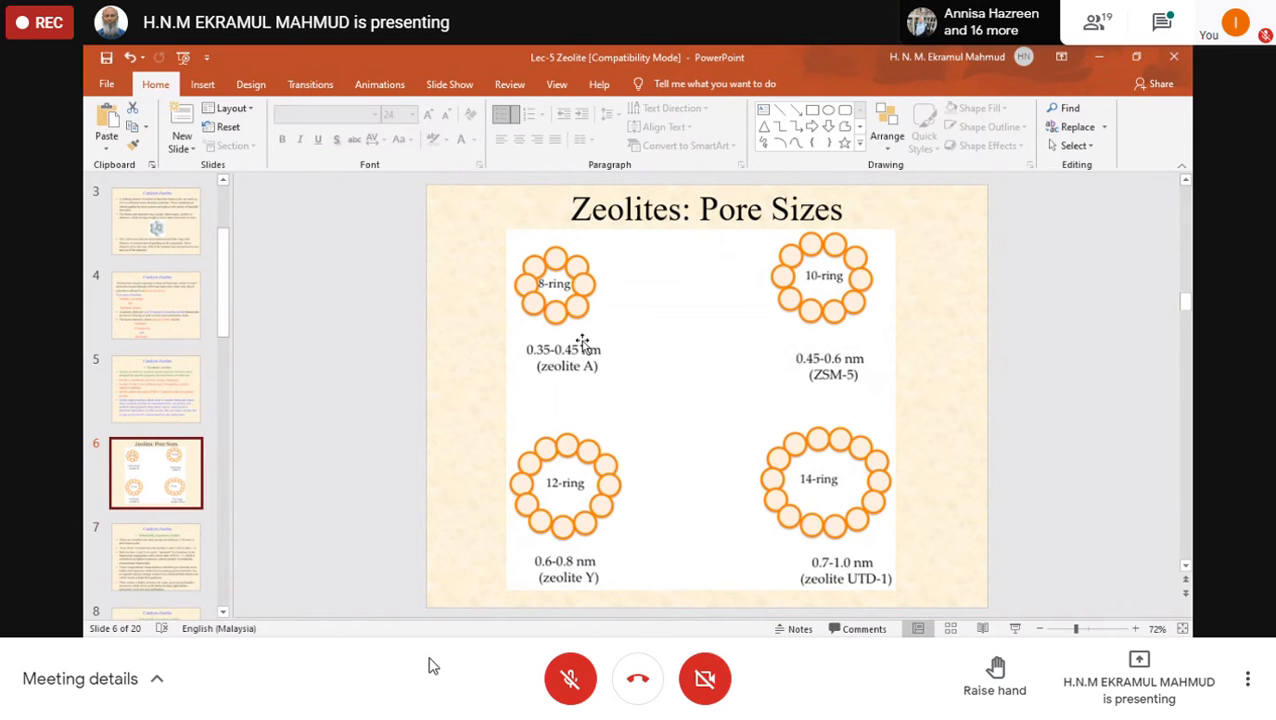
mouse_move(563, 307)
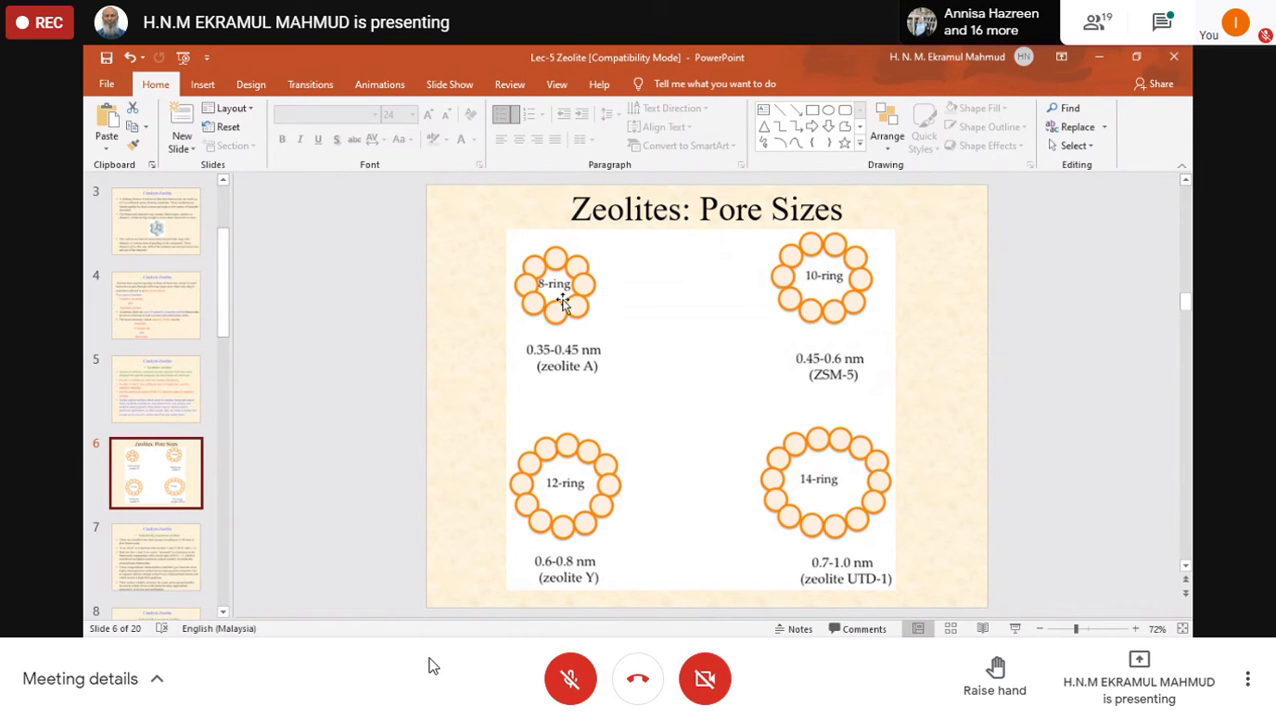
mouse_move(839, 390)
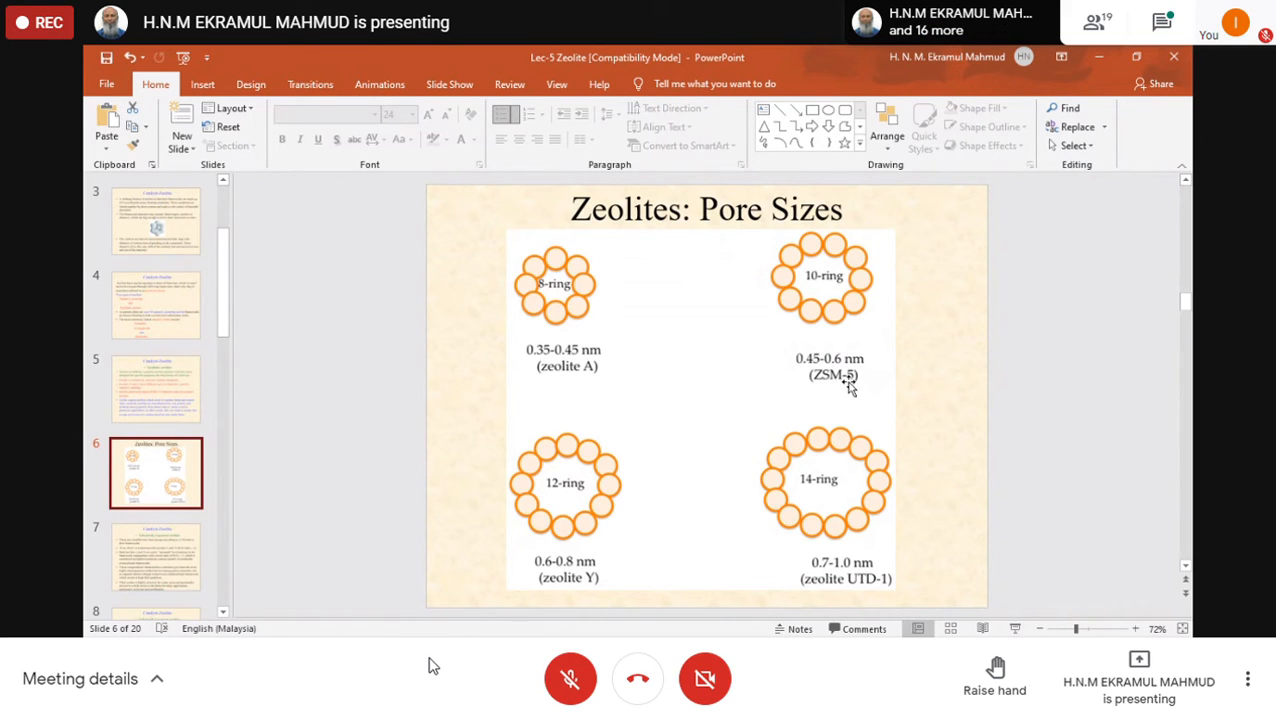
mouse_move(795, 258)
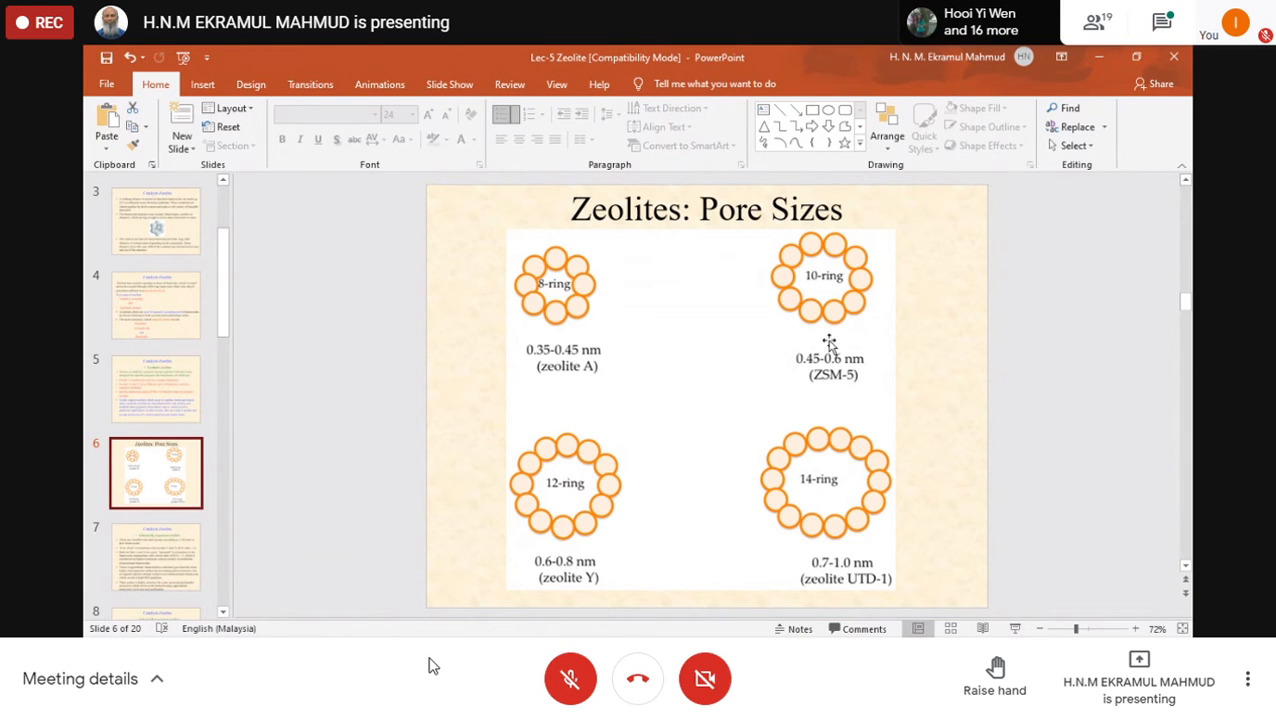
mouse_move(836, 377)
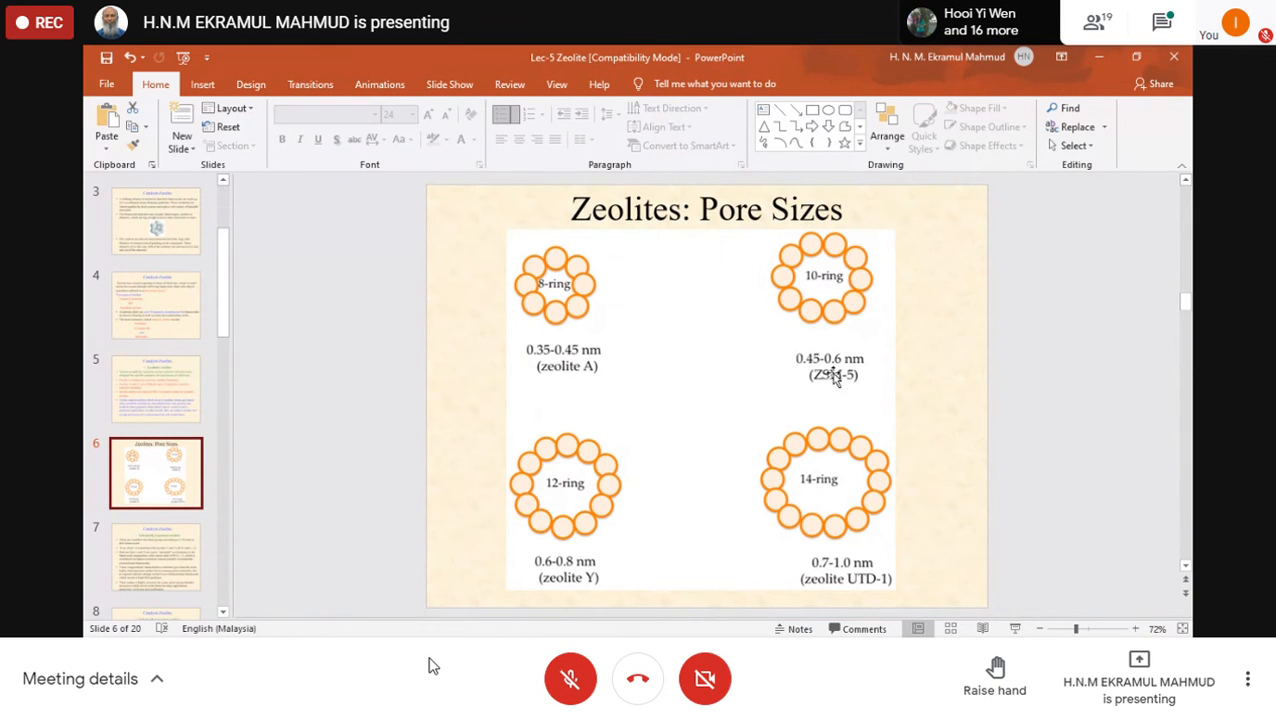
mouse_move(832, 338)
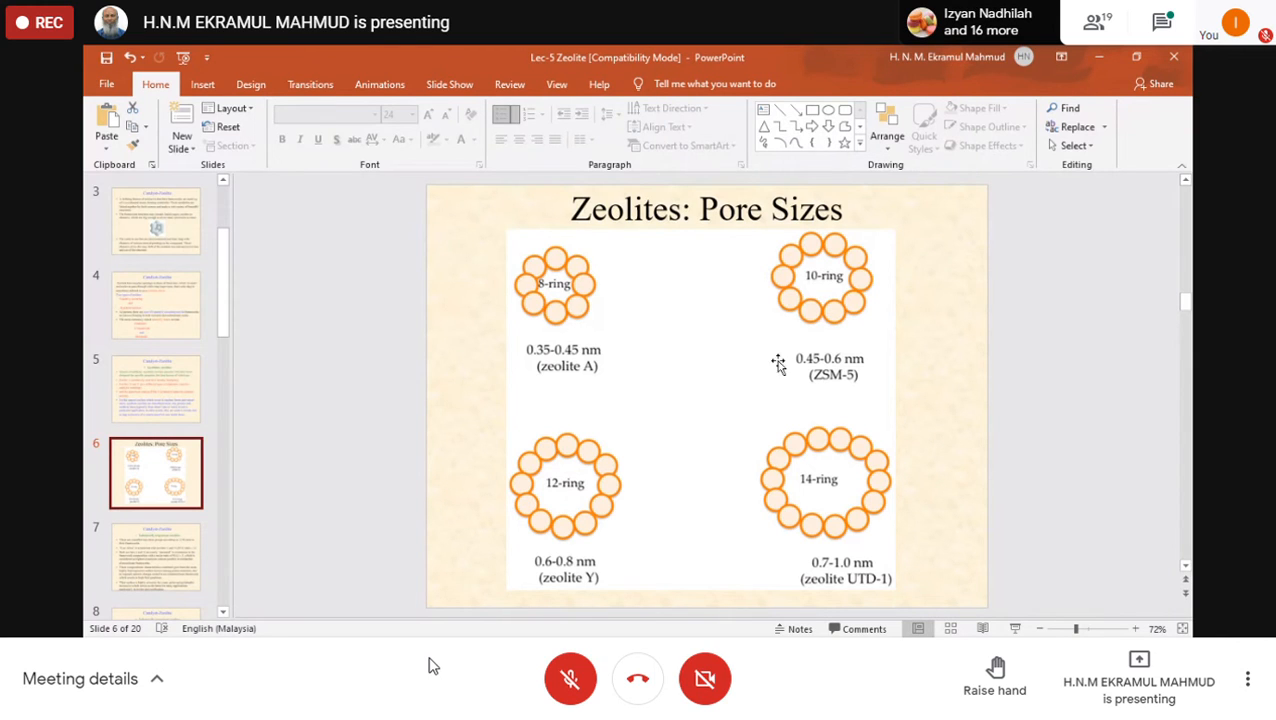
mouse_move(858, 275)
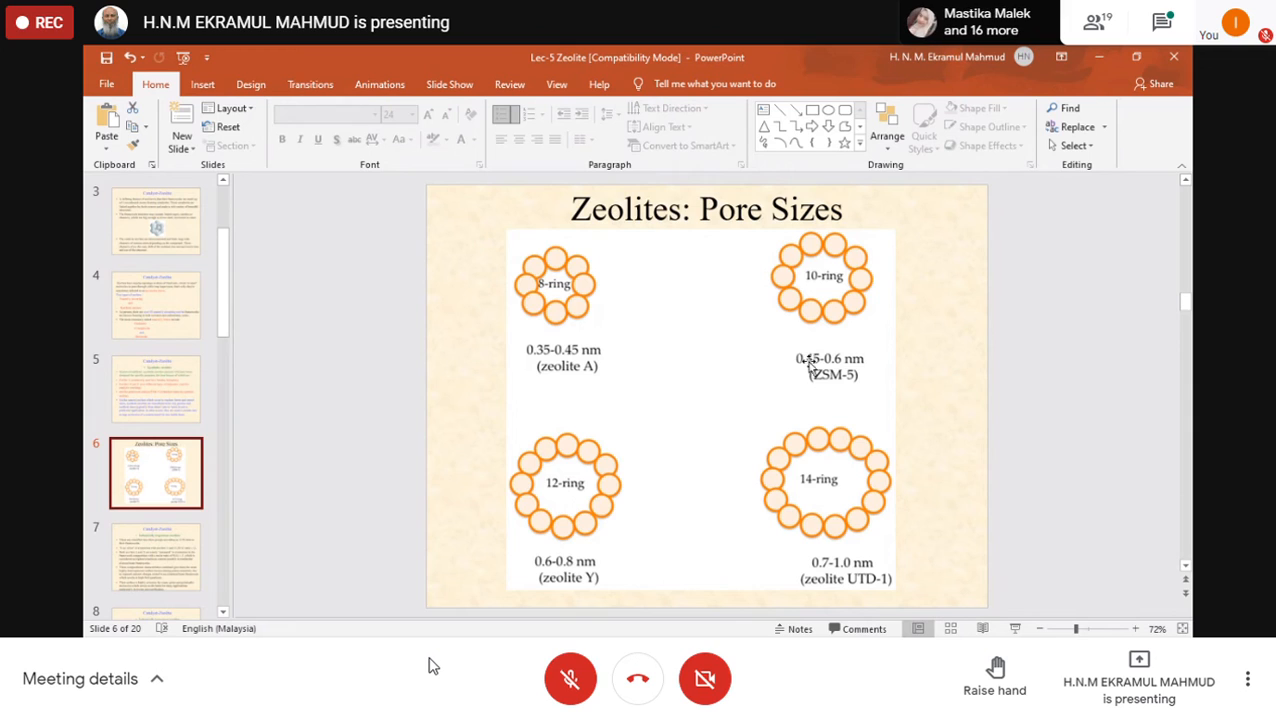
mouse_move(838, 368)
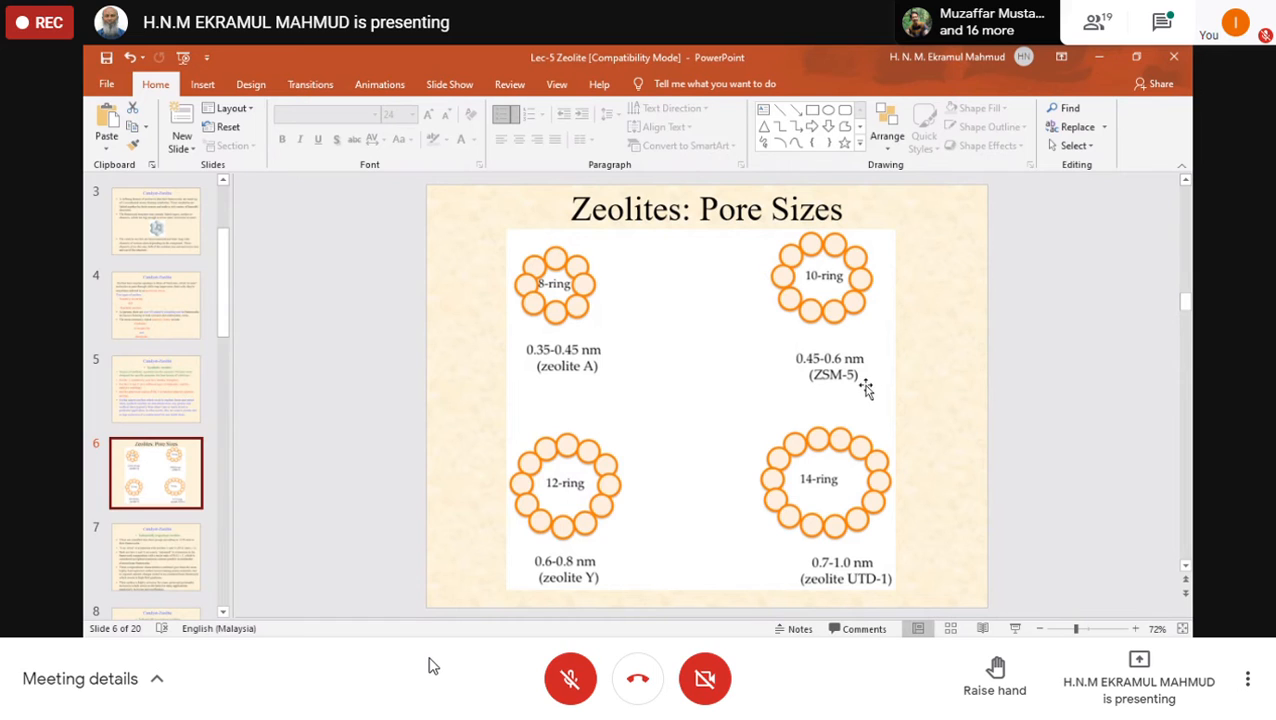
mouse_move(528, 477)
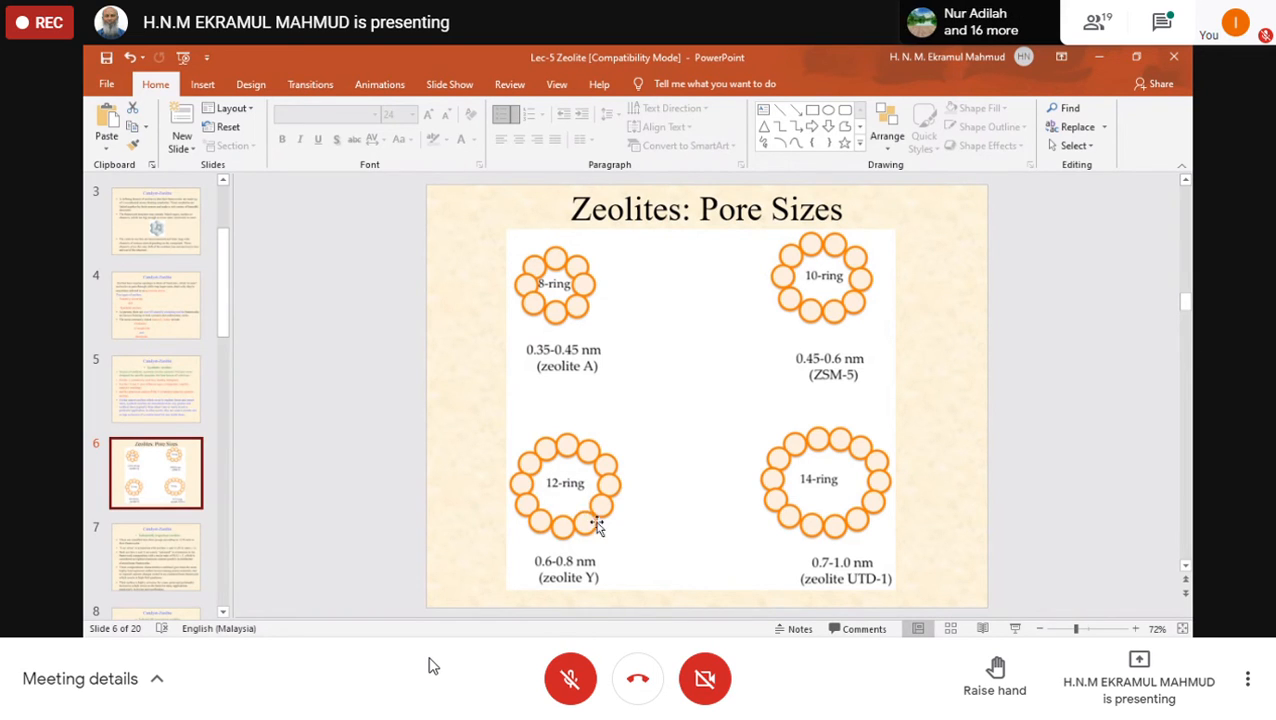
mouse_move(580, 597)
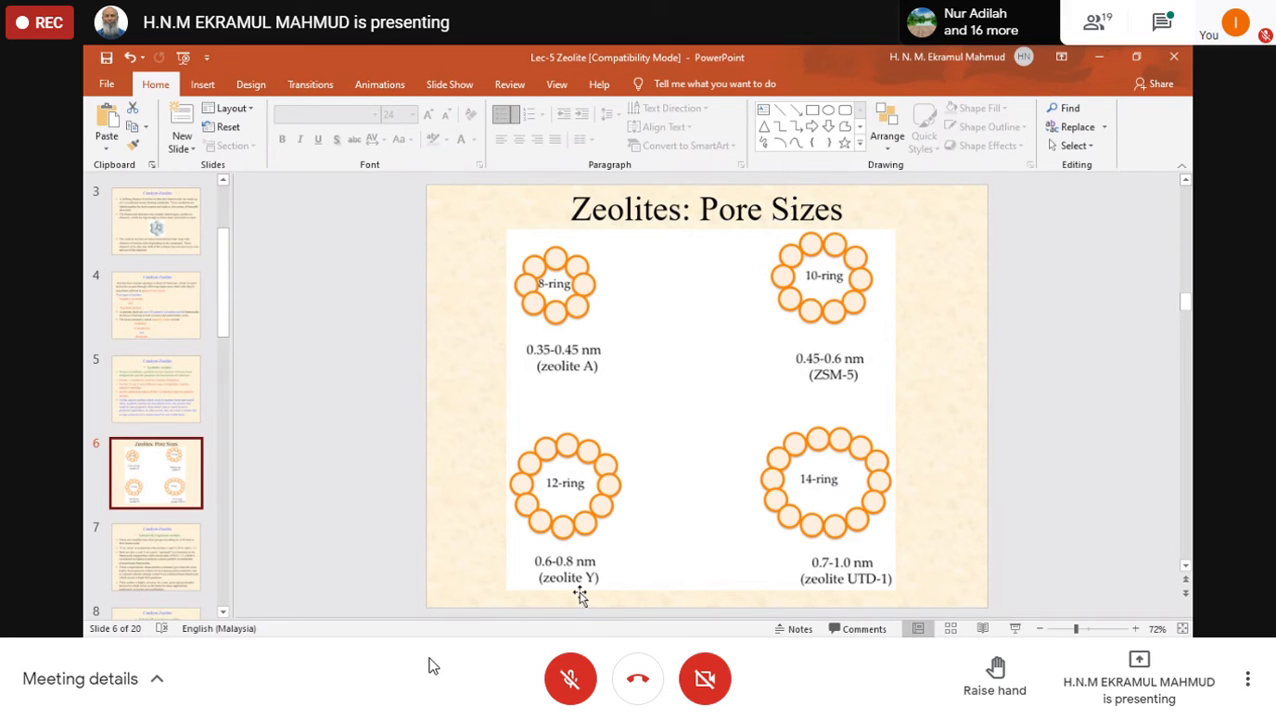
mouse_move(565, 580)
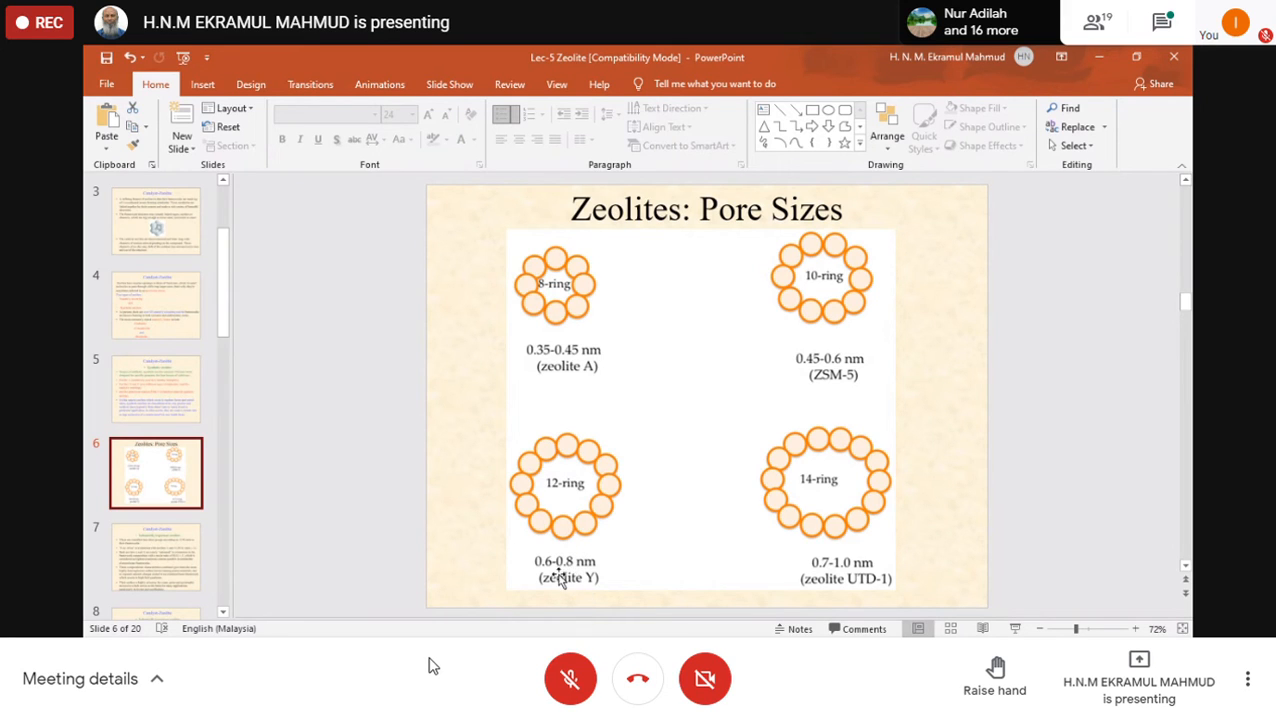
mouse_move(620, 489)
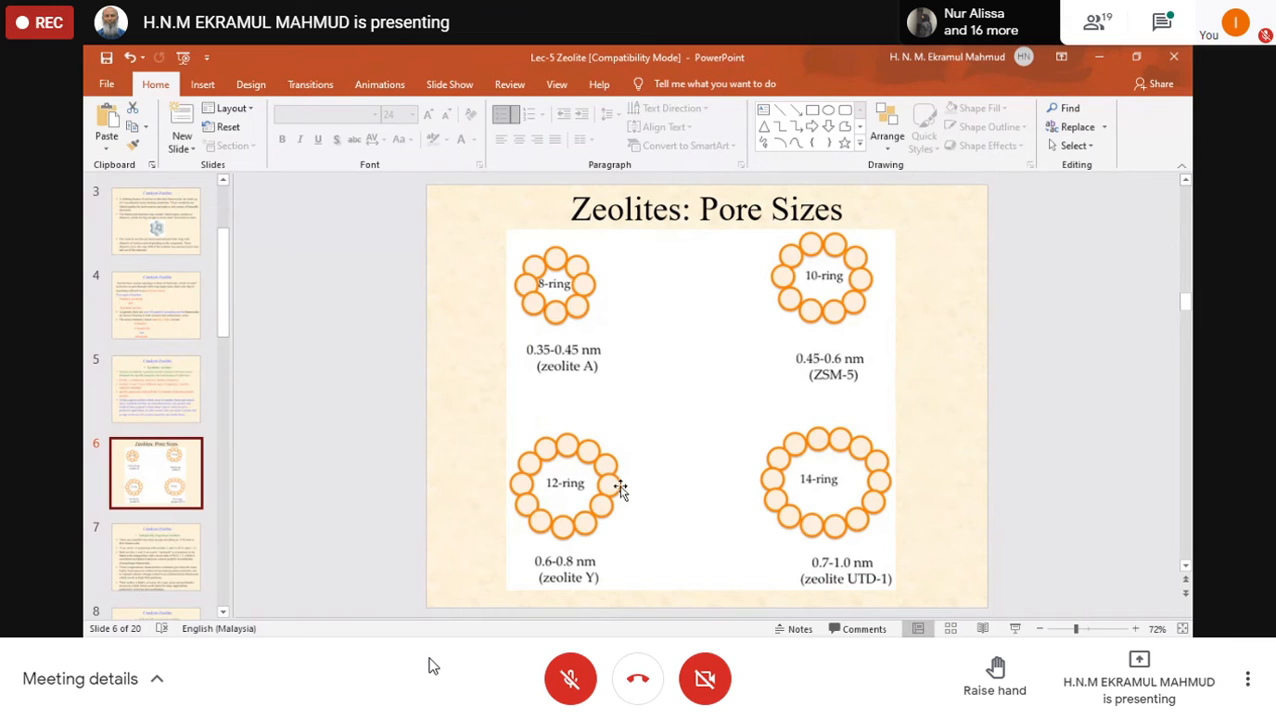
mouse_move(812, 480)
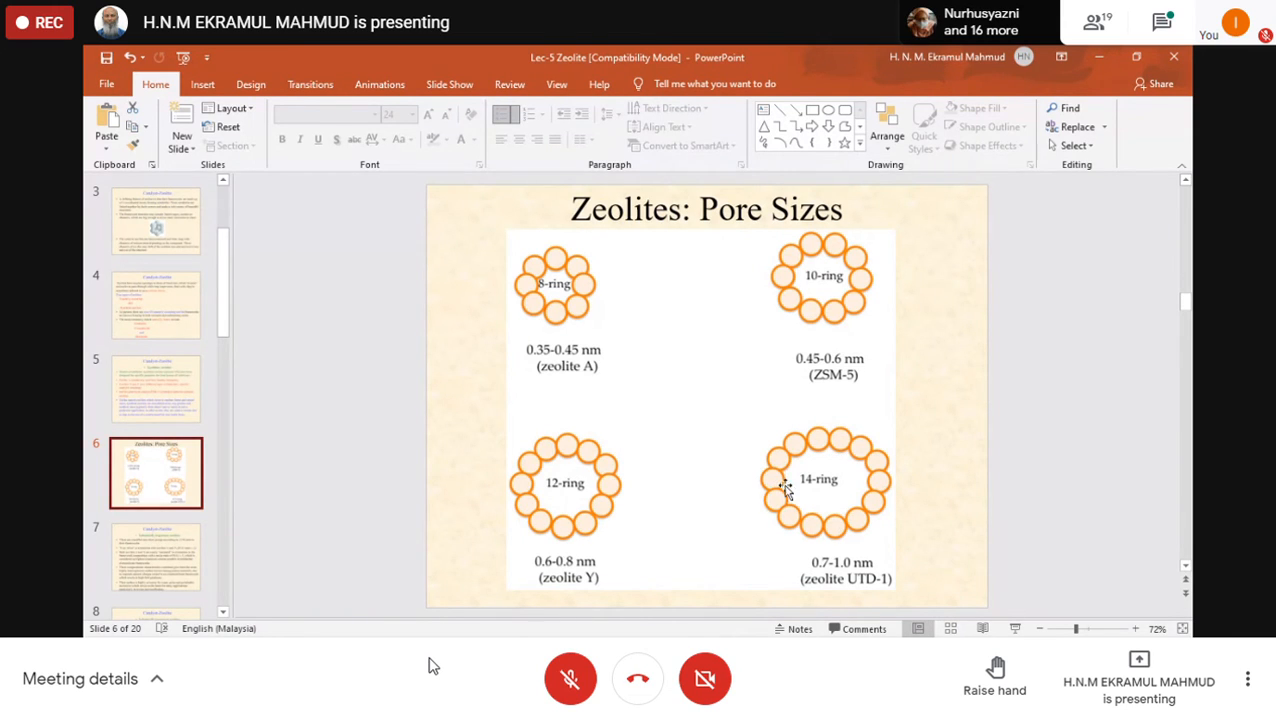
mouse_move(738, 508)
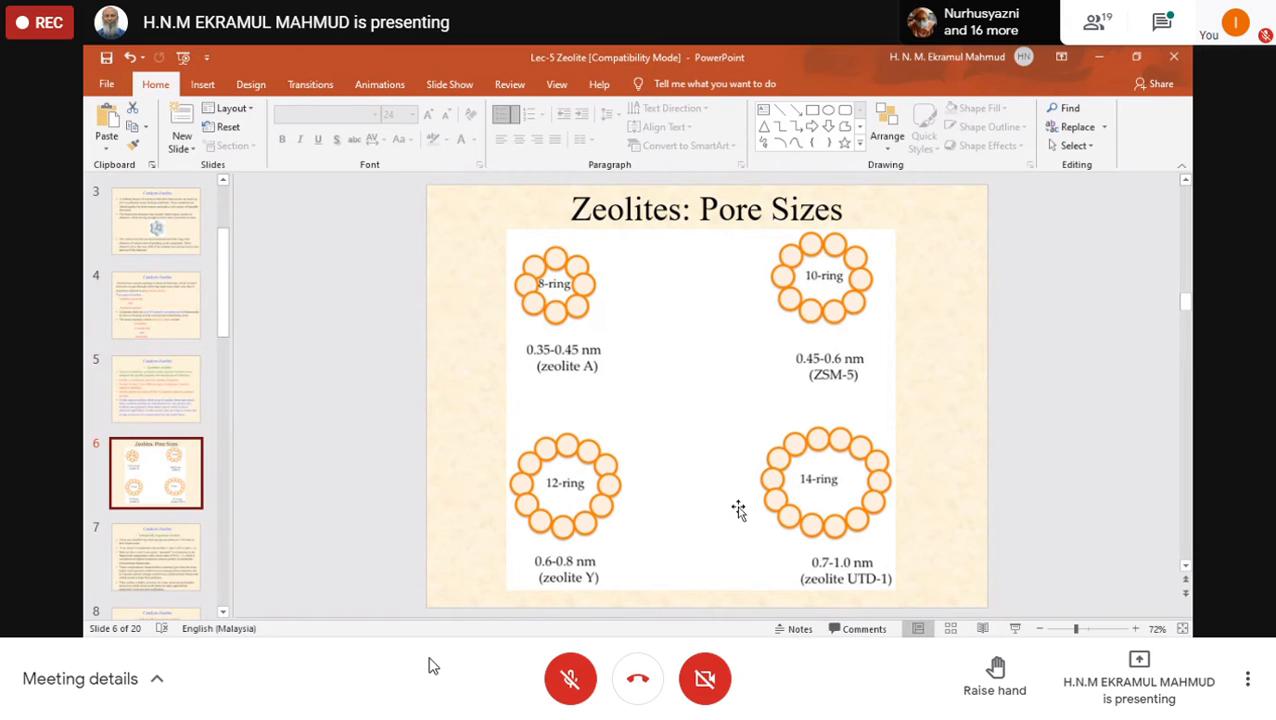
mouse_move(155, 555)
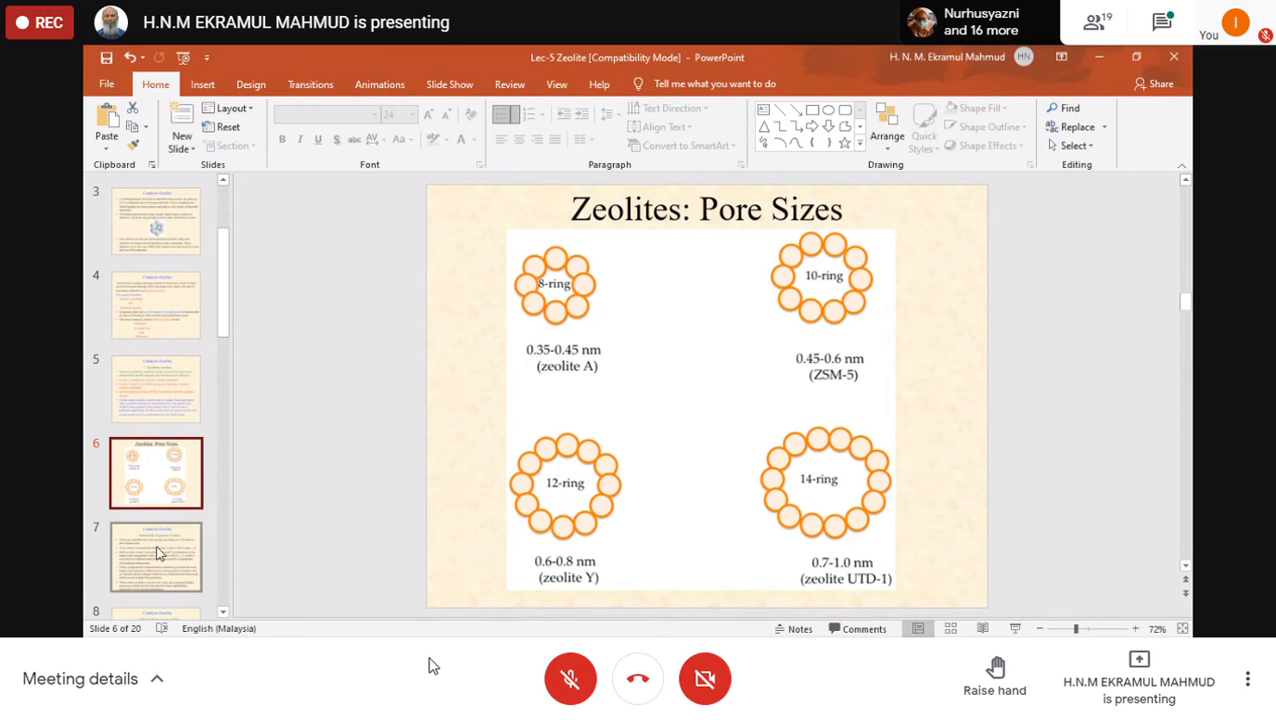
Show slide 7 on industrially important low-silica zeolites A and X
left_click(155, 556)
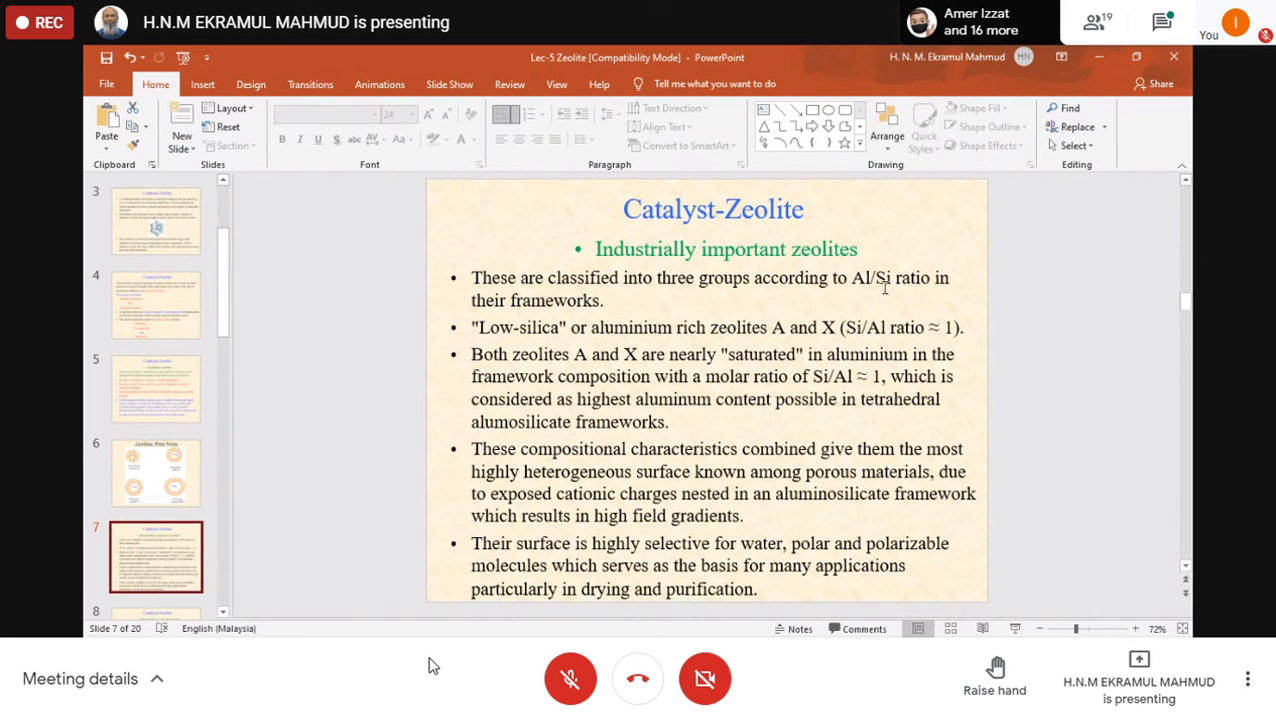
mouse_move(791, 294)
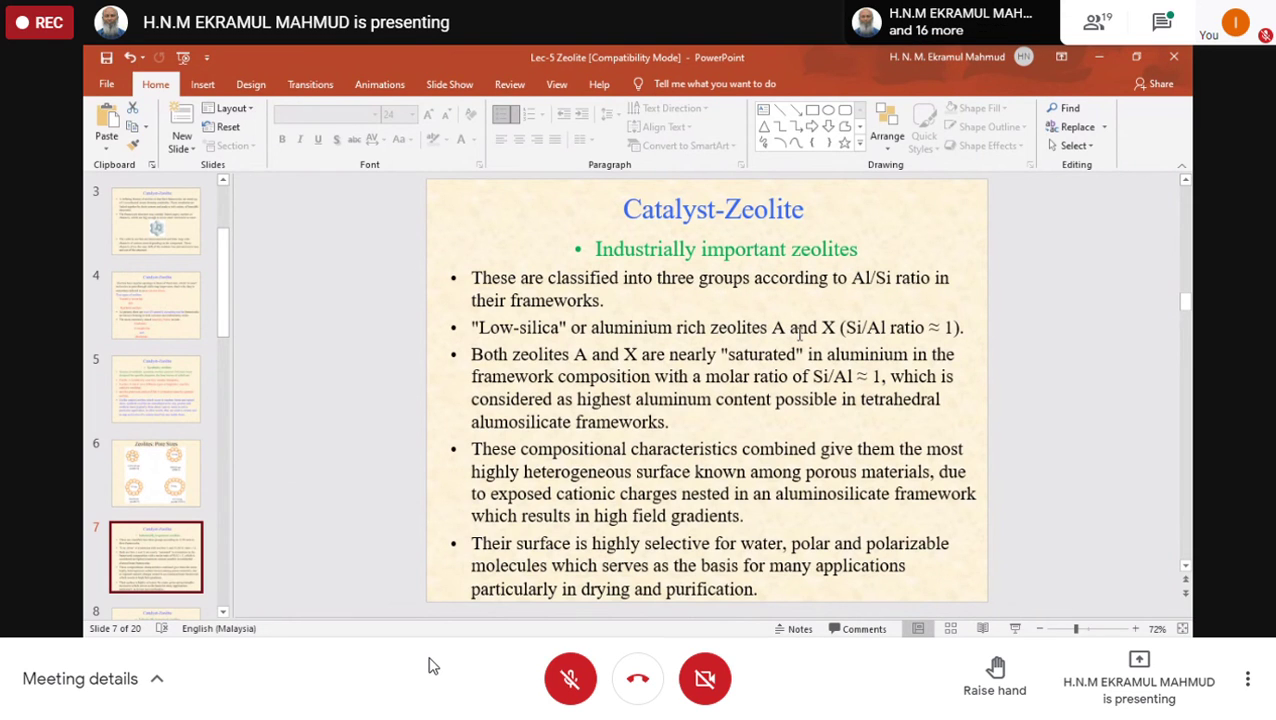
mouse_move(940, 330)
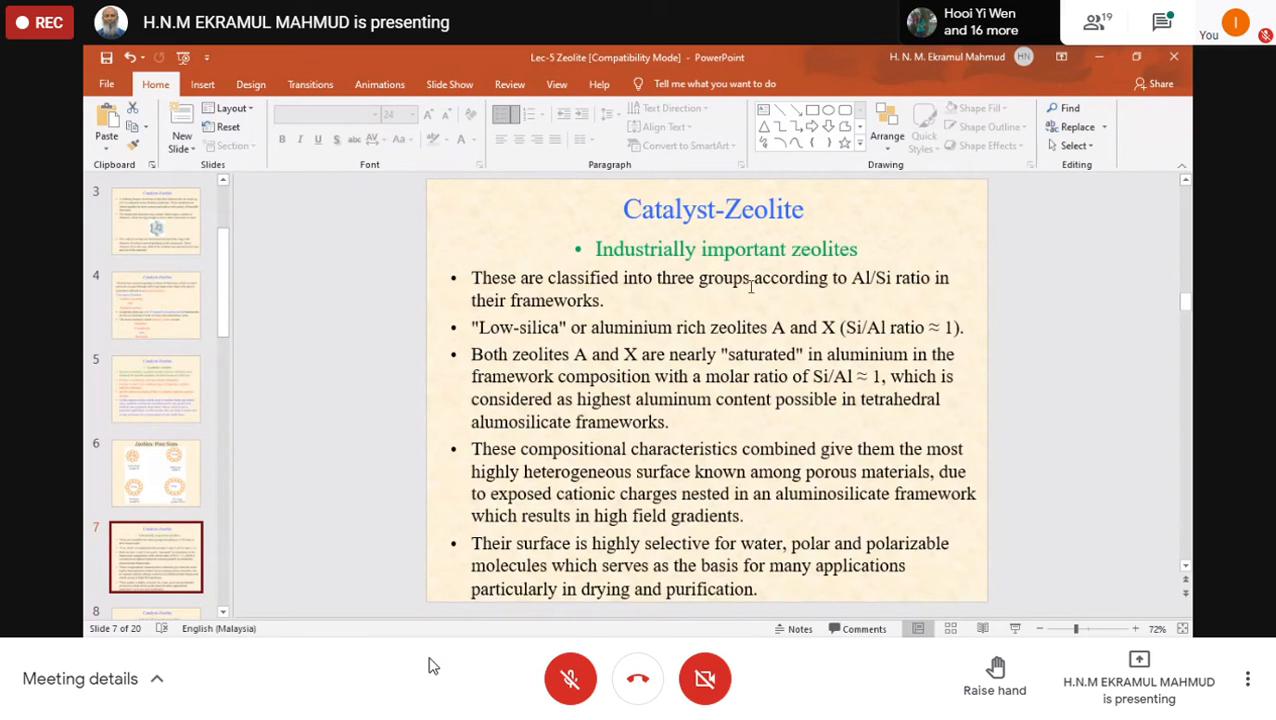
mouse_move(986, 267)
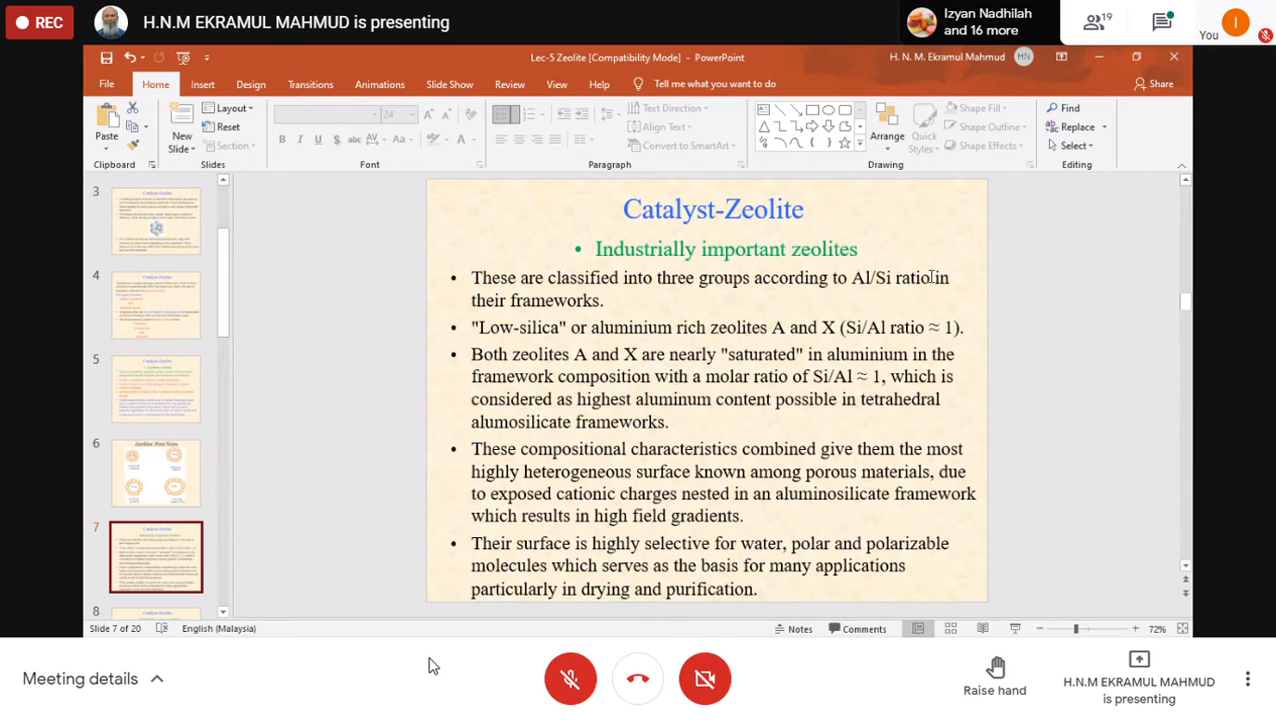
mouse_move(639, 371)
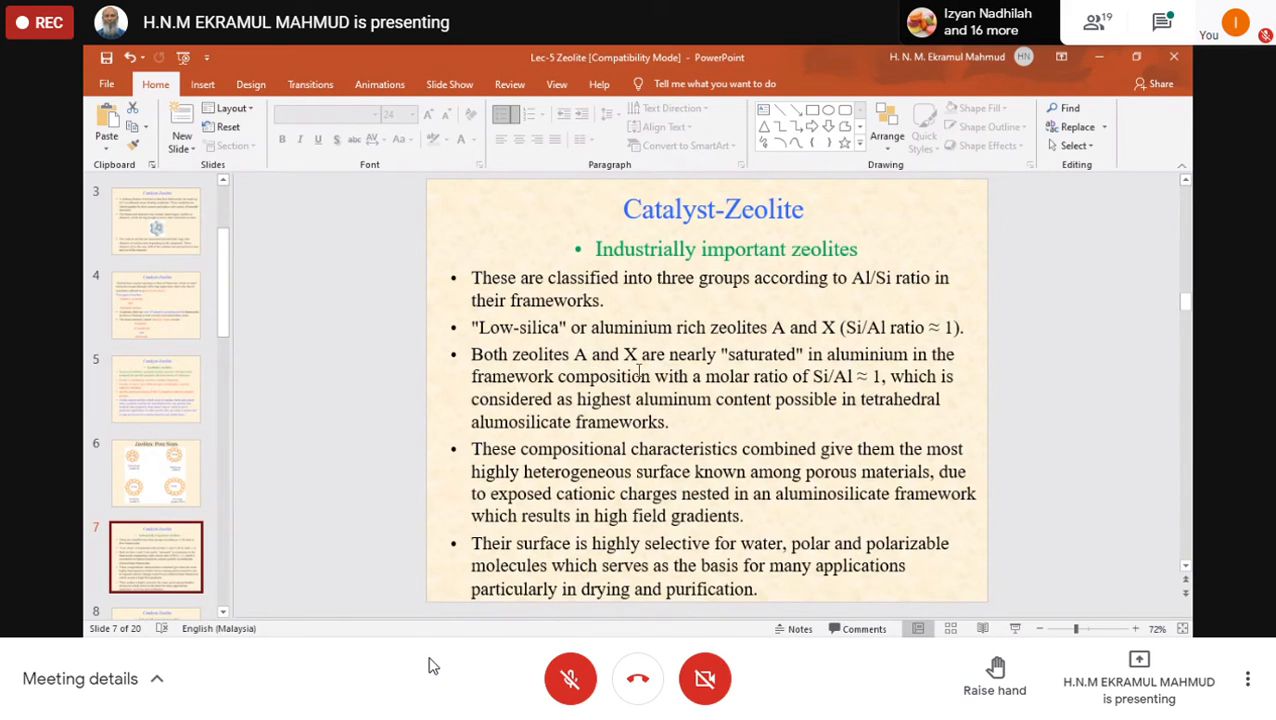
mouse_move(748, 380)
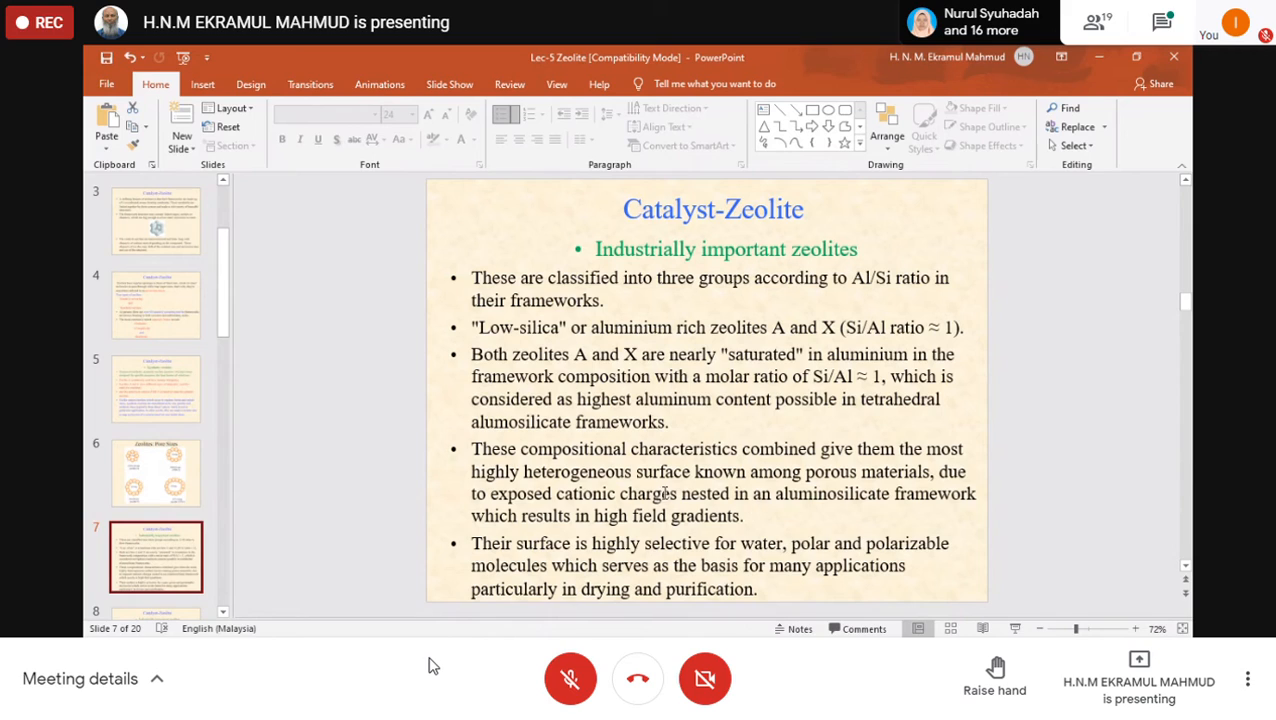
mouse_move(785, 505)
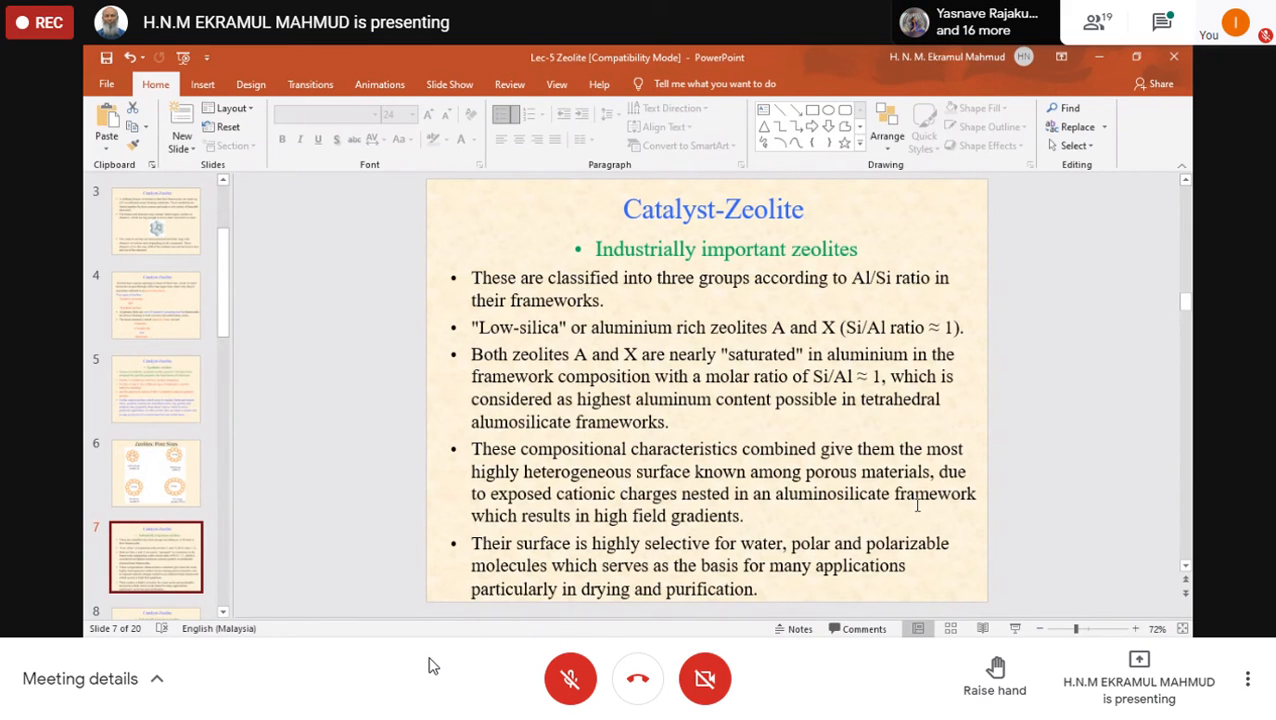
mouse_move(862, 493)
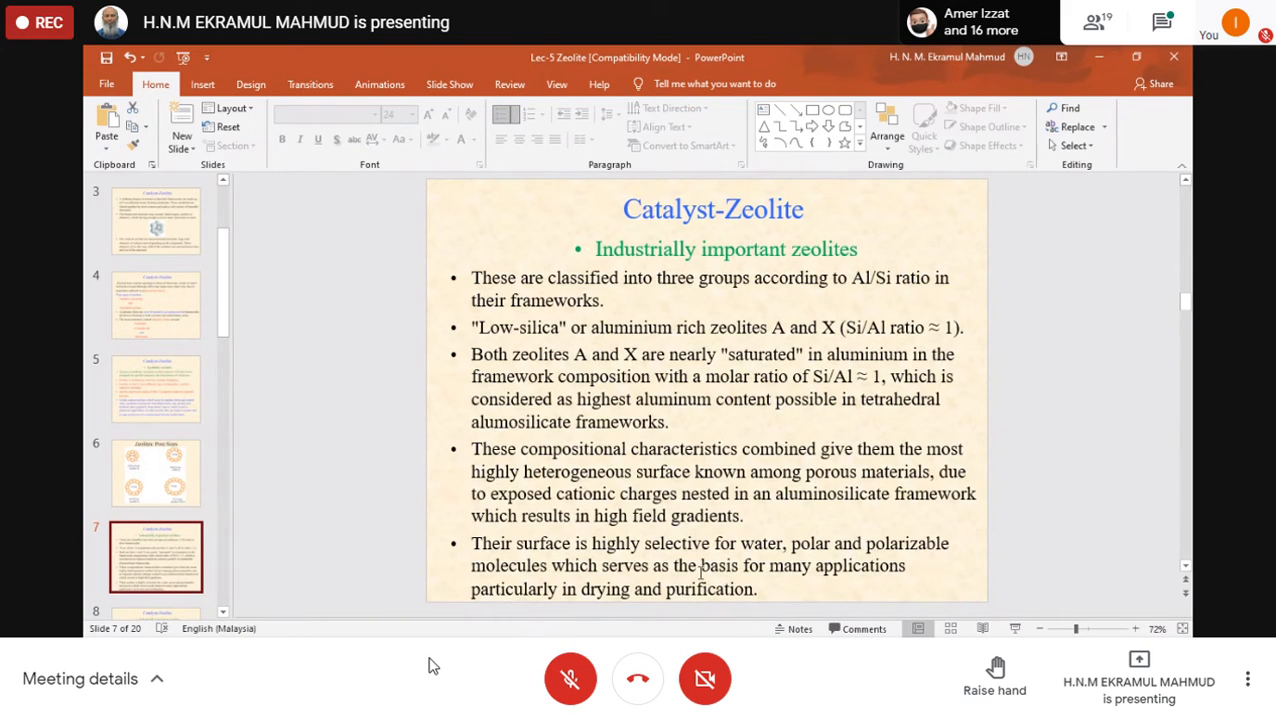
mouse_move(794, 587)
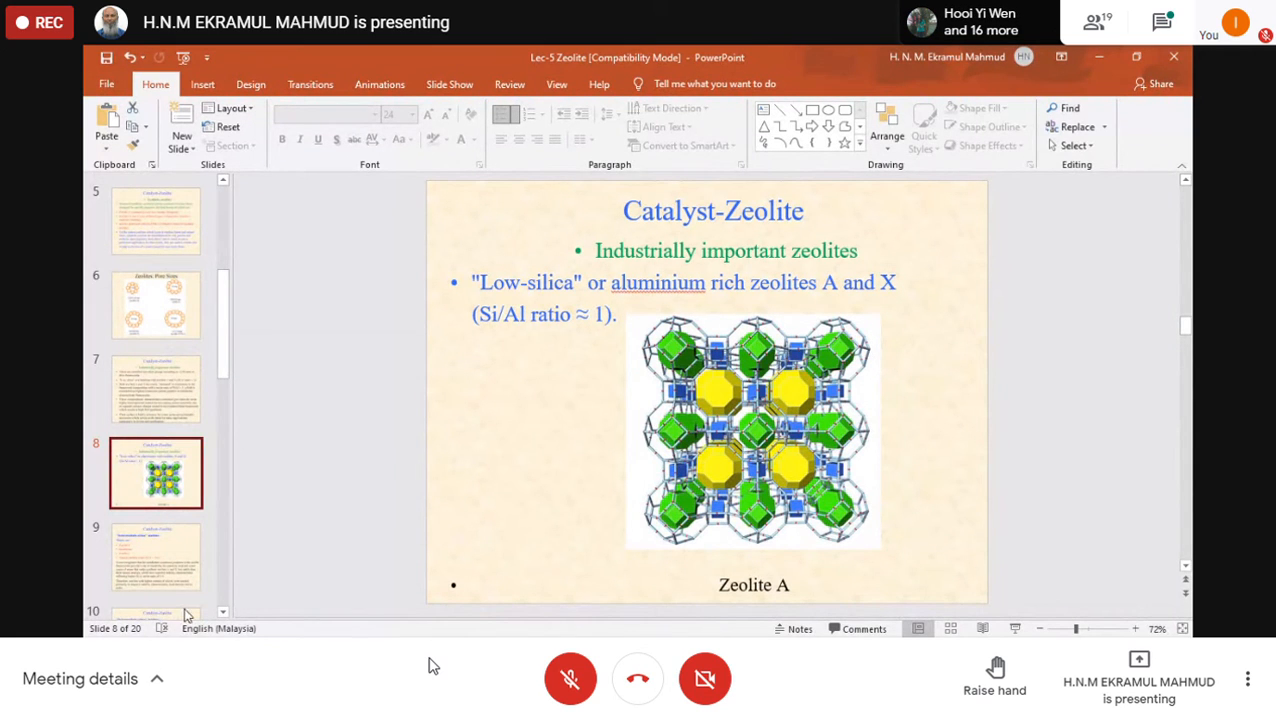
mouse_move(658, 513)
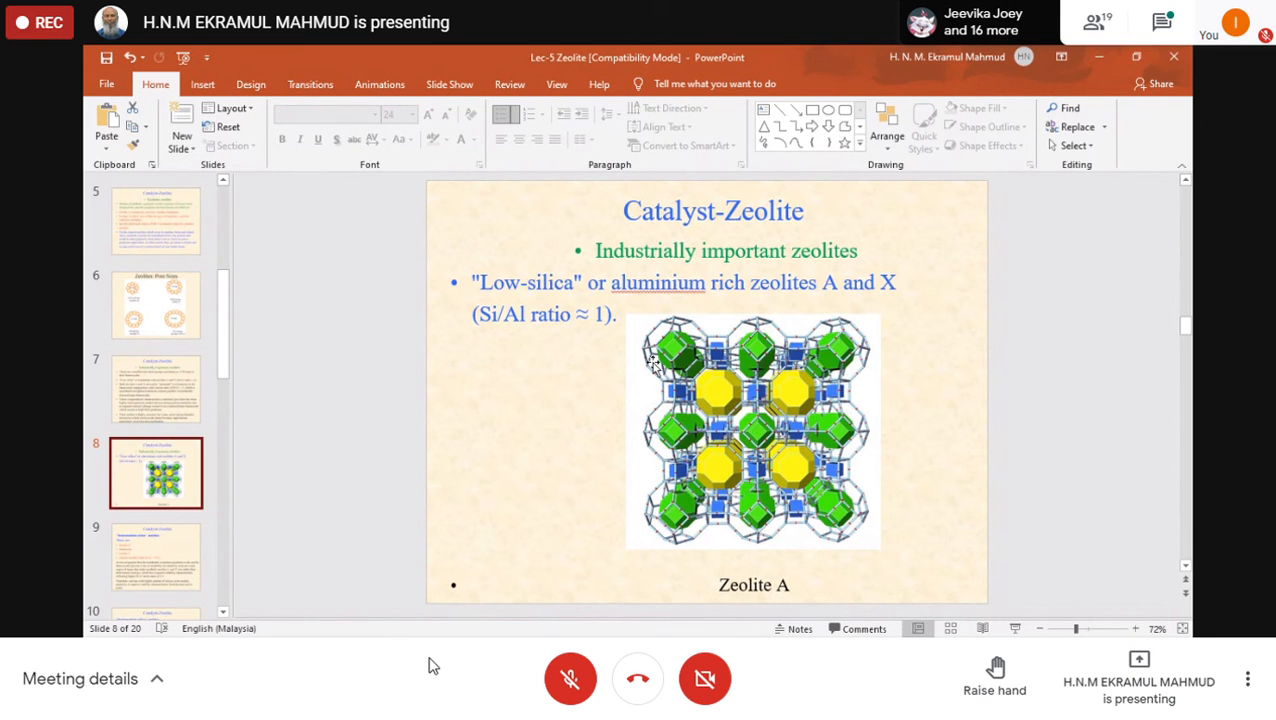
mouse_move(743, 380)
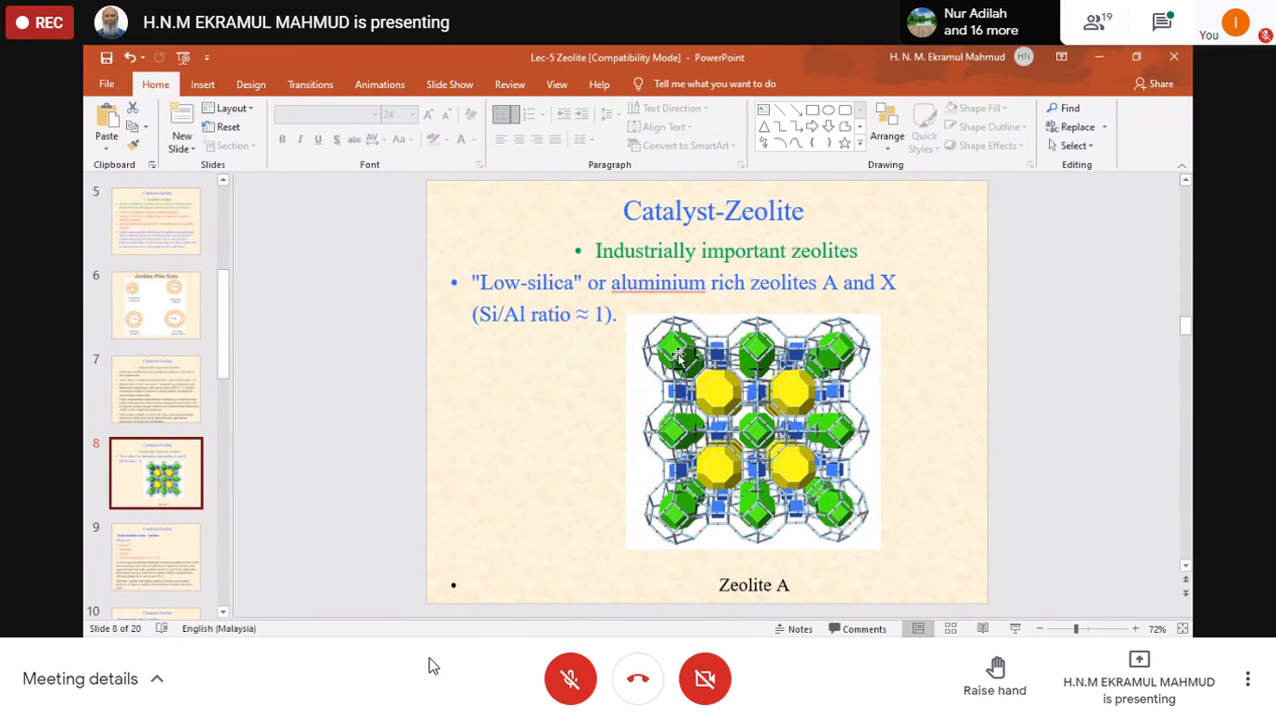
mouse_move(683, 350)
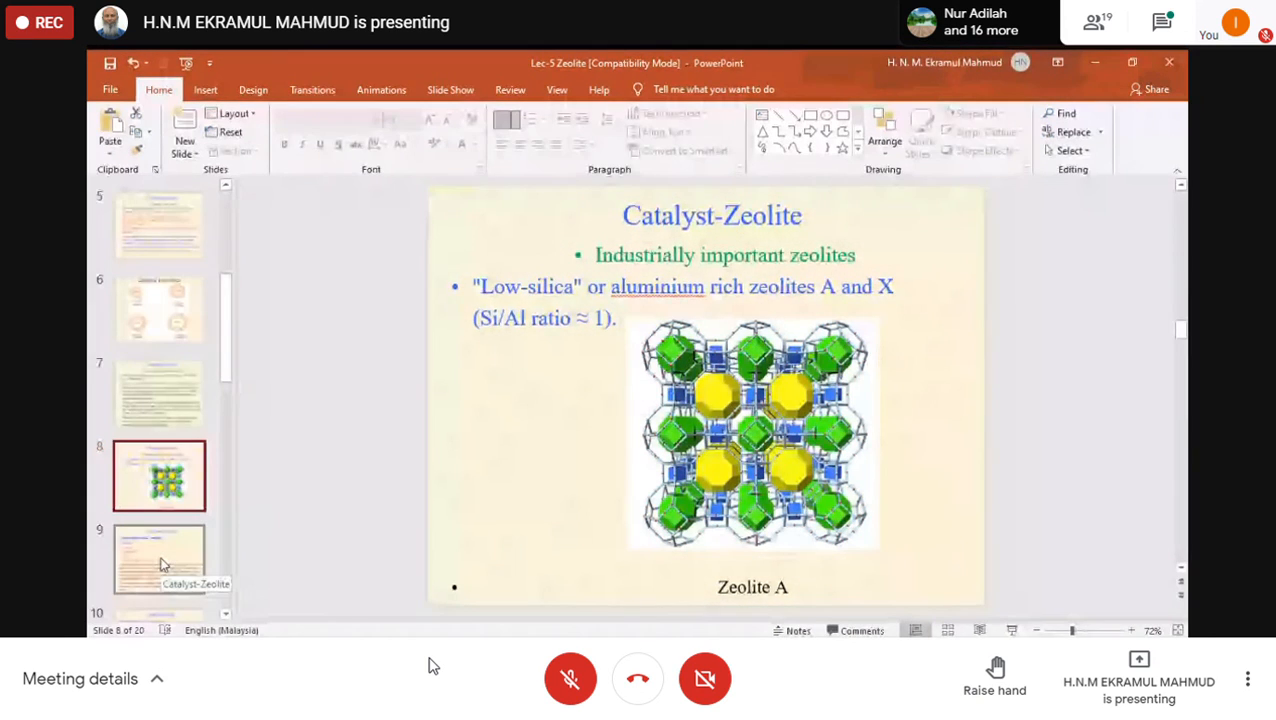
Show slide 9 on intermediate-silica Zeolite Y, Mordenite and Zeolite L
left_click(158, 557)
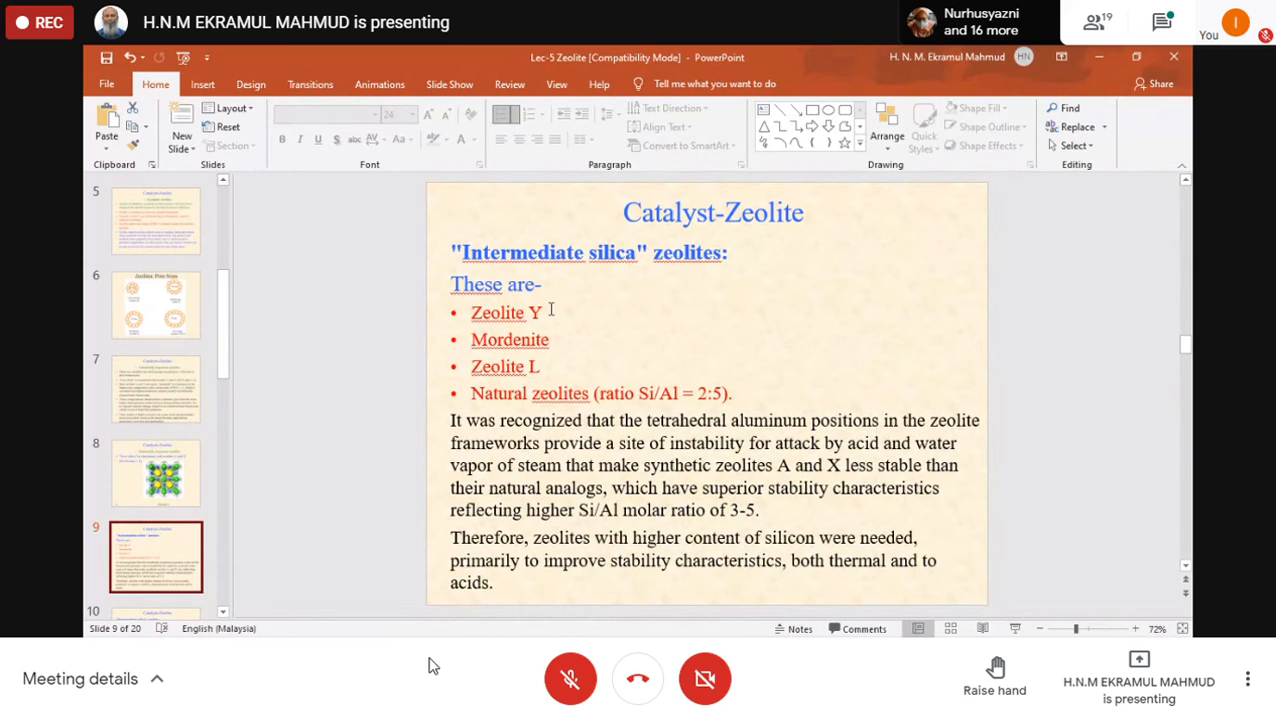
mouse_move(556, 342)
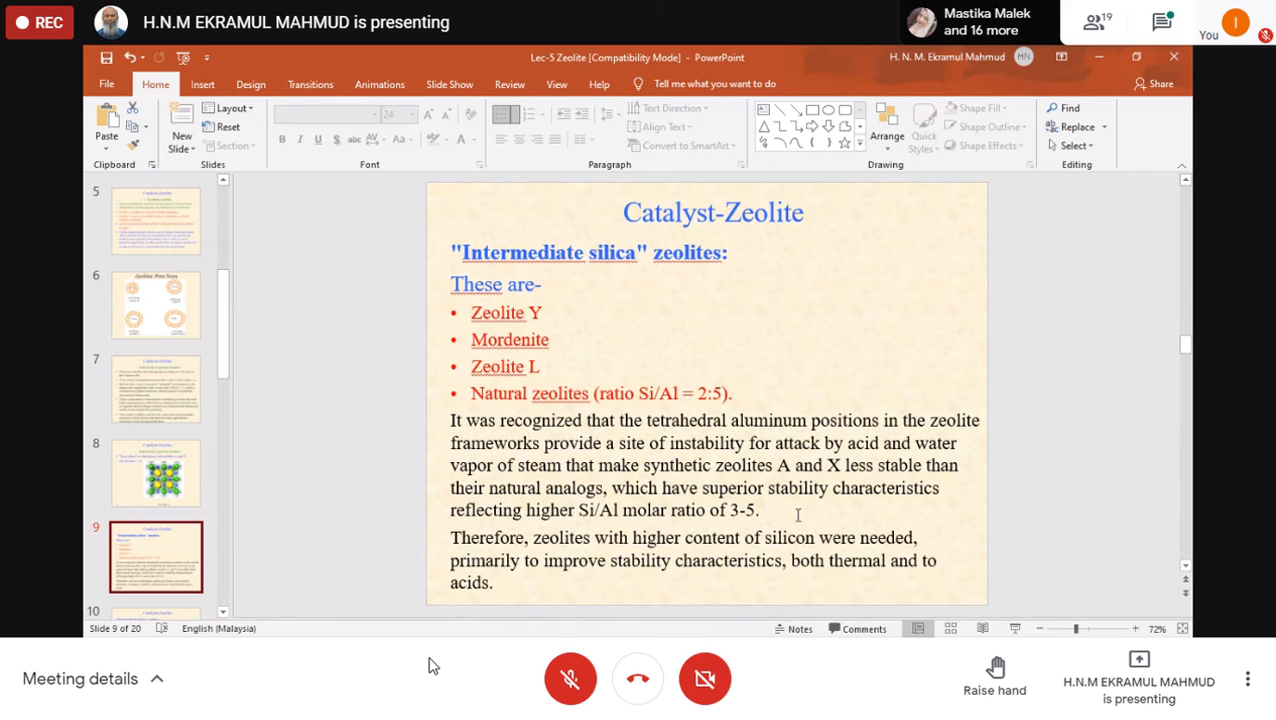
mouse_move(594, 513)
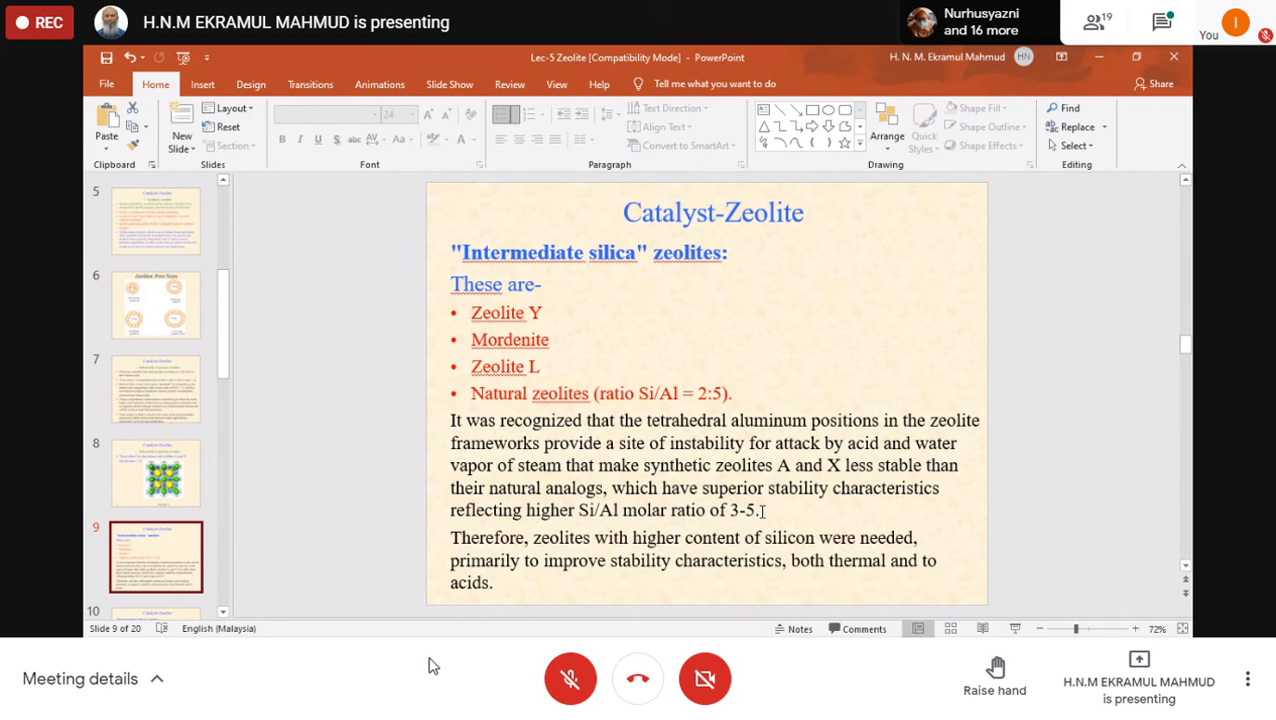
mouse_move(683, 592)
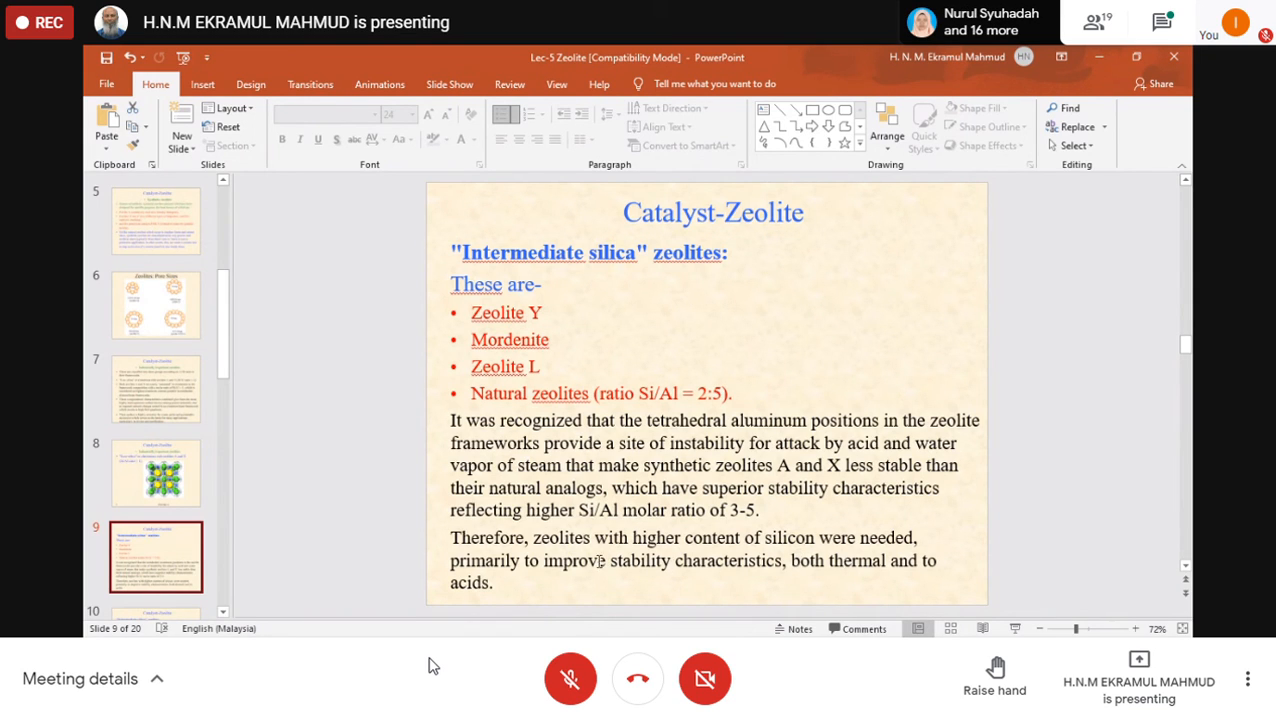
mouse_move(670, 578)
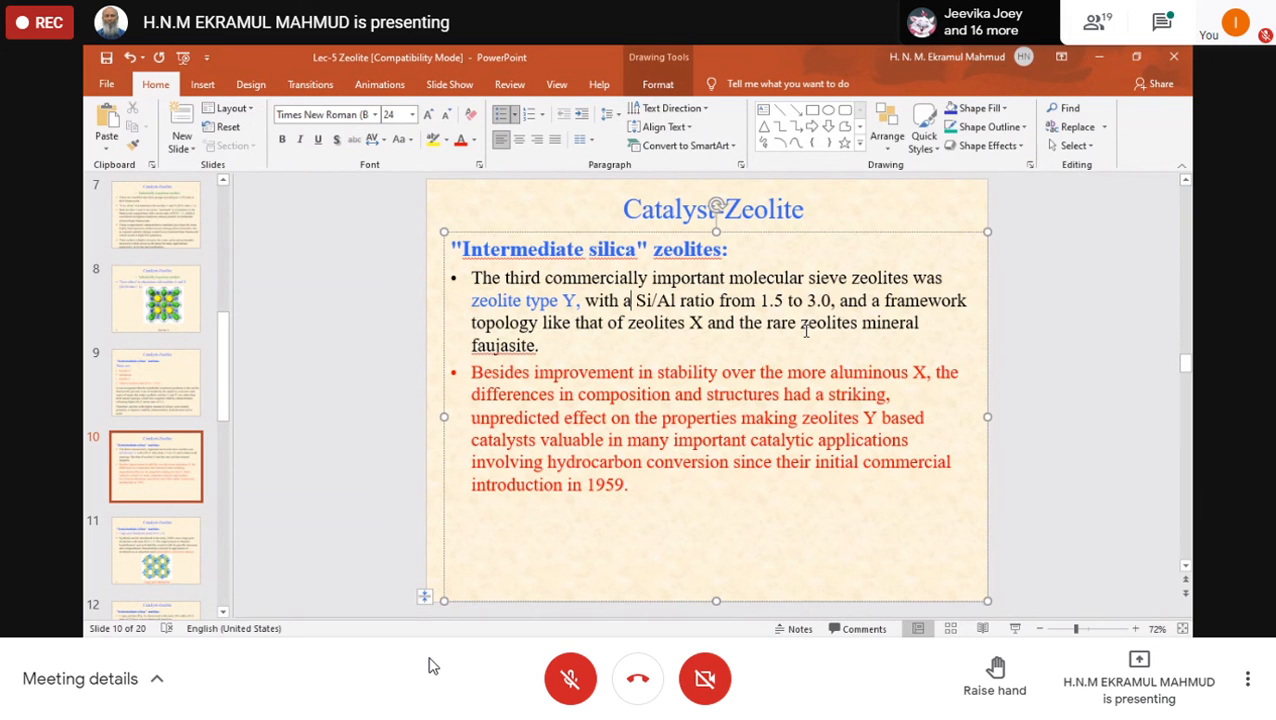
mouse_move(614, 347)
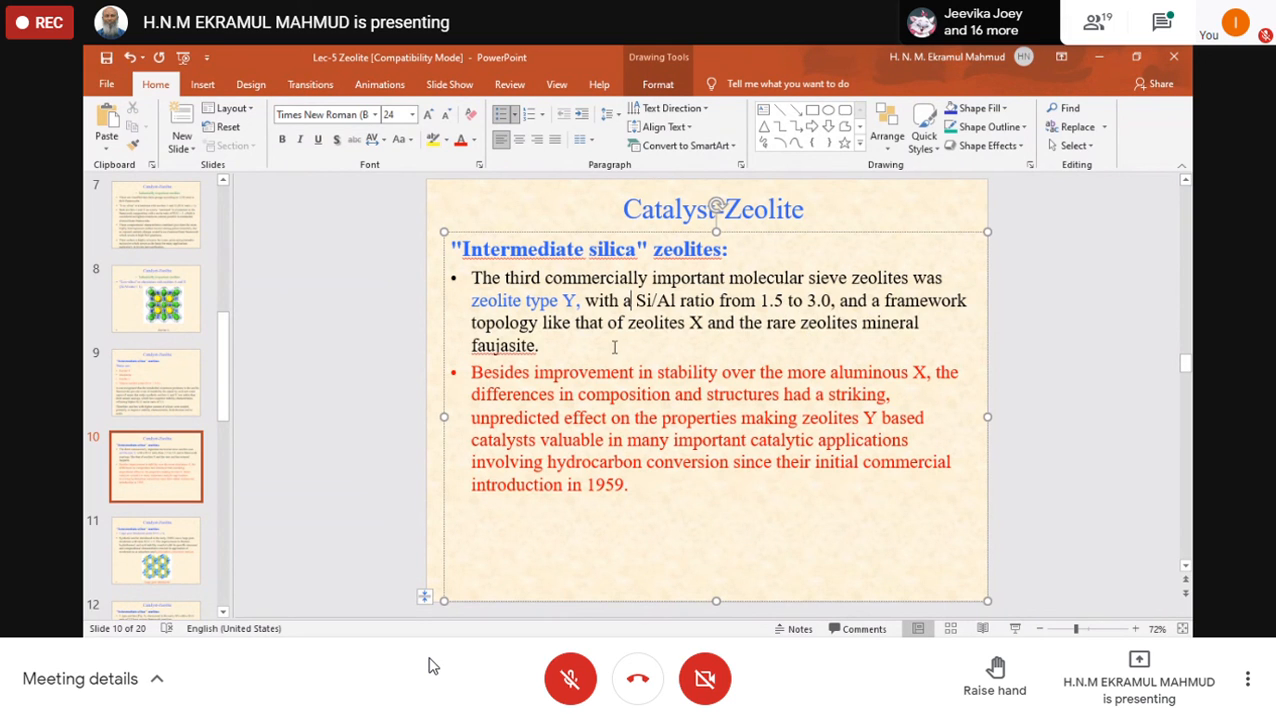